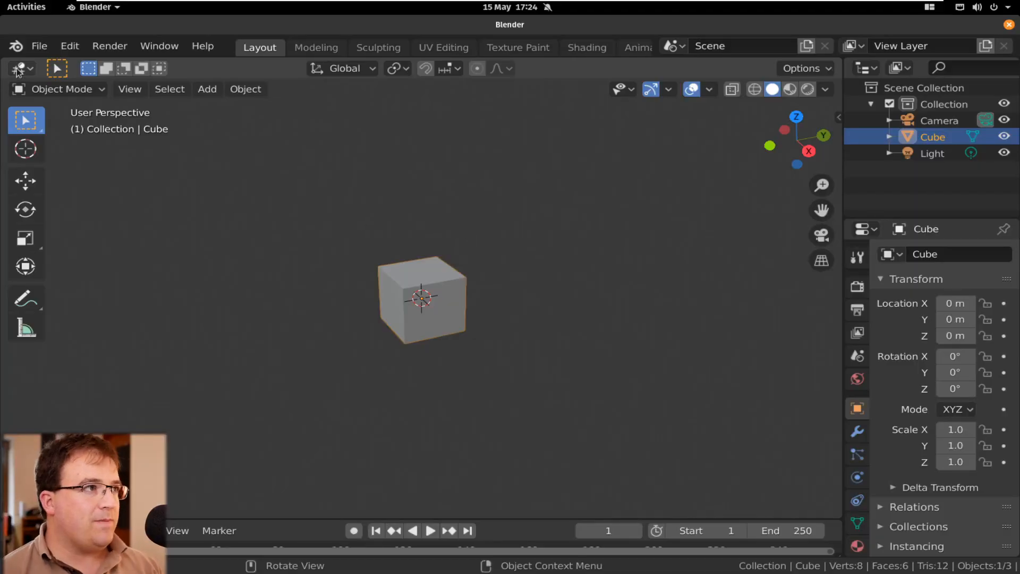
Try the Text Editor type on the main area, revert to 3D Viewport, then enter the Scripting workspace.
left_click(15, 68)
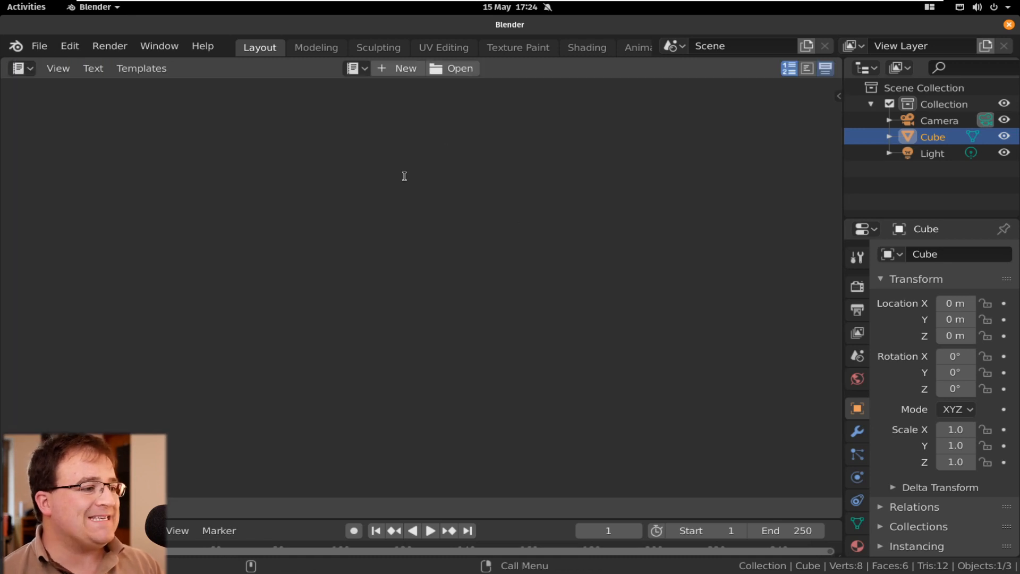
mouse_move(459, 218)
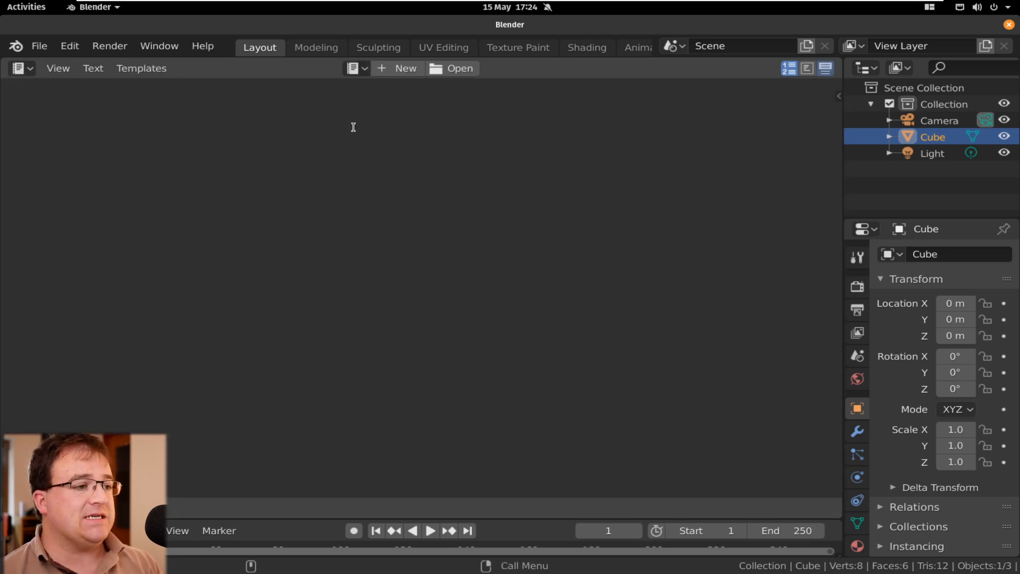
left_click(21, 68)
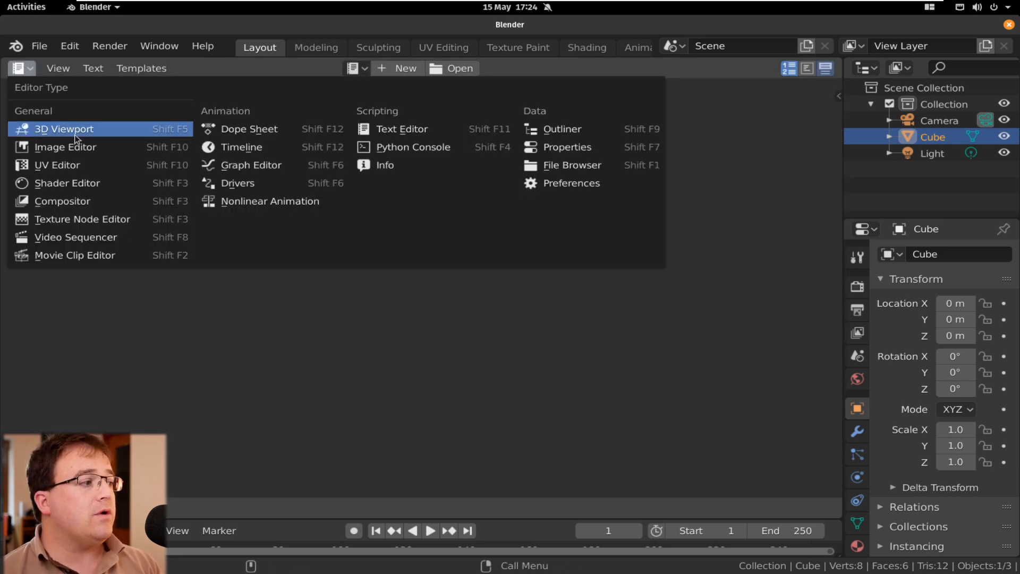
left_click(63, 129)
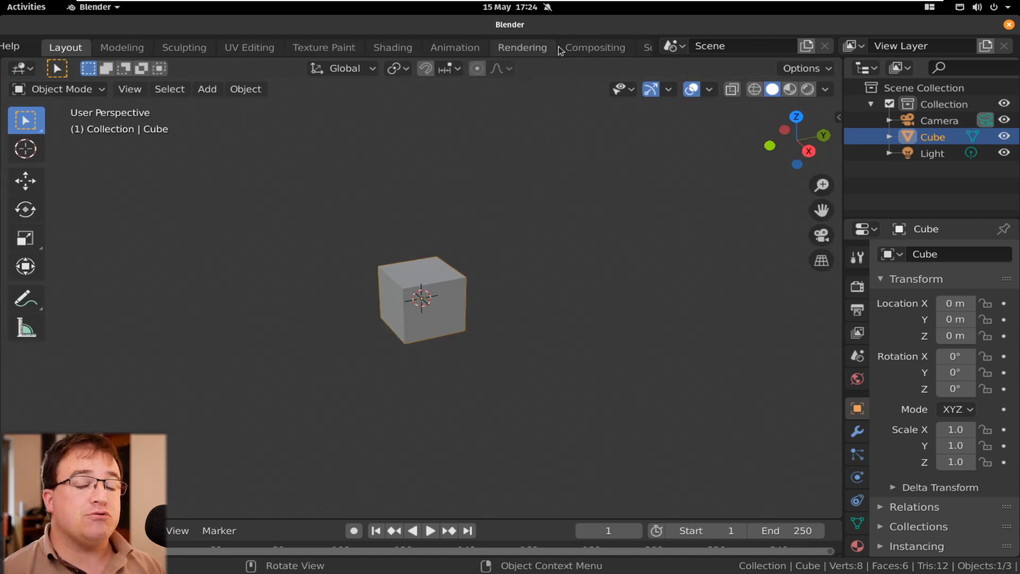
left_click(595, 47)
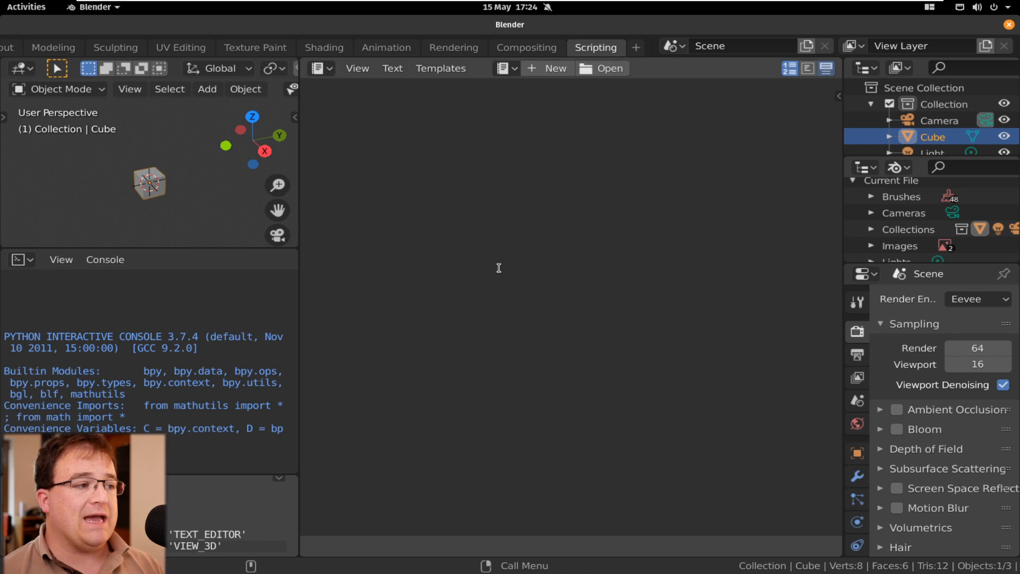
mouse_move(448, 371)
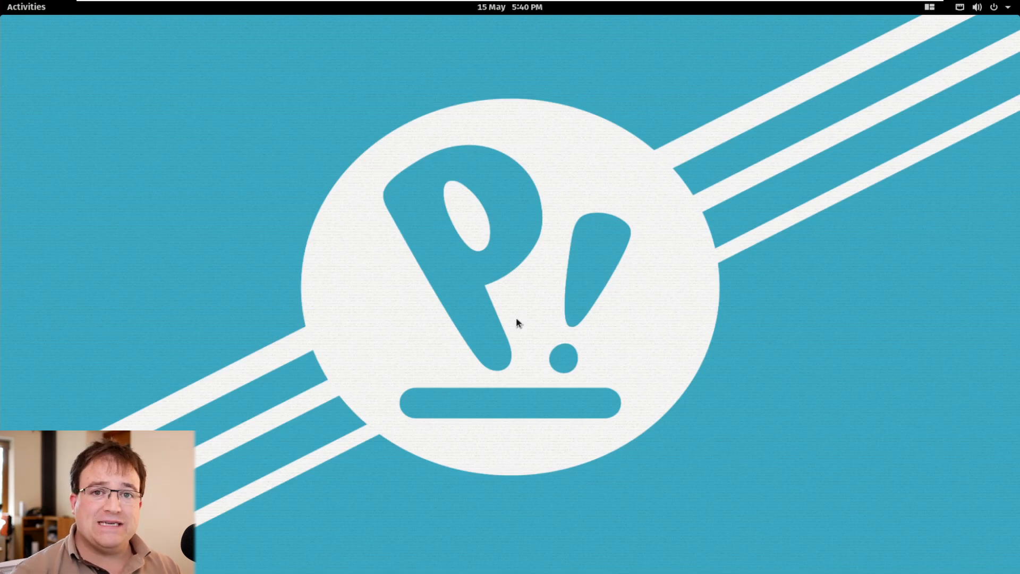
mouse_move(46, 285)
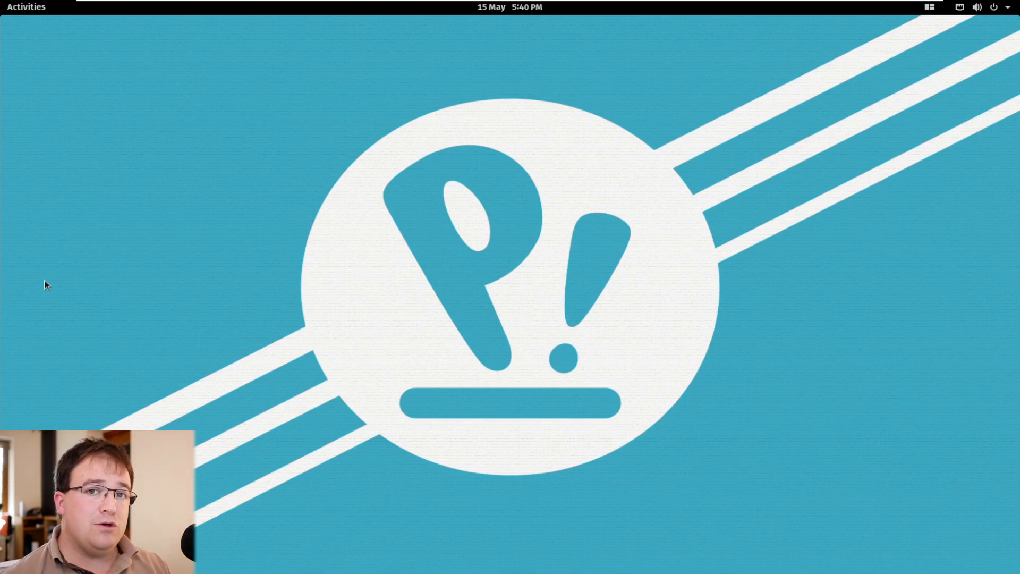
left_click(25, 7)
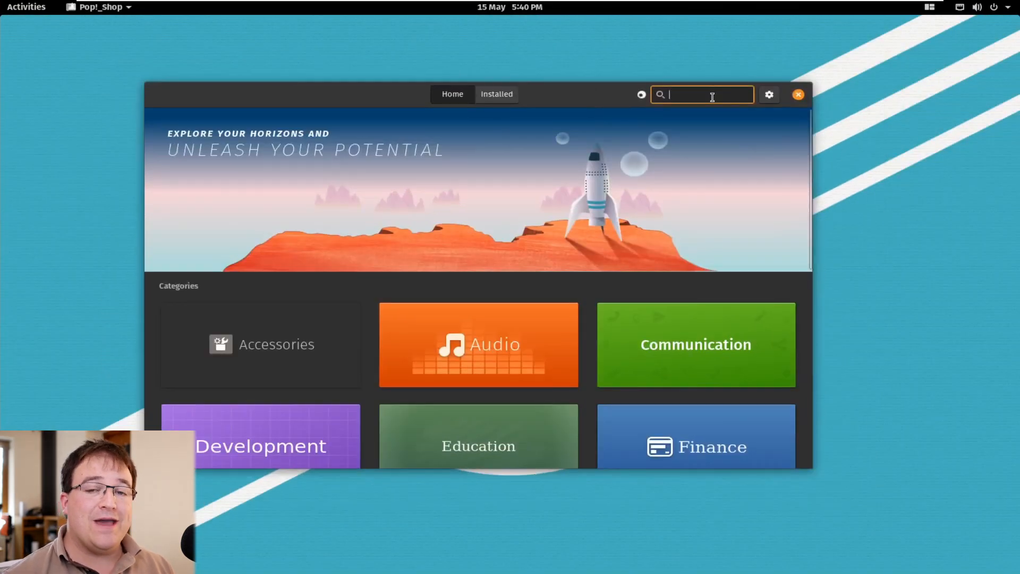
type("vscode")
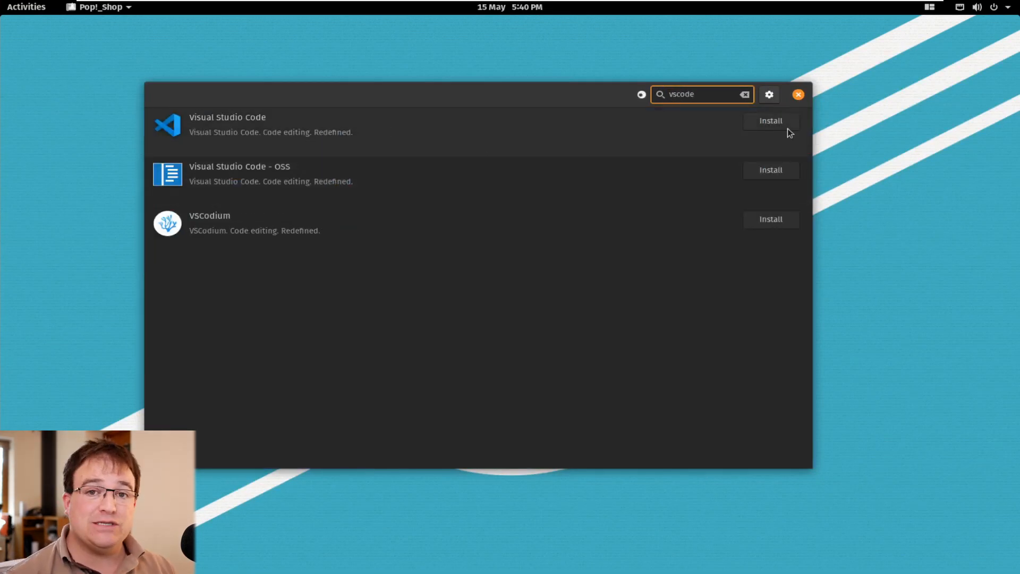
left_click(798, 94)
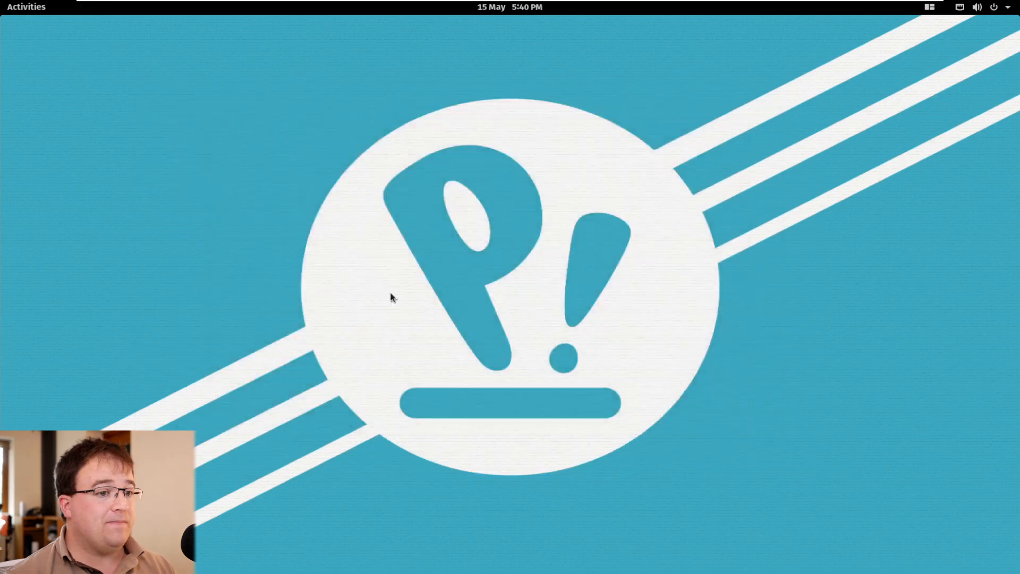
Launch Firefox, download VS Code's .deb package, then quit and close both tabs.
left_click(25, 6)
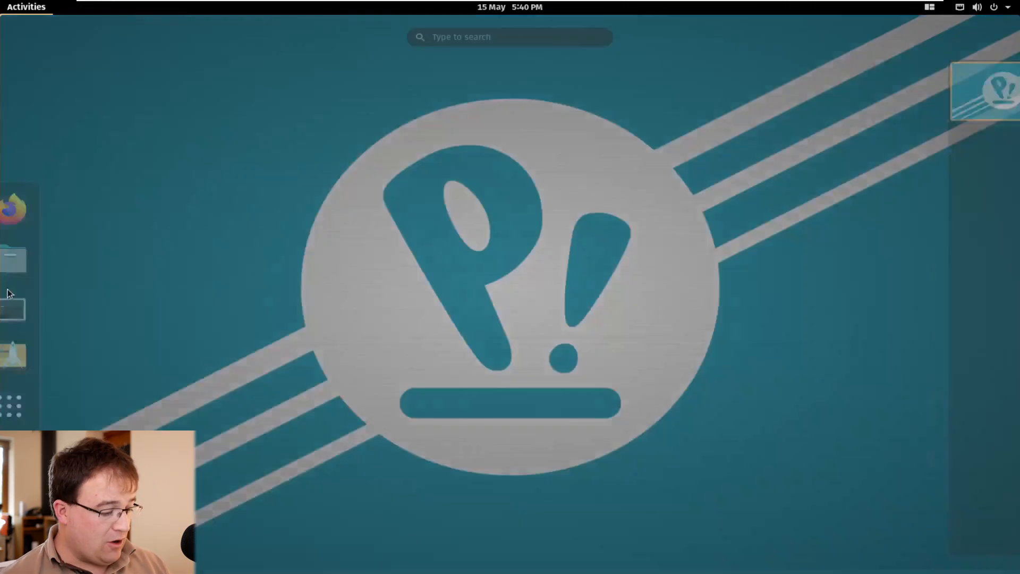
left_click(14, 208)
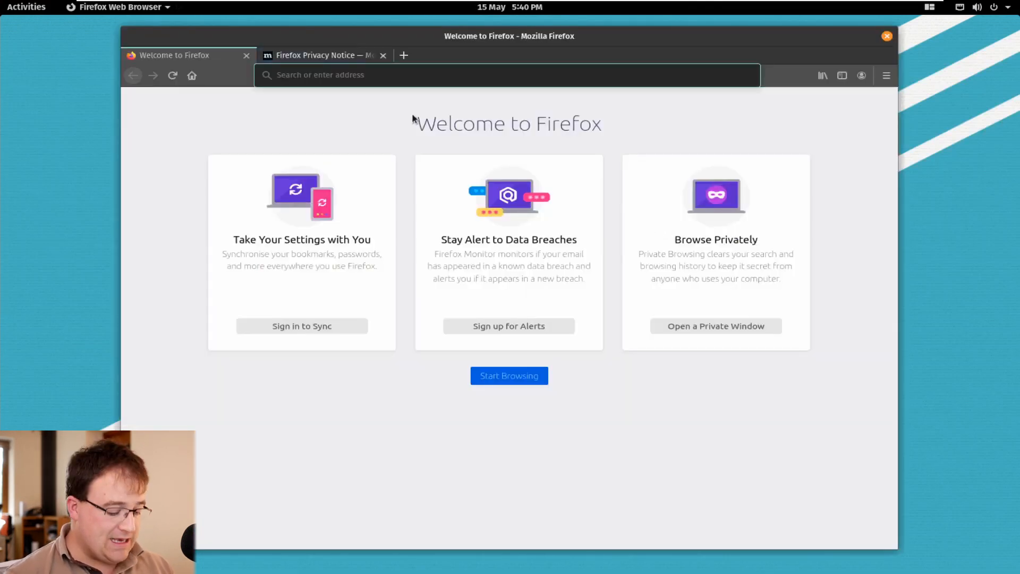
type("vscode")
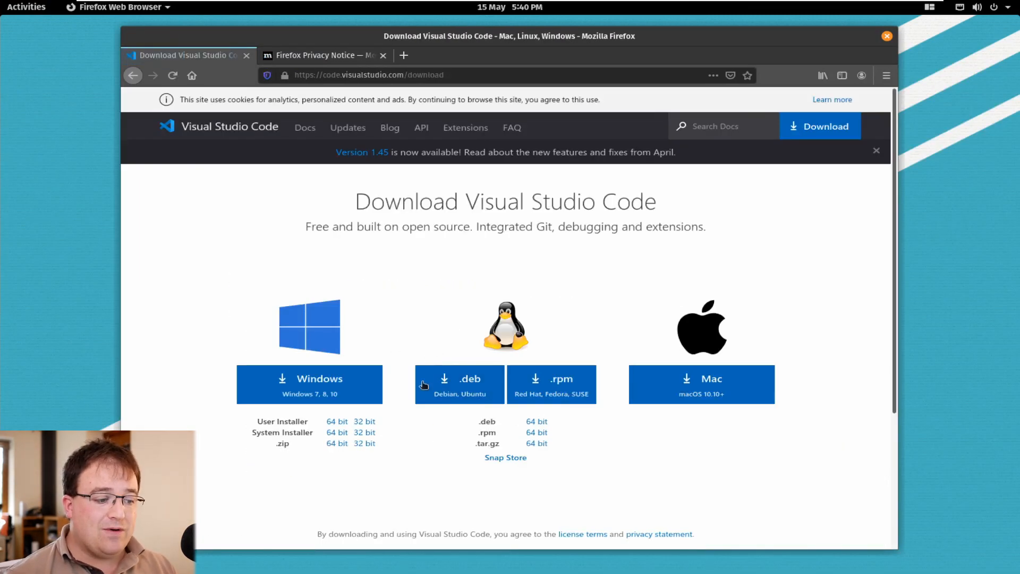
left_click(459, 383)
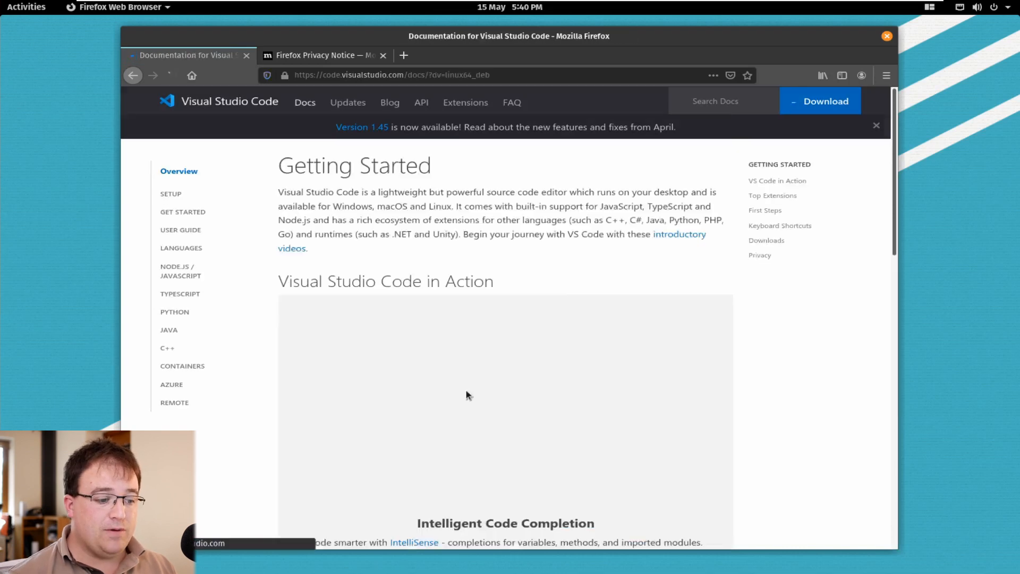
left_click(827, 101)
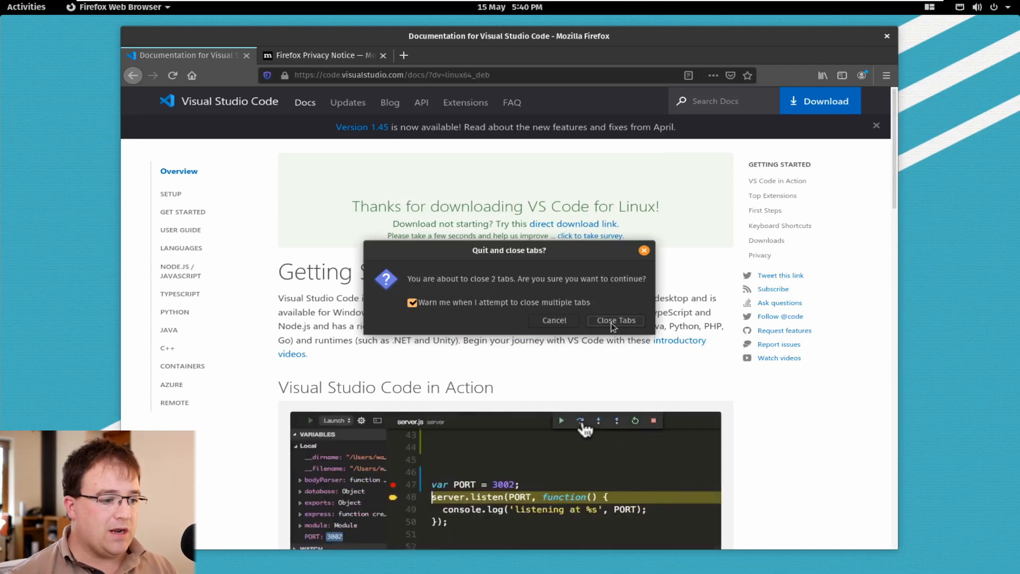
left_click(614, 320)
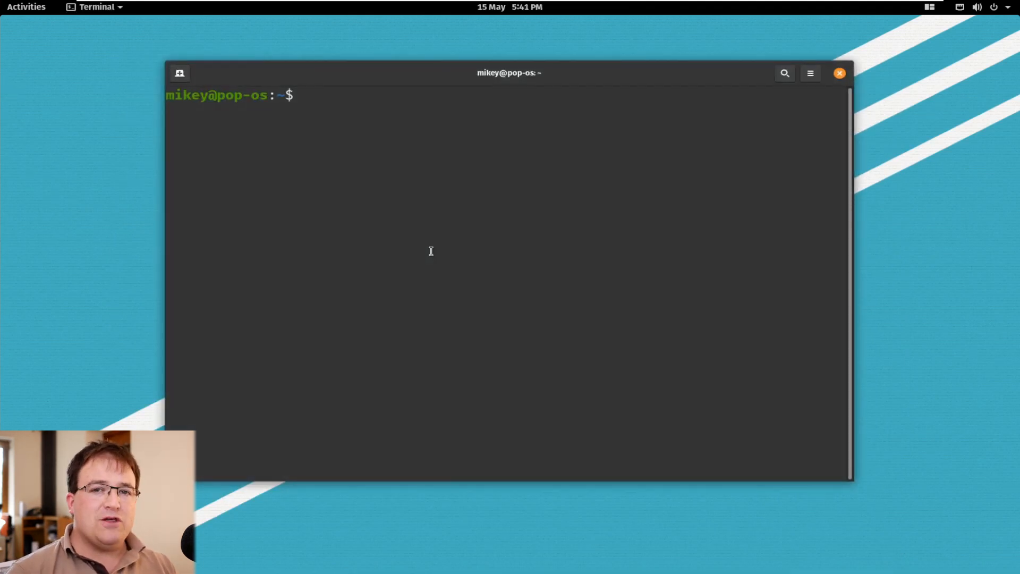
Check the installed Python version with python3 --version (3.8.2).
type("p")
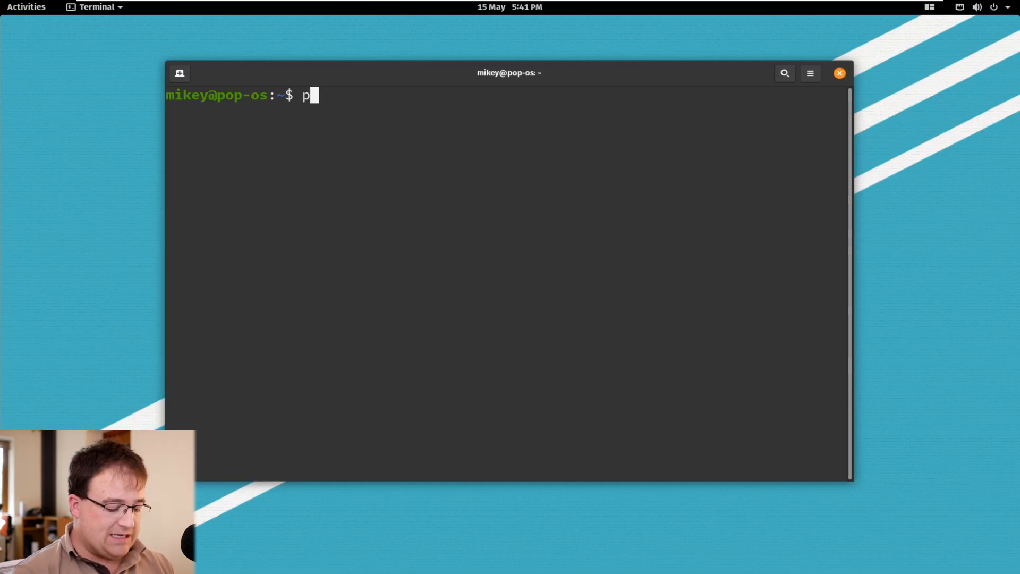
type("ython")
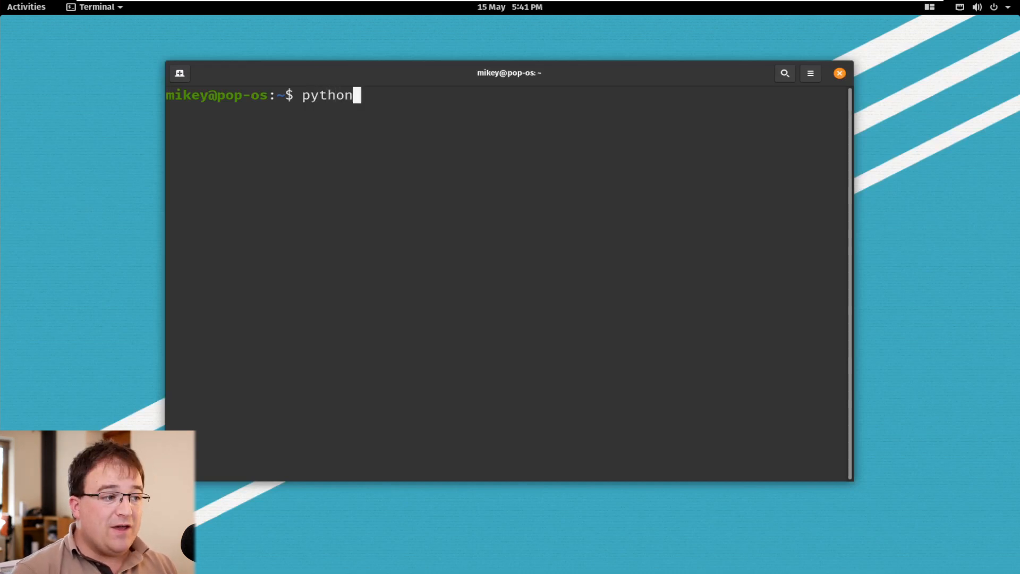
type("3")
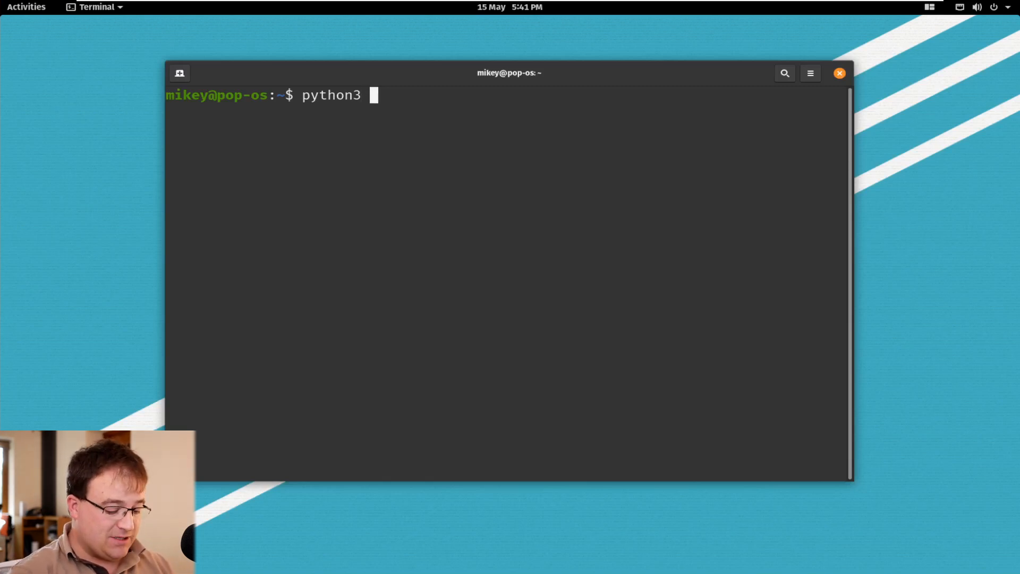
type("--versio")
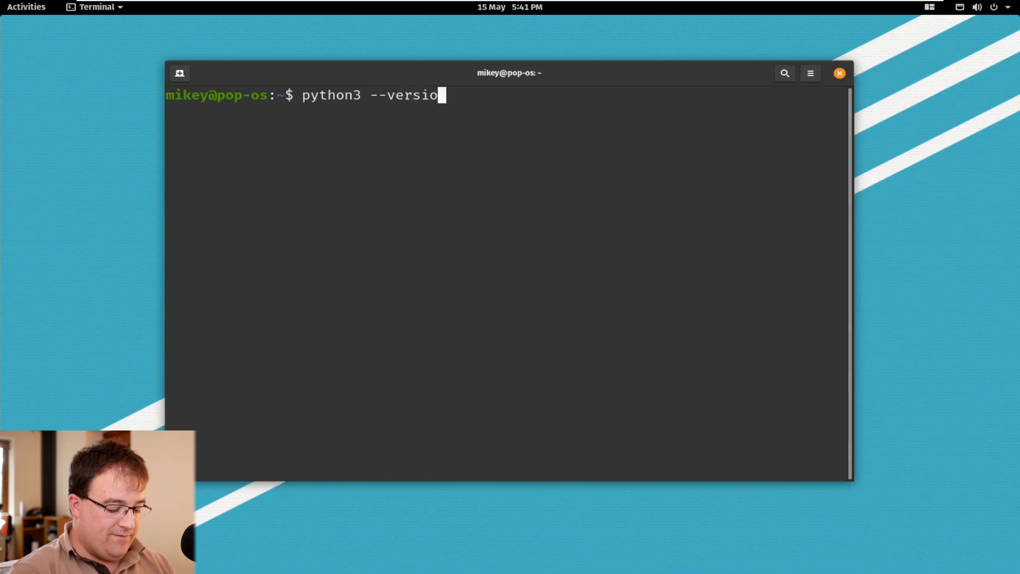
key("Return")
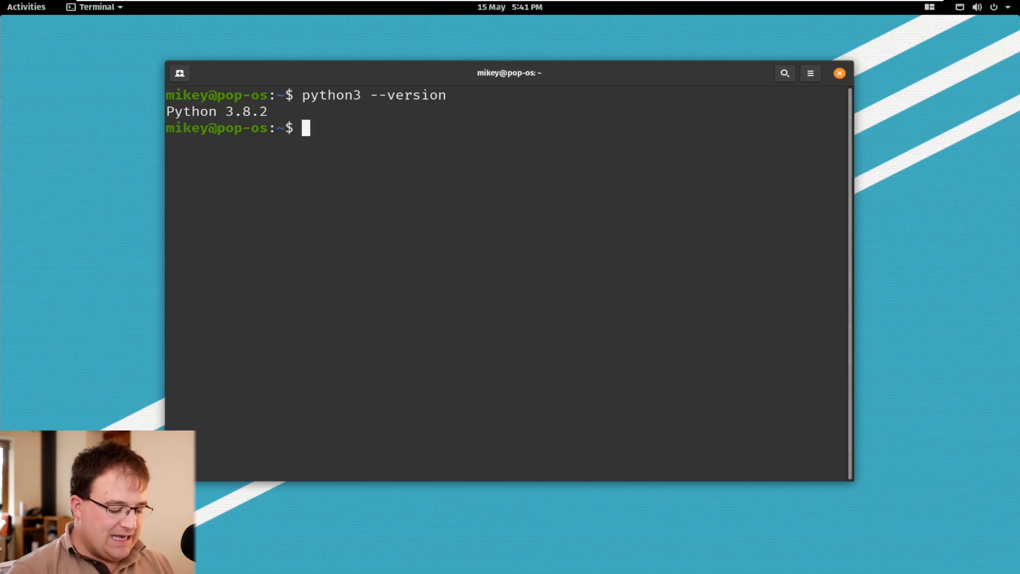
Refresh the package lists with sudo apt update, supplying the administrator password.
type("suo")
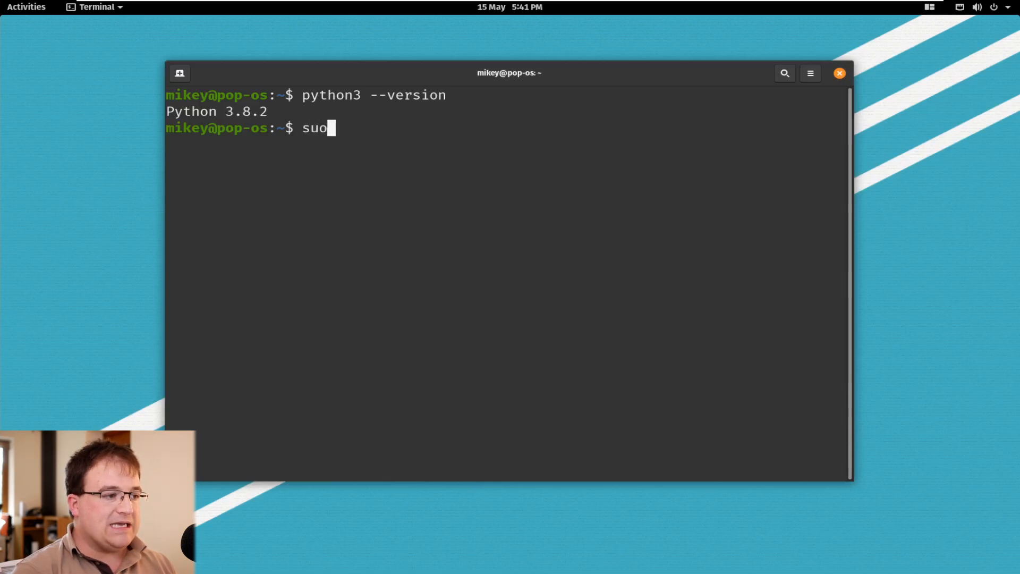
type("do apt")
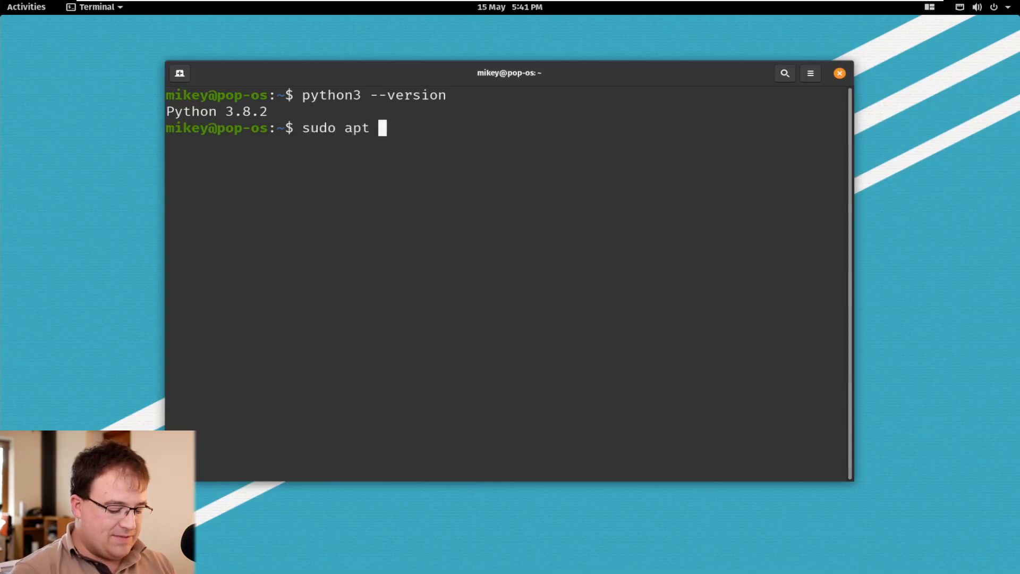
type("udat")
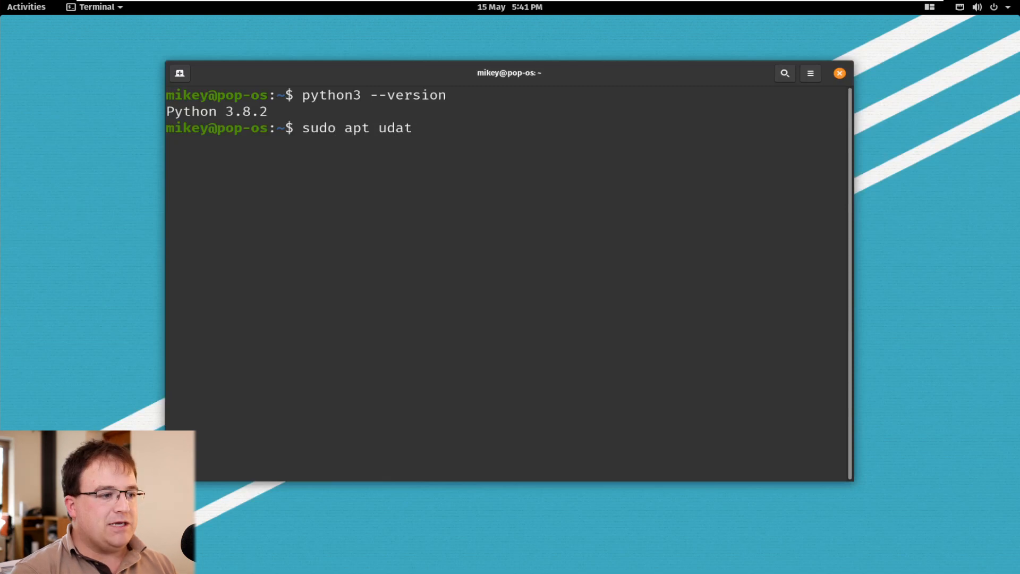
key("Return")
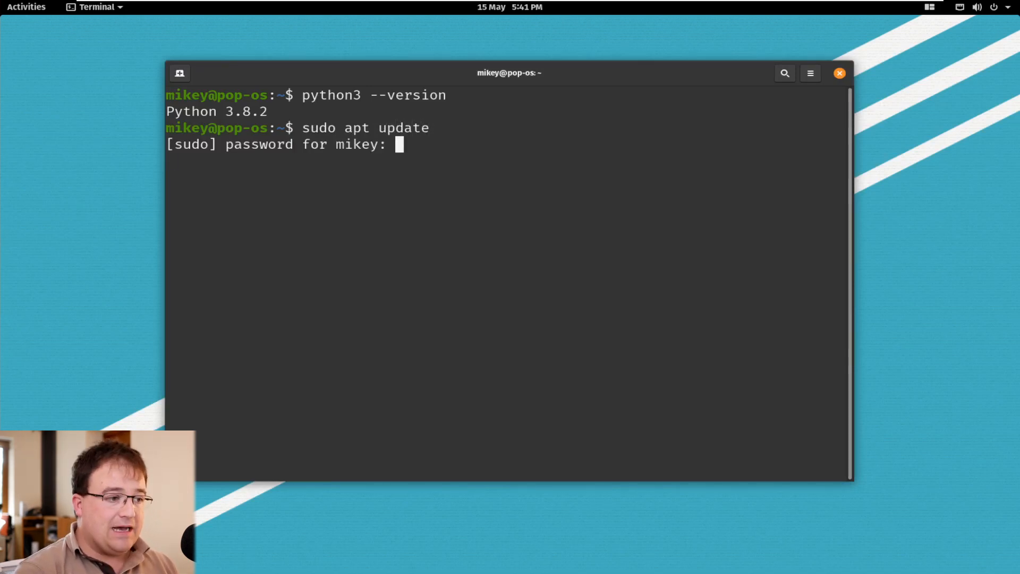
key("Return")
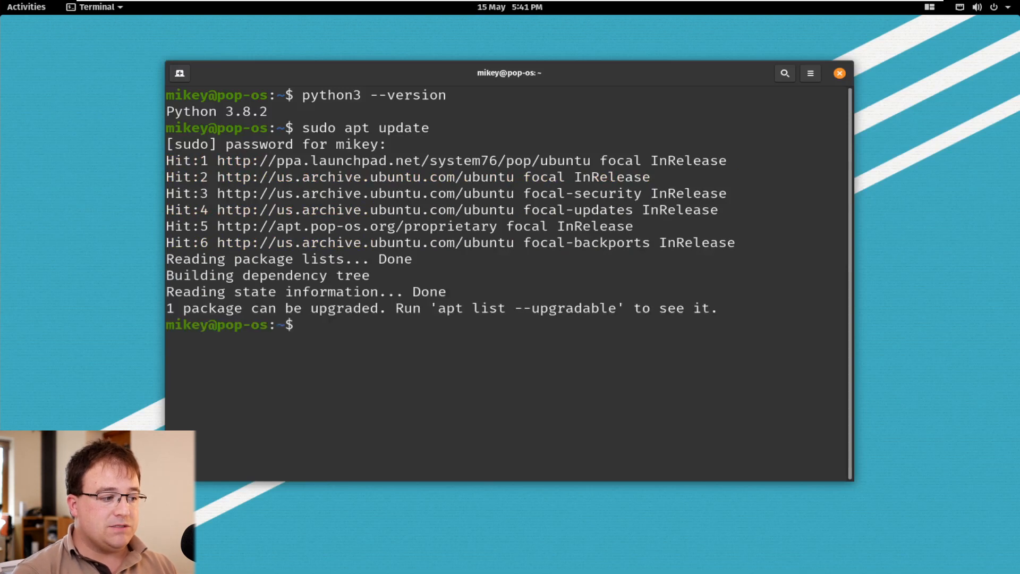
Run sudo apt upgrade and confirm with y to apply the libjson-c4 upgrade.
type("sudo apt upd")
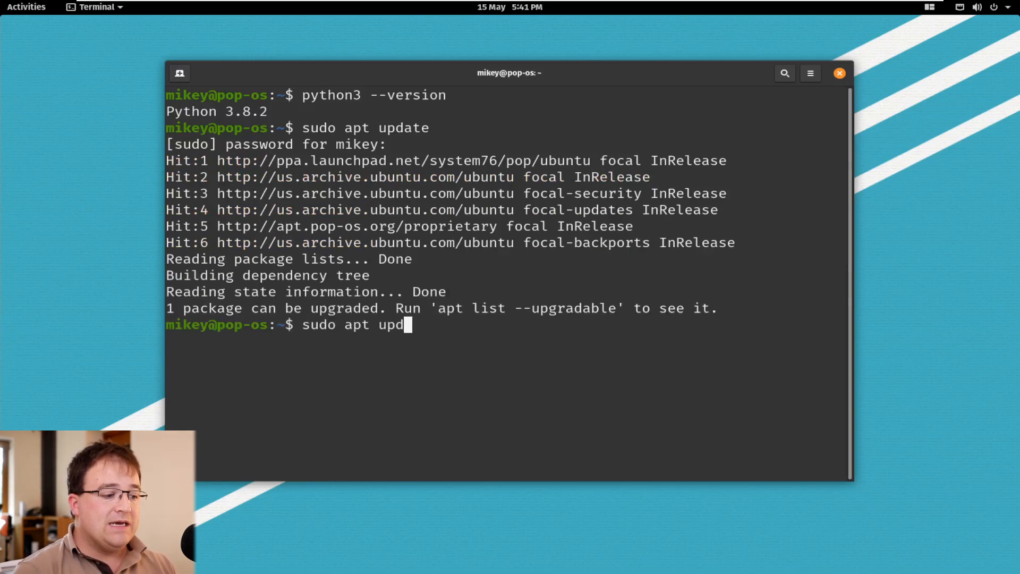
key("Return")
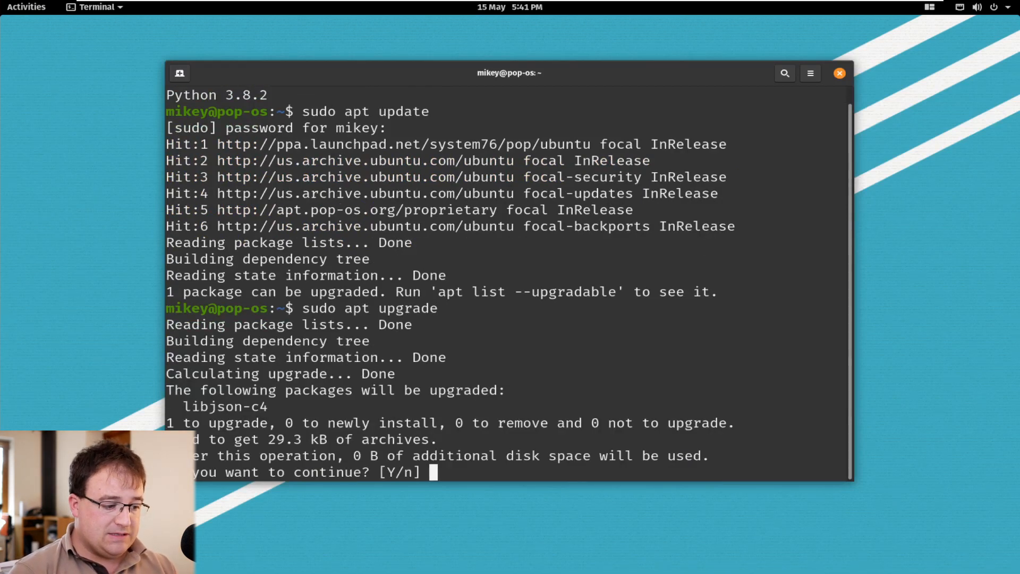
type("y")
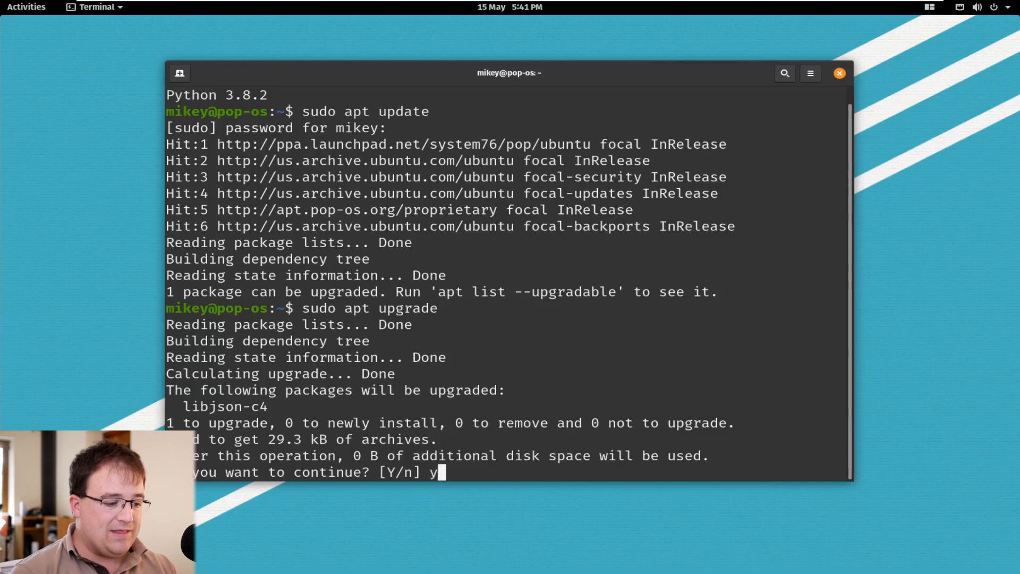
key("Return")
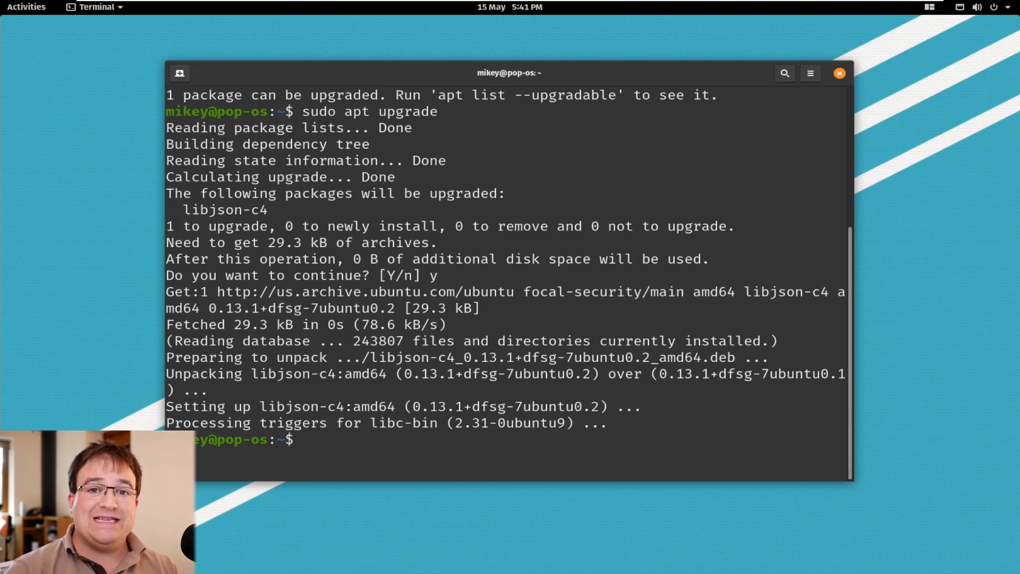
Find snap missing, then run sudo apt install snapd up to its [Y/n] prompt.
type("snape")
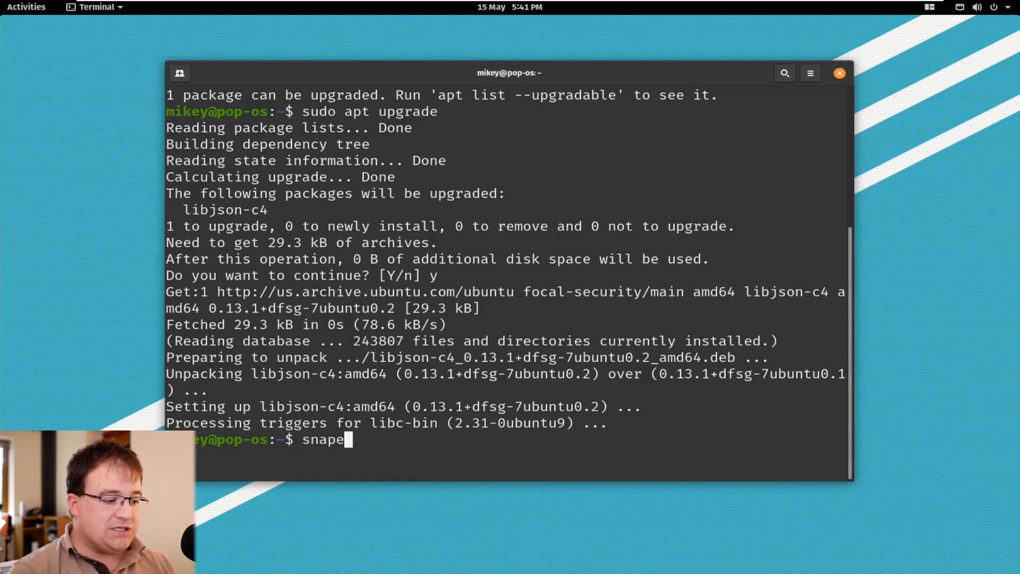
key("Return")
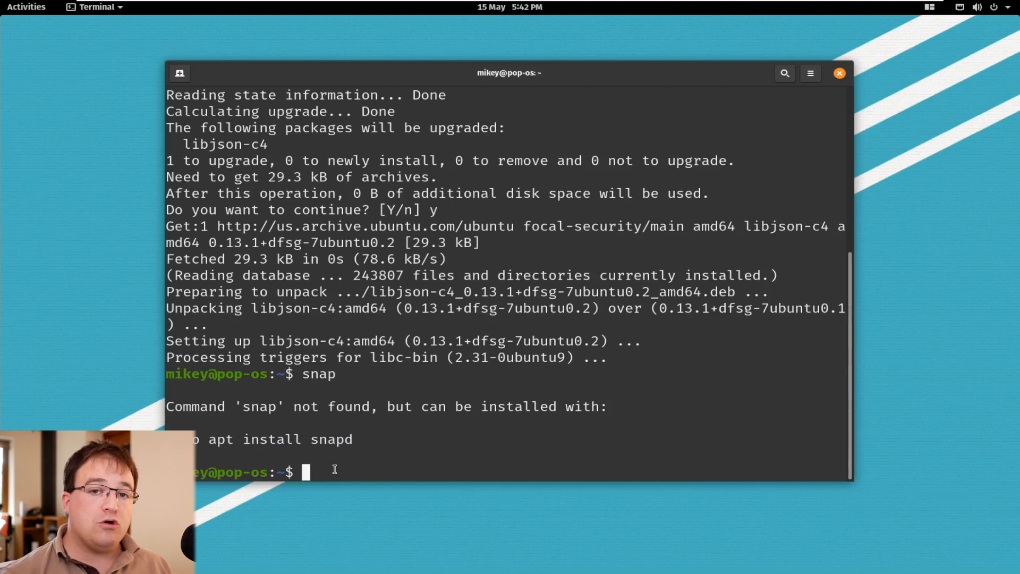
type("sudo apt install snapd")
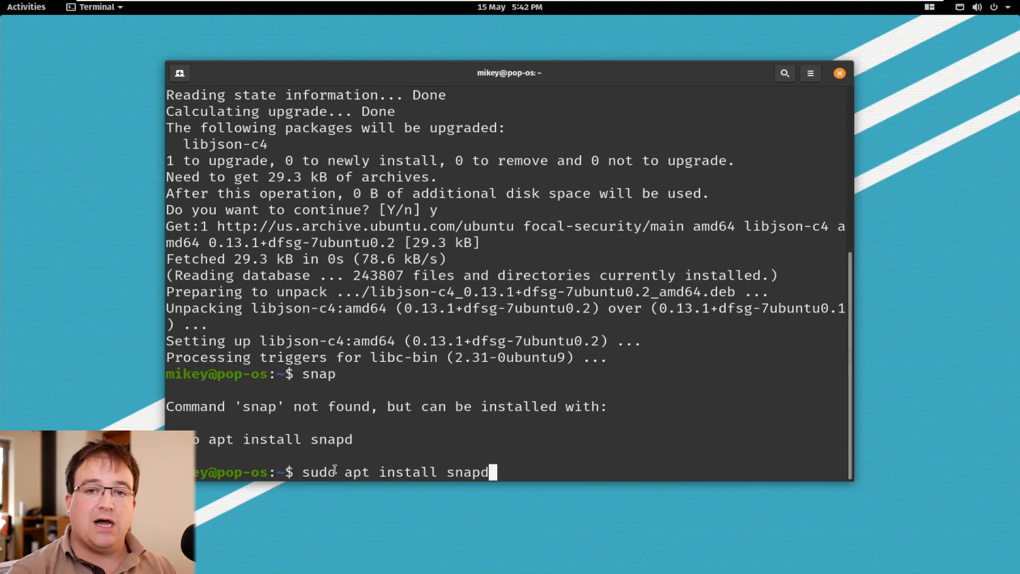
key("Return")
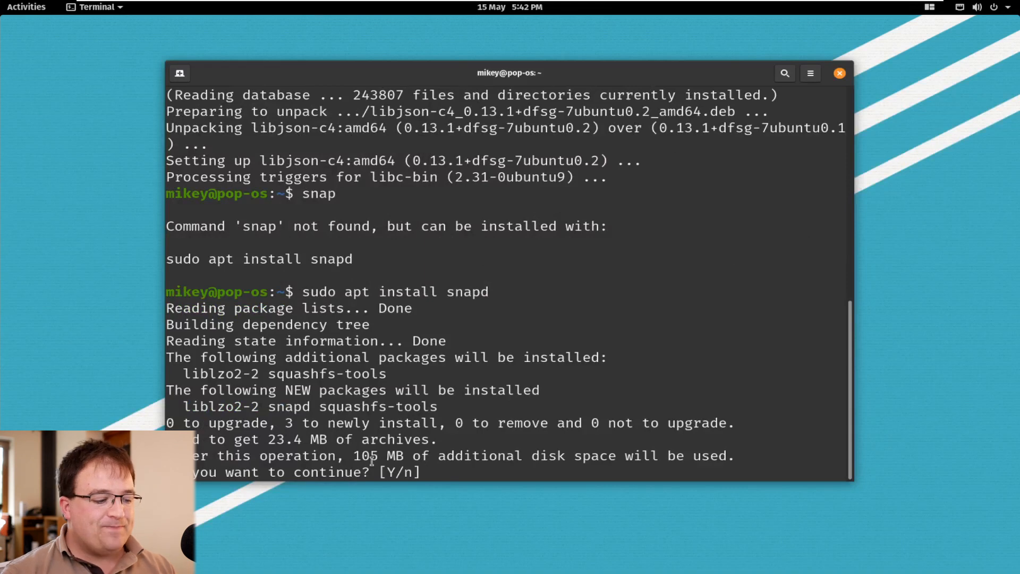
Kill the stalled terminal and compose sudo apt install snapd && snap install blender --classic && snap install code --classic.
left_click(839, 72)
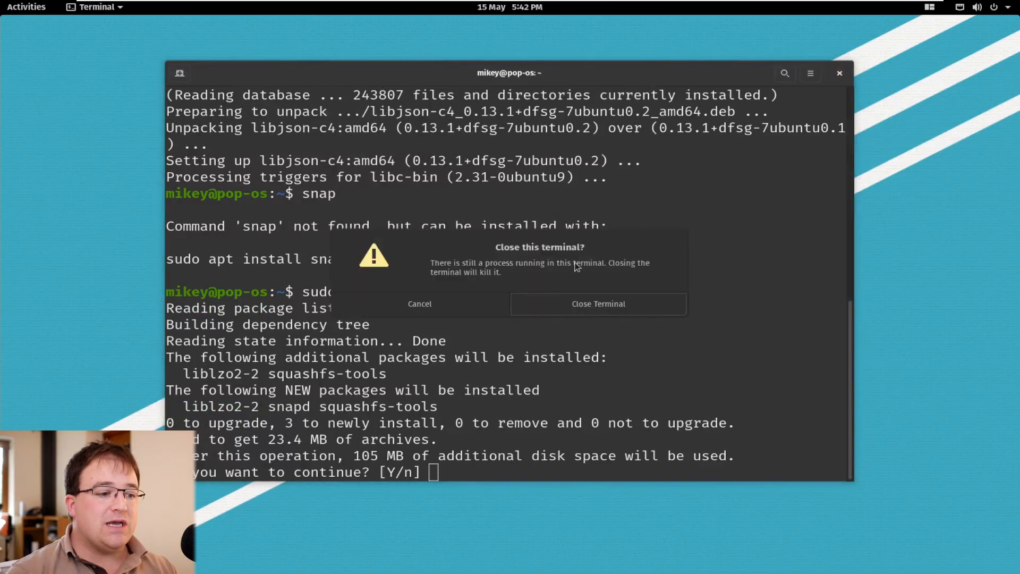
left_click(597, 303)
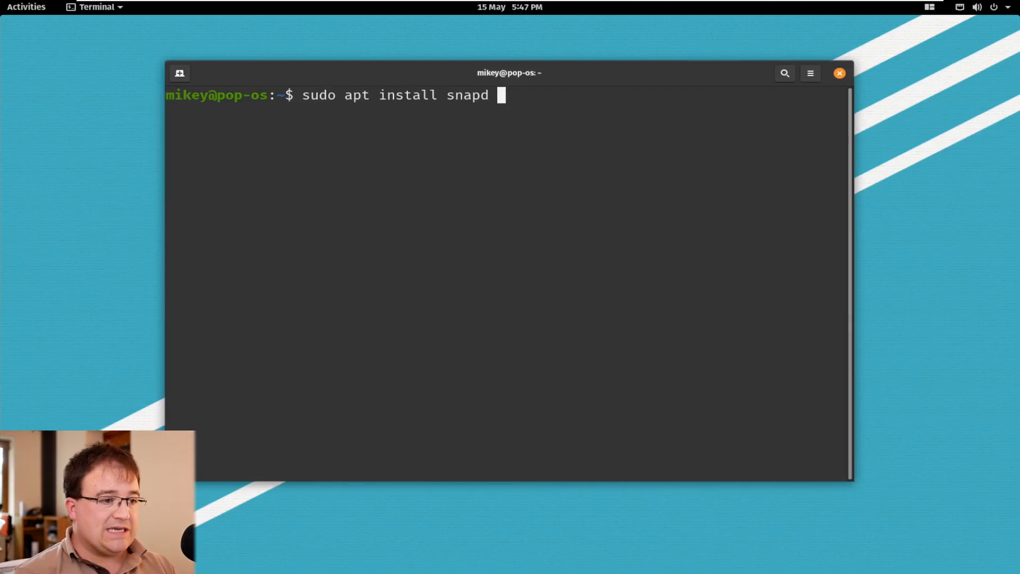
type("&&")
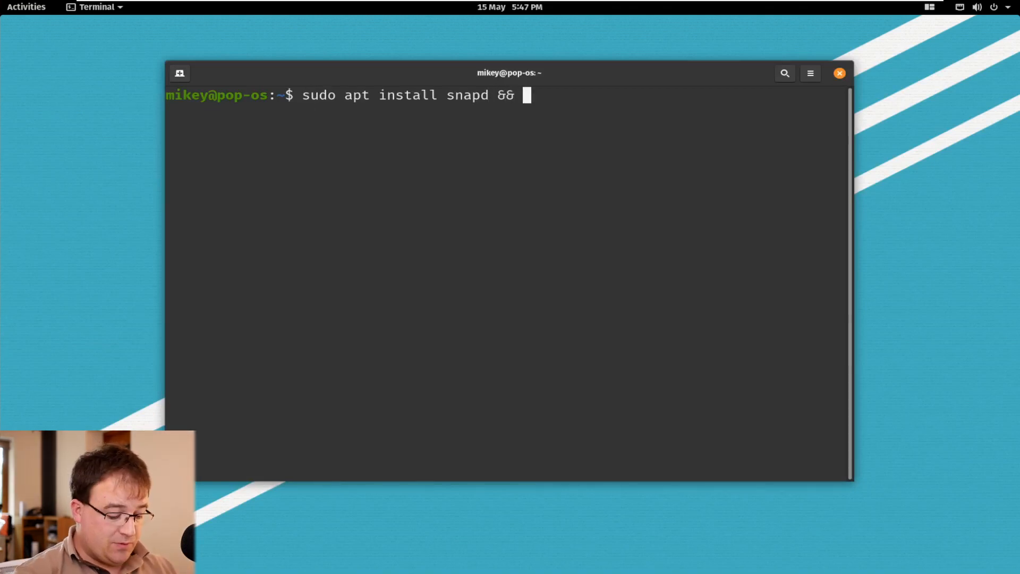
type("snap install")
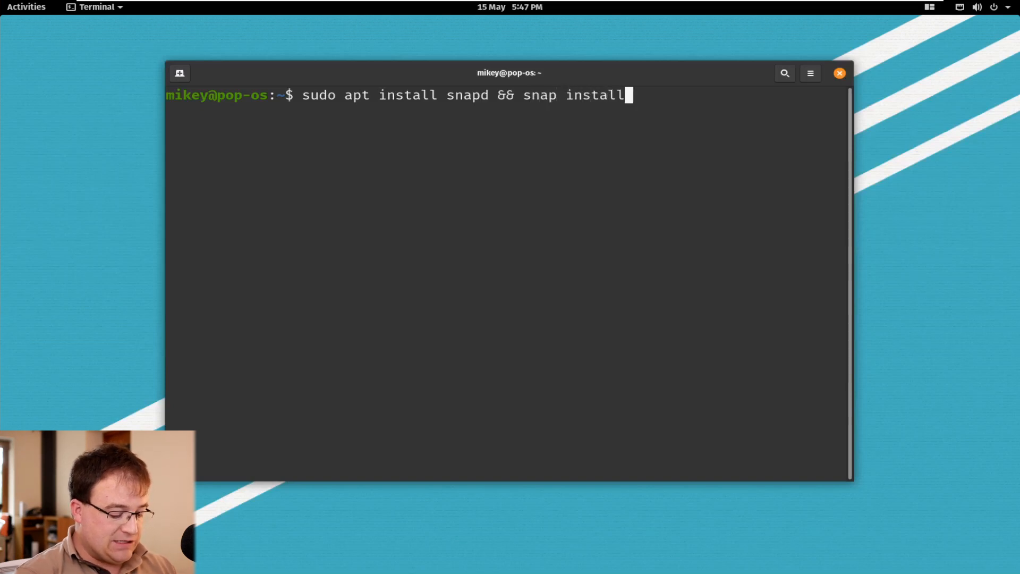
type("blender --cl")
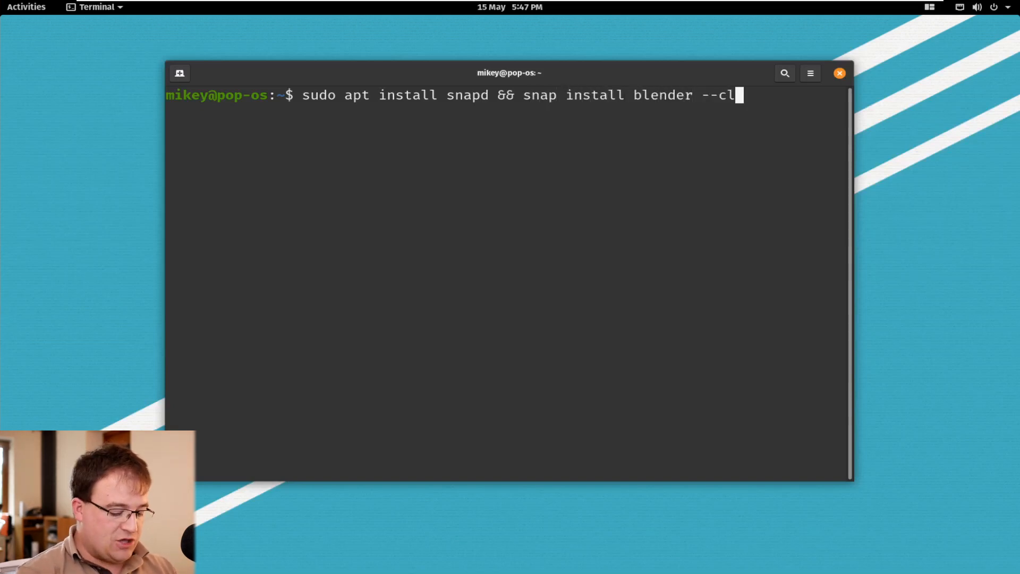
type("assic")
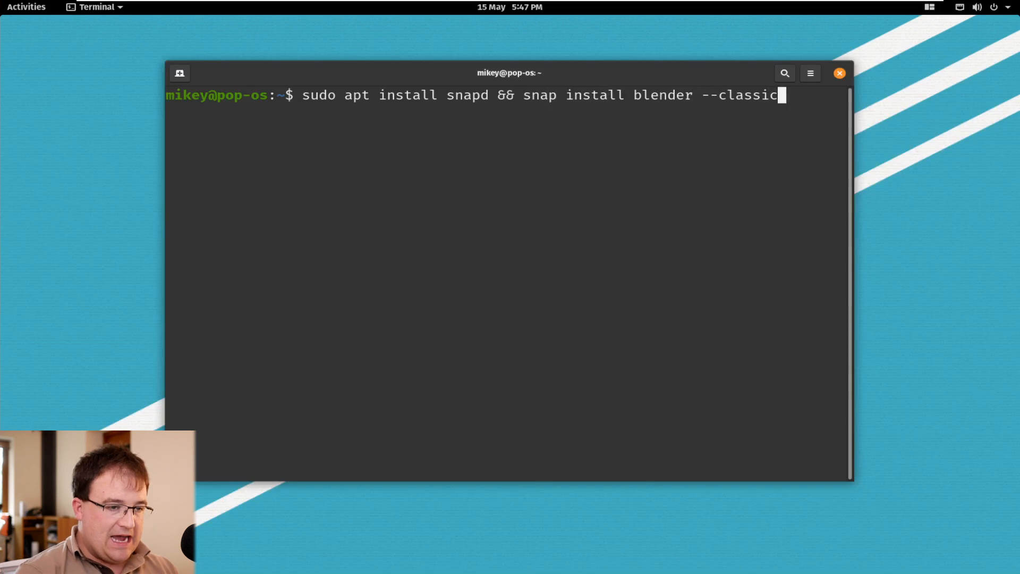
type("&&")
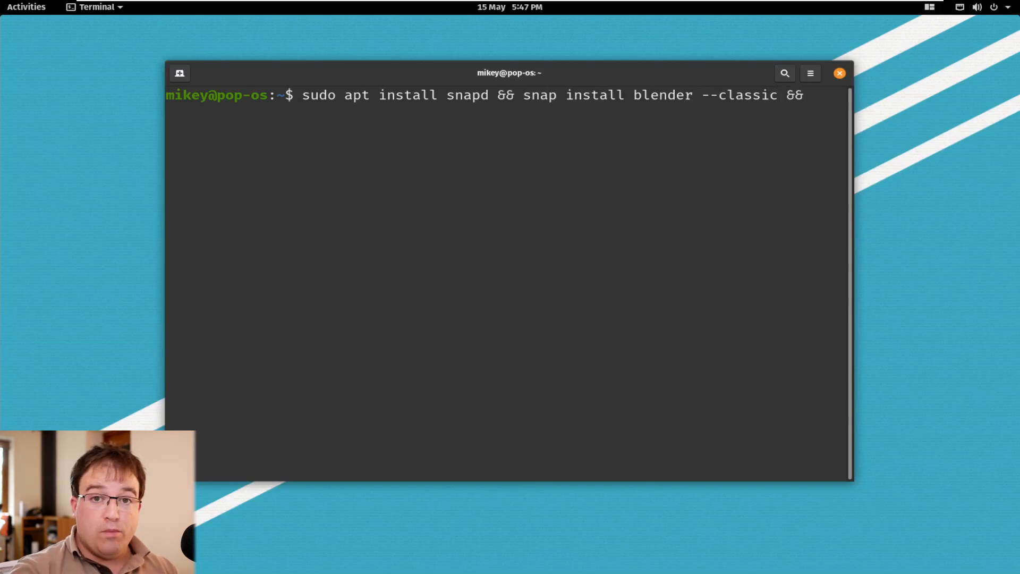
type("snap")
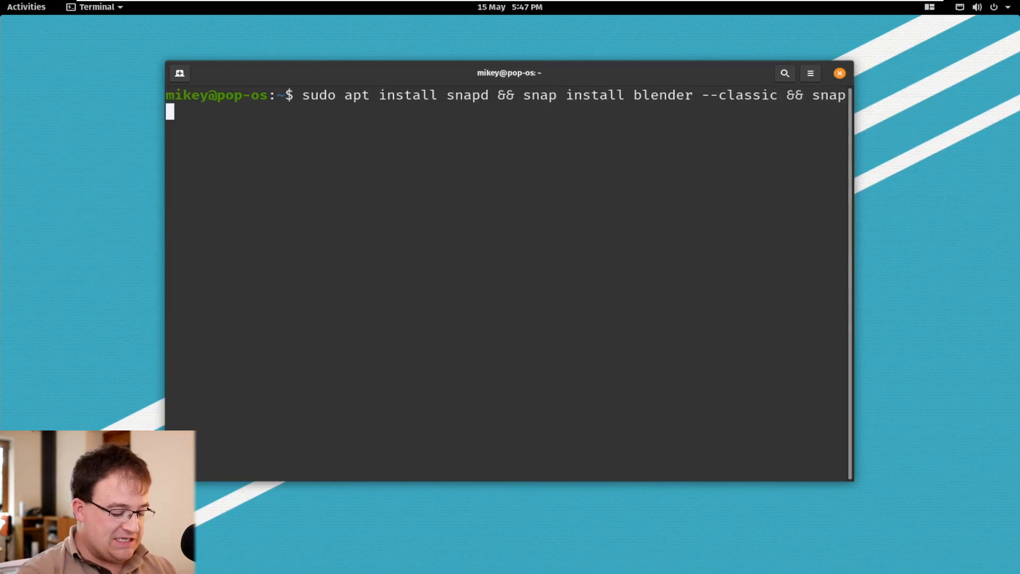
type("install code")
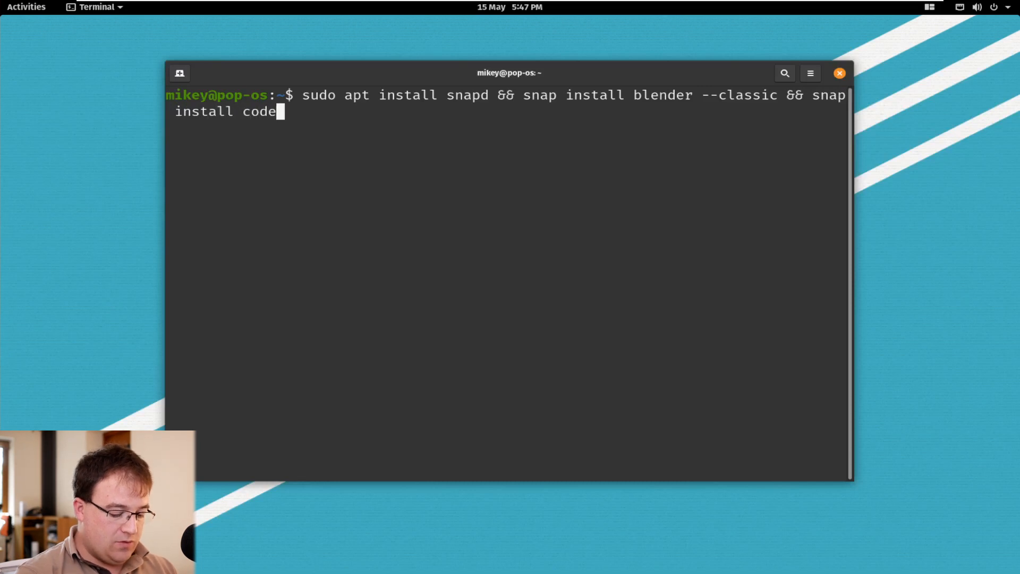
type("--")
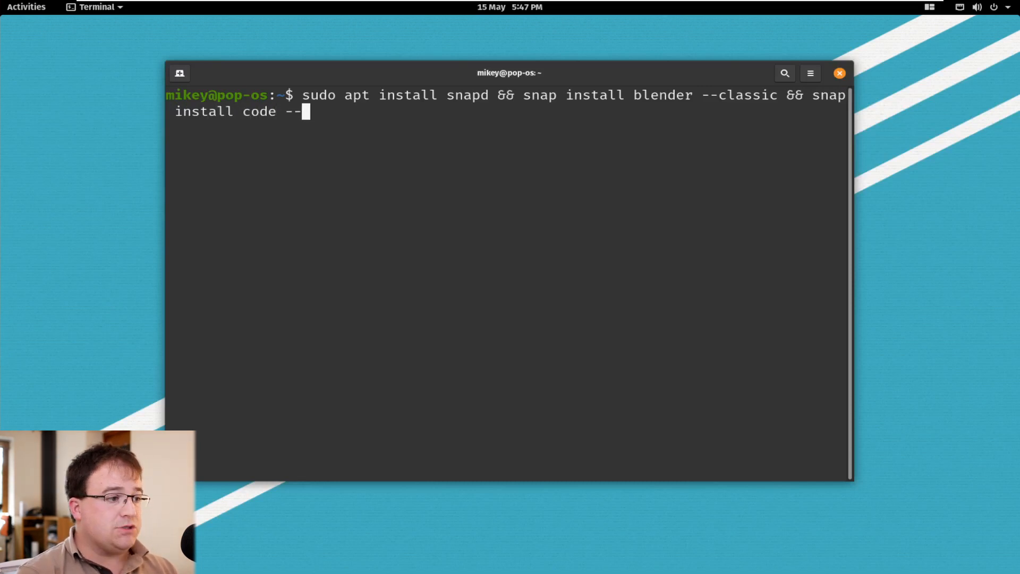
type("classic")
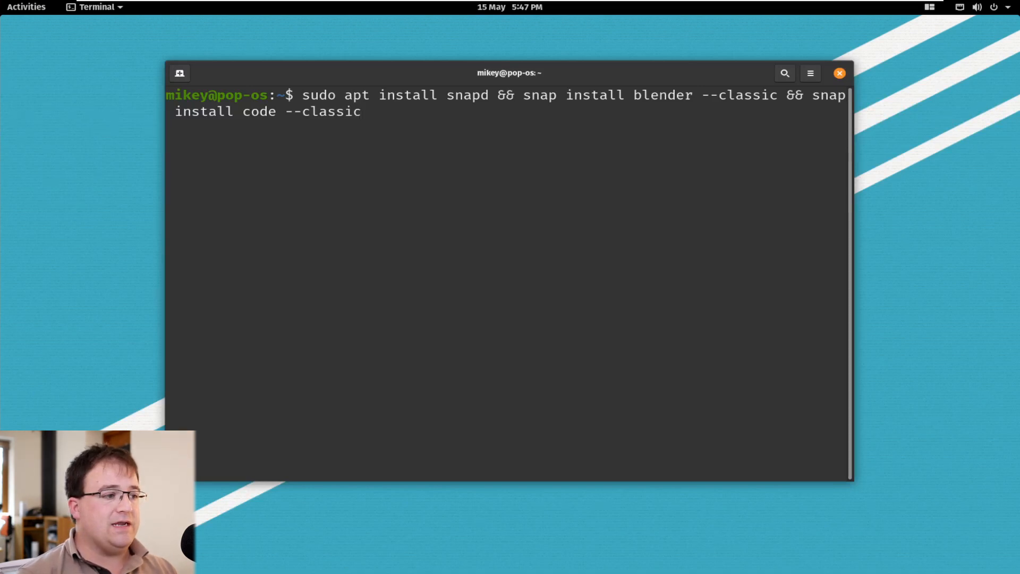
Run the chained install, authenticating with the password in each Authentication Required dialog.
key("Return")
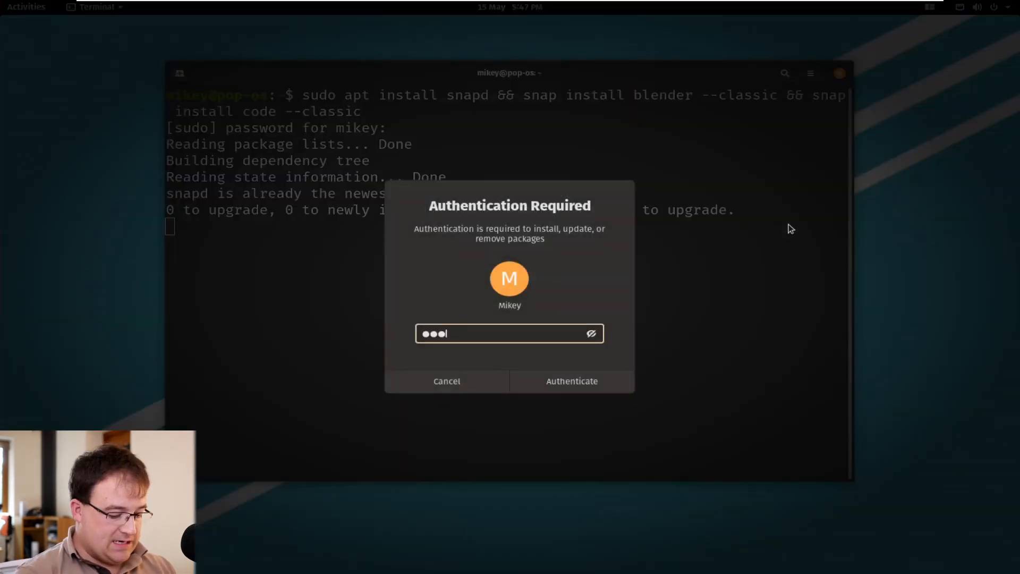
left_click(571, 381)
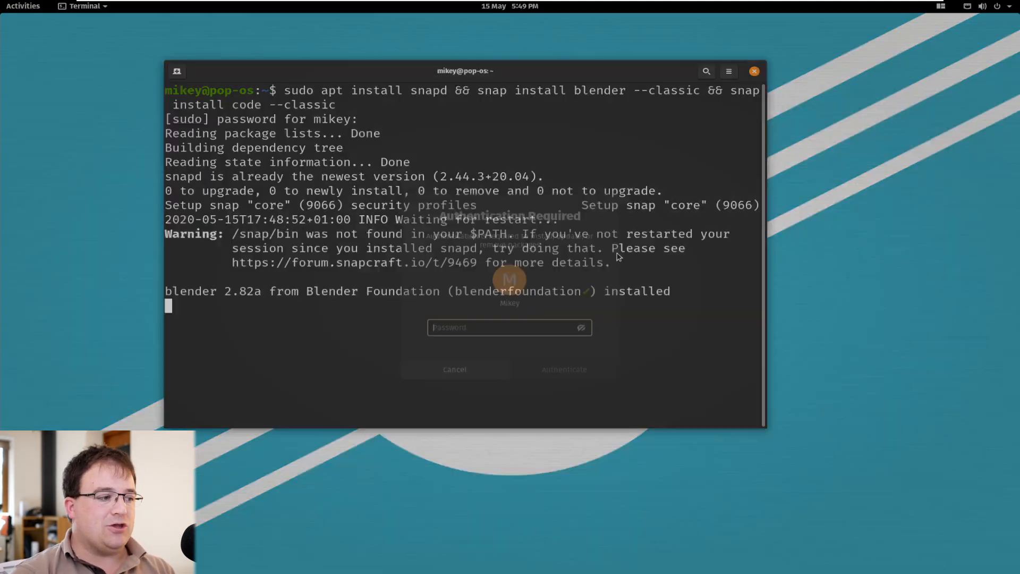
type("password")
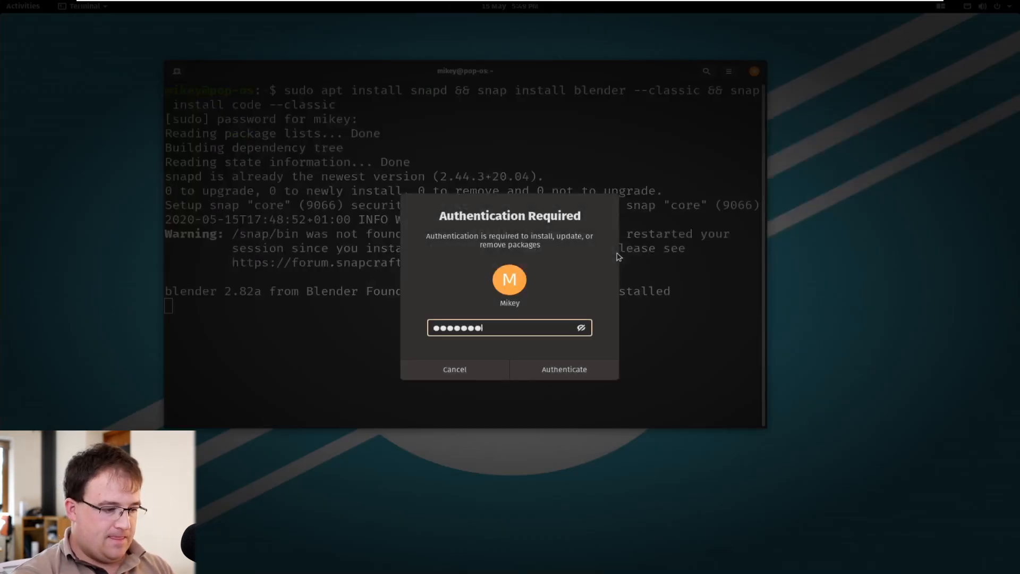
left_click(563, 369)
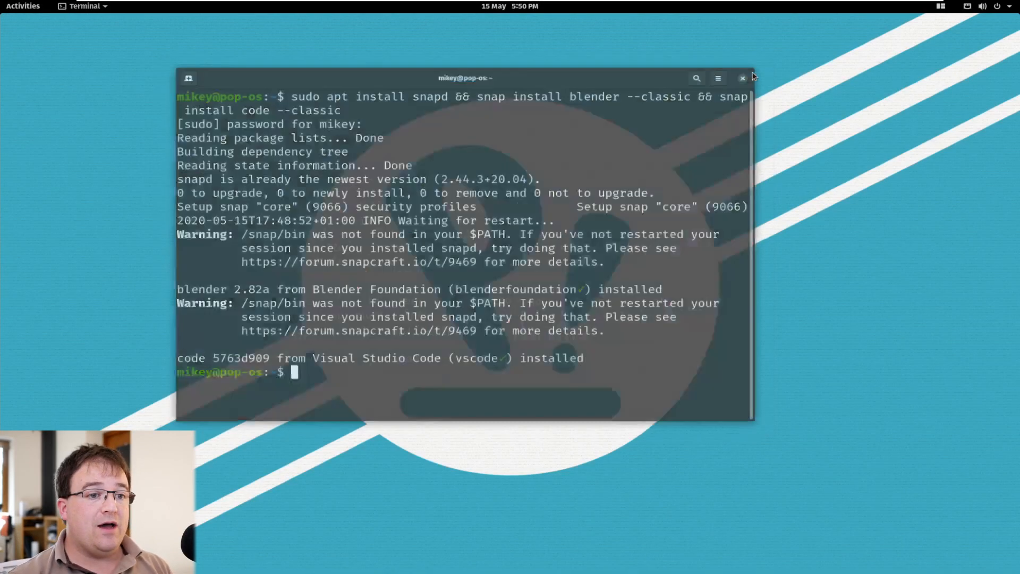
Close the terminal, visit the Power Off / Log Out menu, and launch Visual Studio Code.
left_click(984, 6)
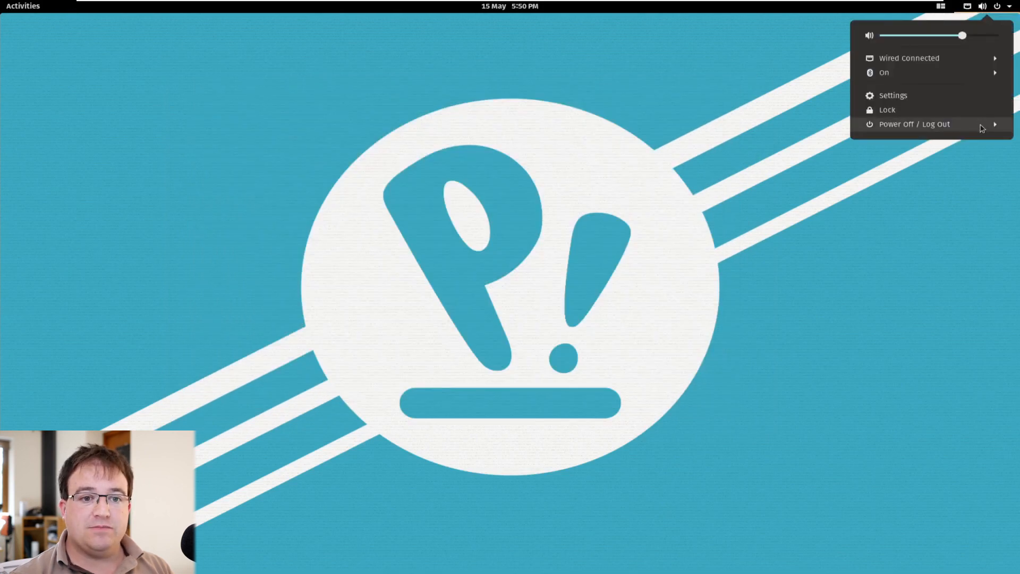
left_click(914, 123)
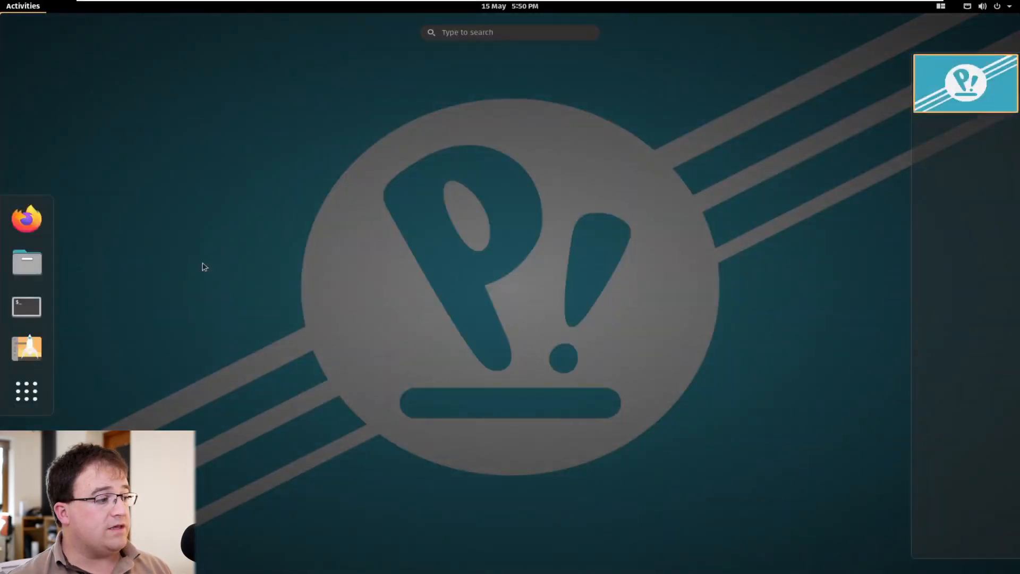
left_click(26, 391)
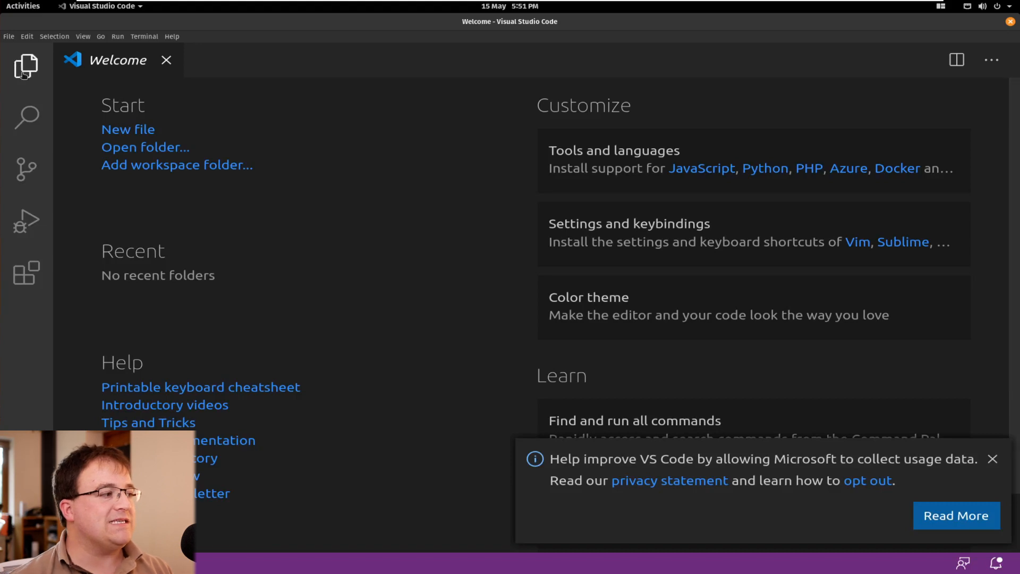
Via Open Folder, create a new Test folder in Documents and open it as the workspace.
left_click(25, 67)
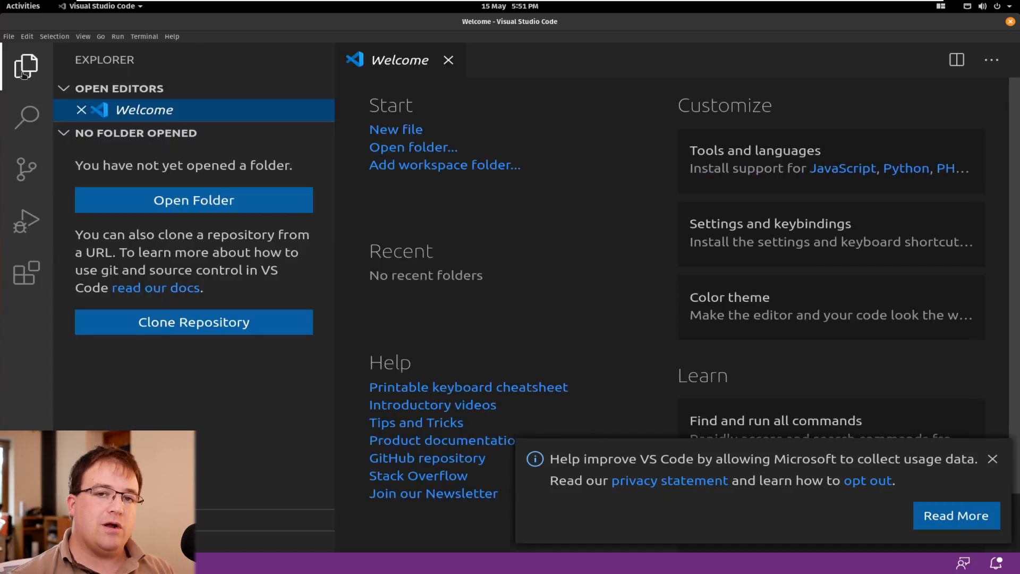
left_click(193, 199)
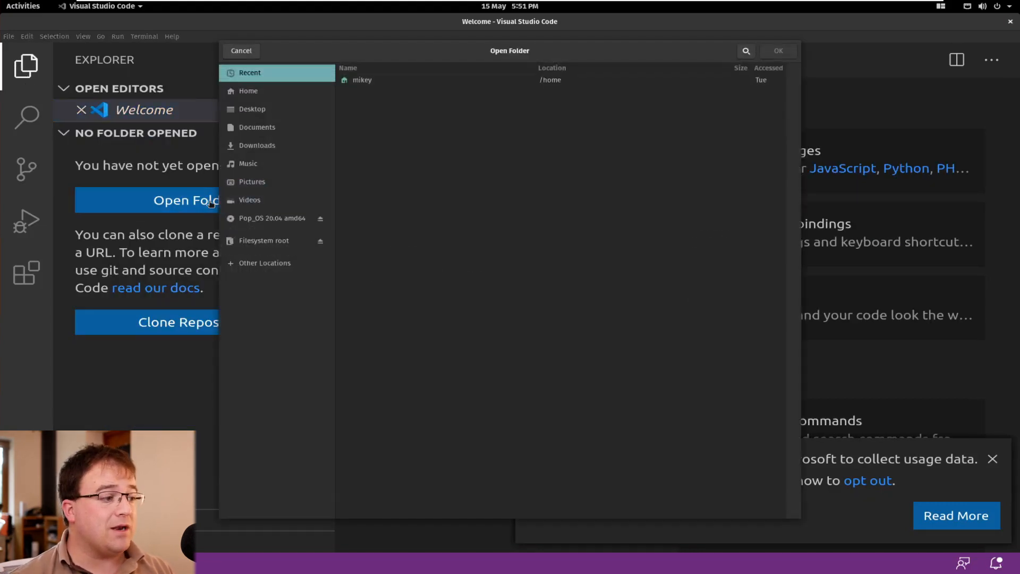
mouse_move(269, 135)
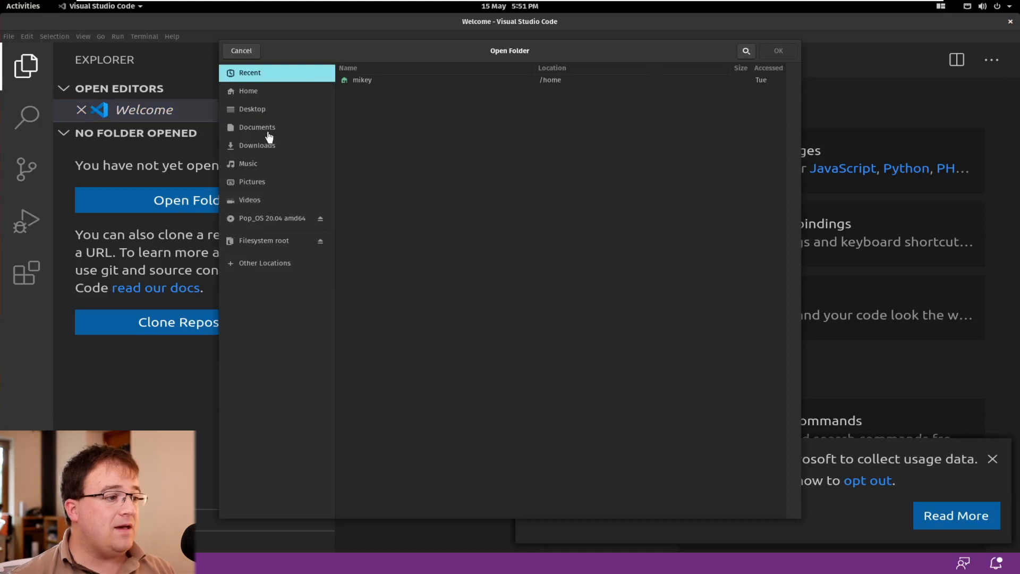
left_click(257, 127)
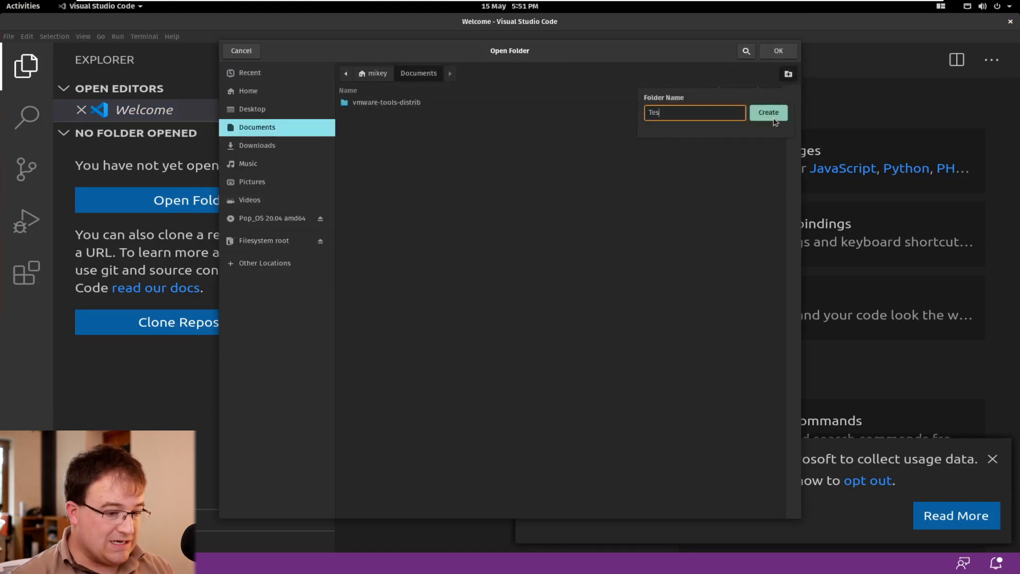
left_click(768, 112)
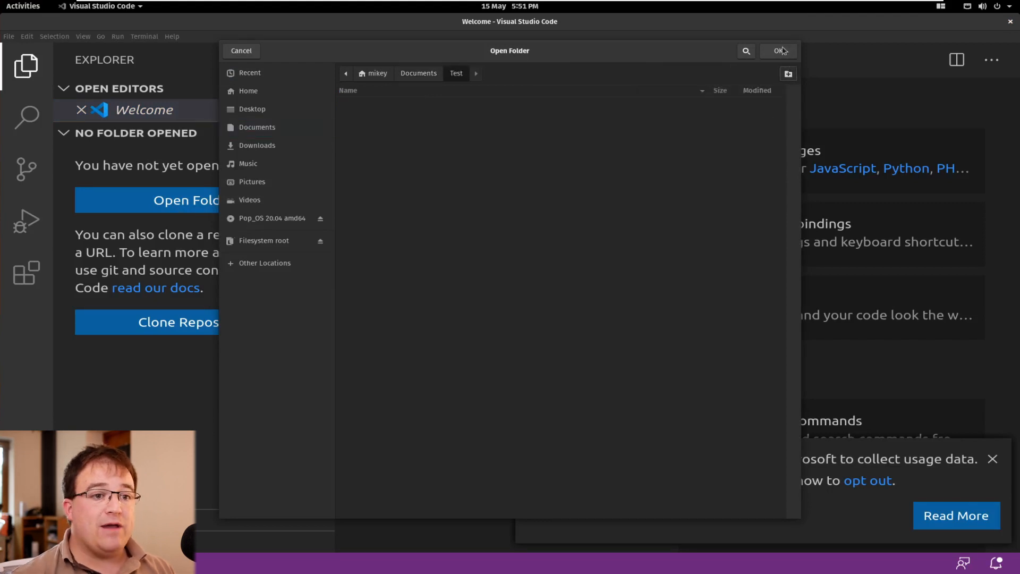
left_click(777, 51)
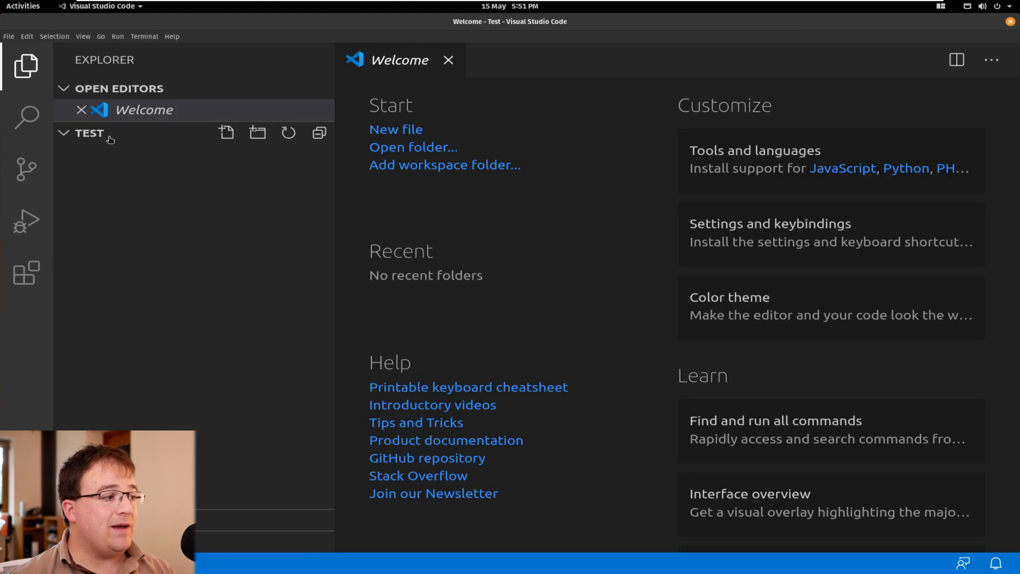
mouse_move(289, 133)
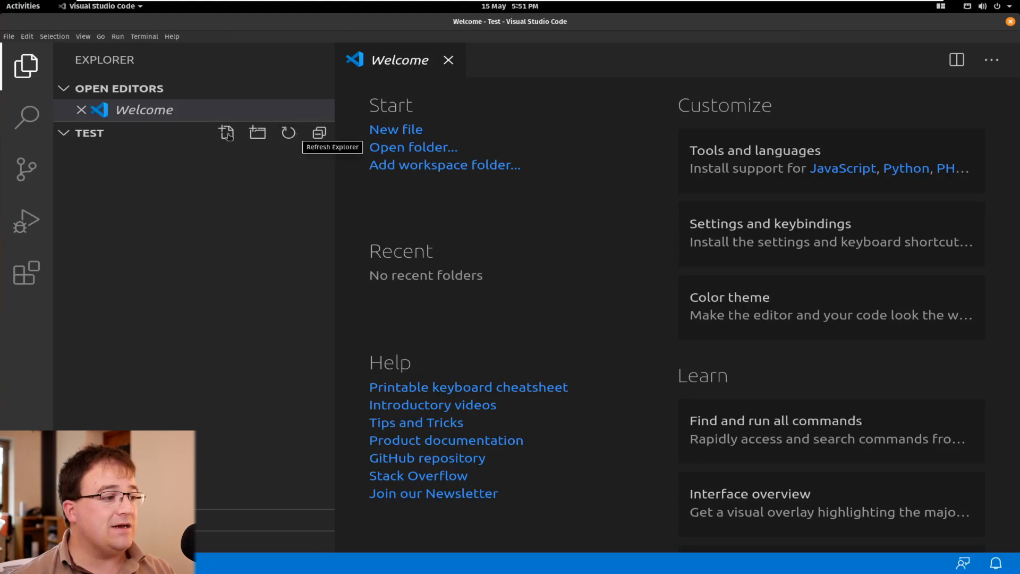
Create a new file named test.py in the Test folder.
left_click(228, 133)
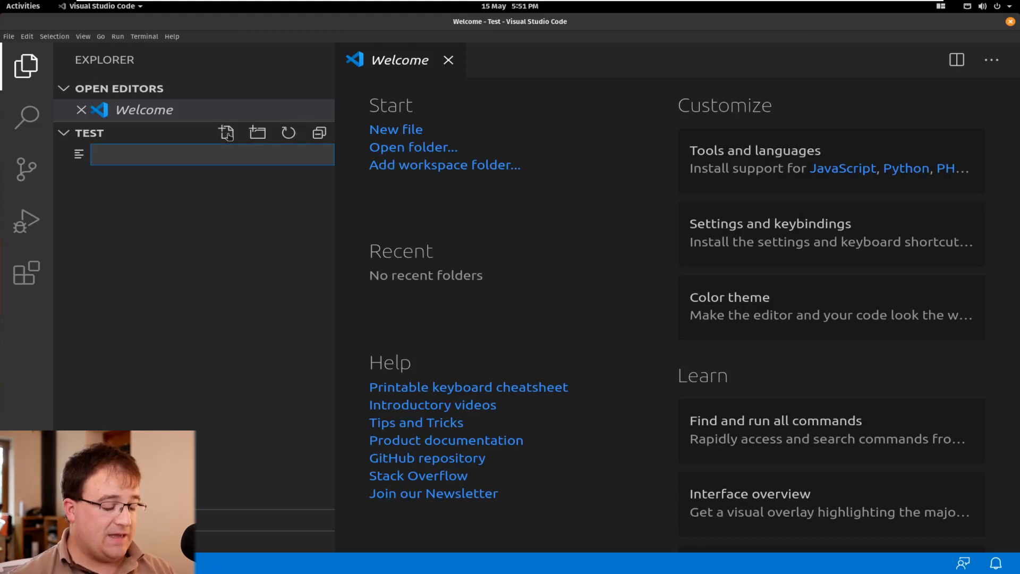
type("test.")
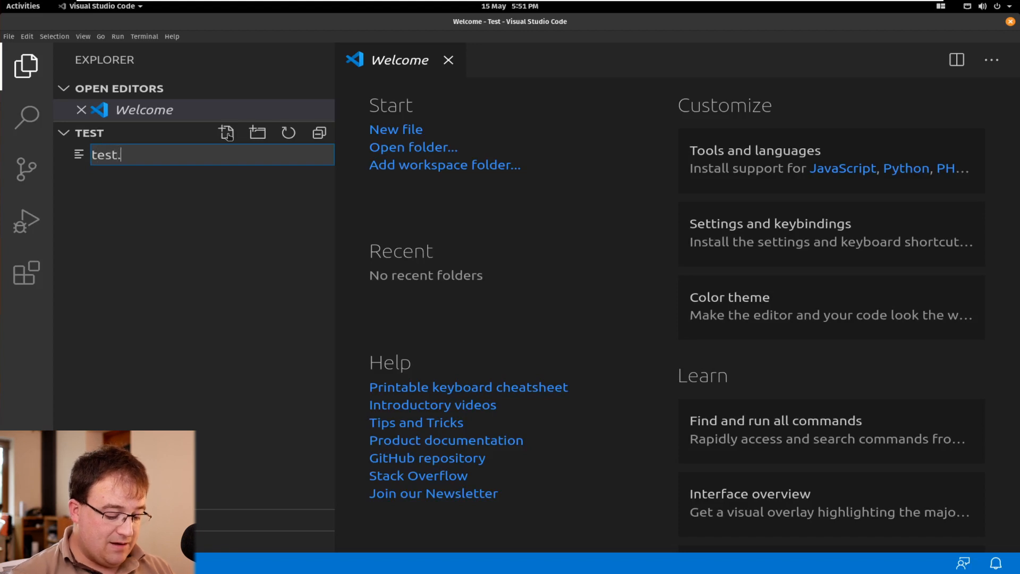
type("py")
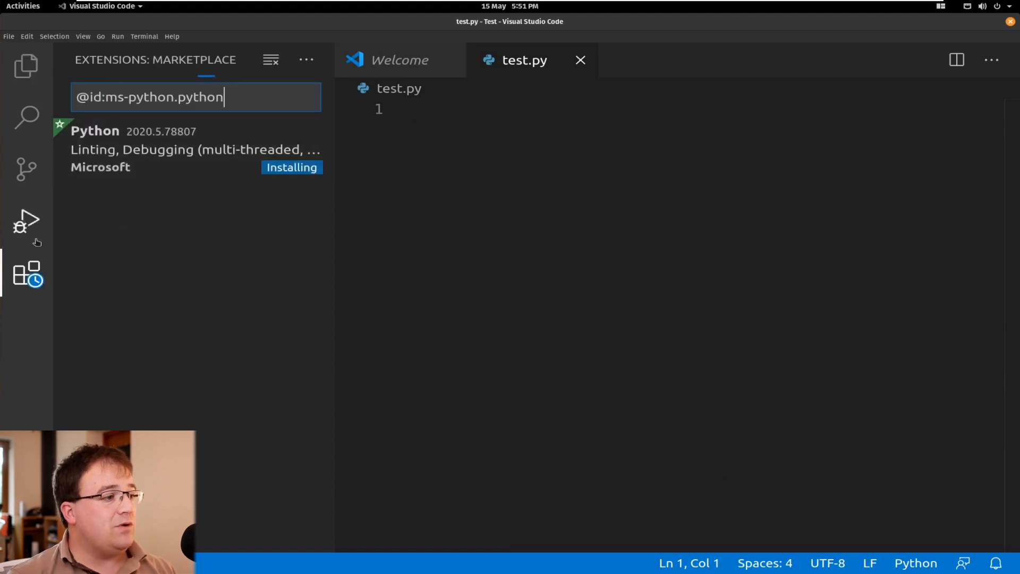
mouse_move(27, 273)
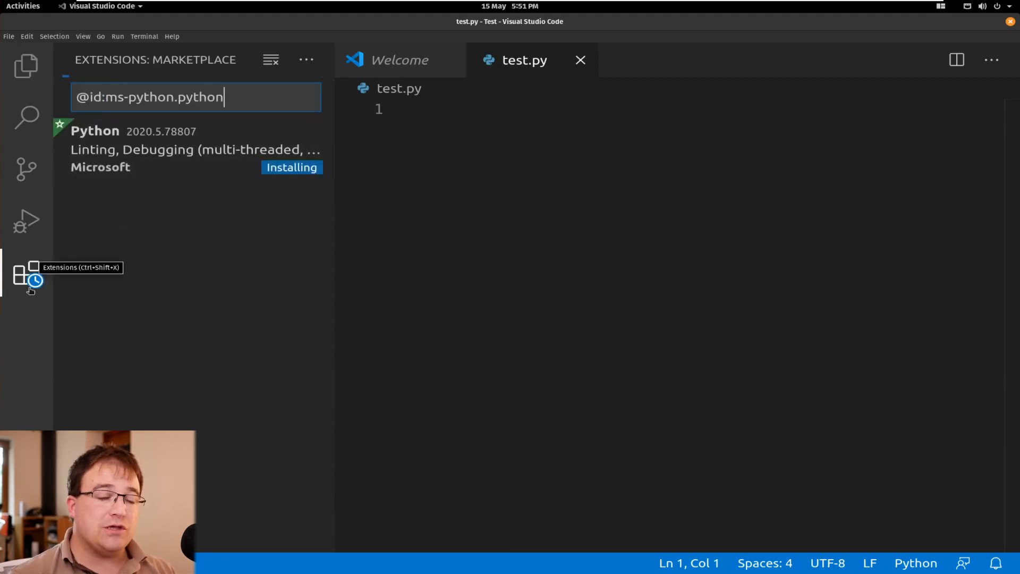
mouse_move(95, 298)
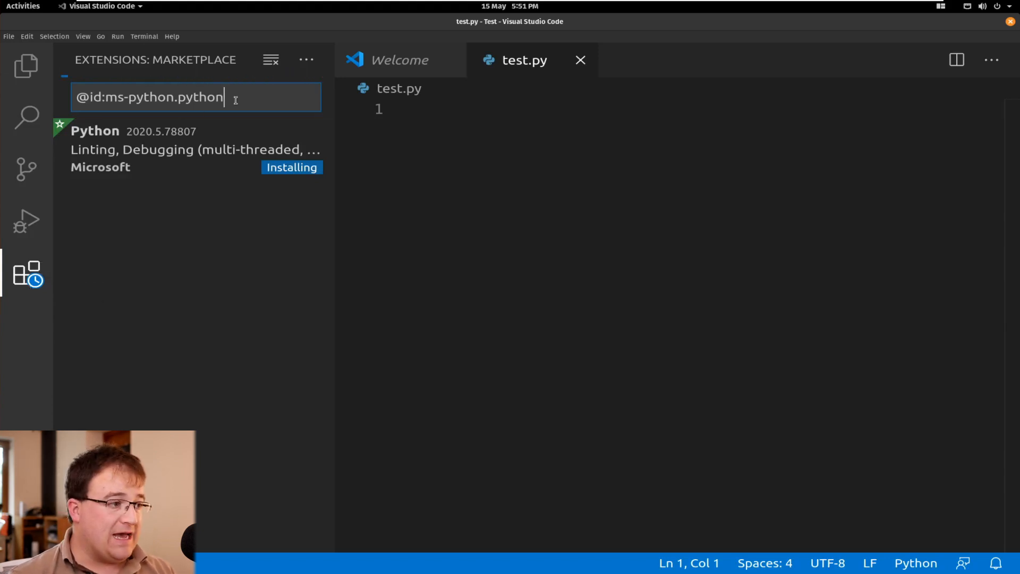
Search extensions for 'blender', install Blender Development, and close its details page.
type("blend")
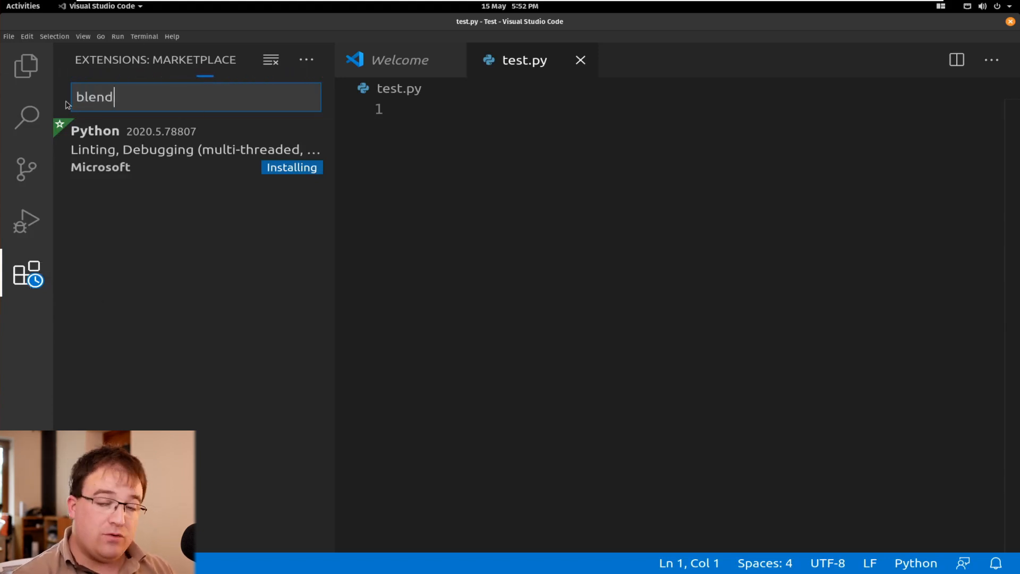
type("er")
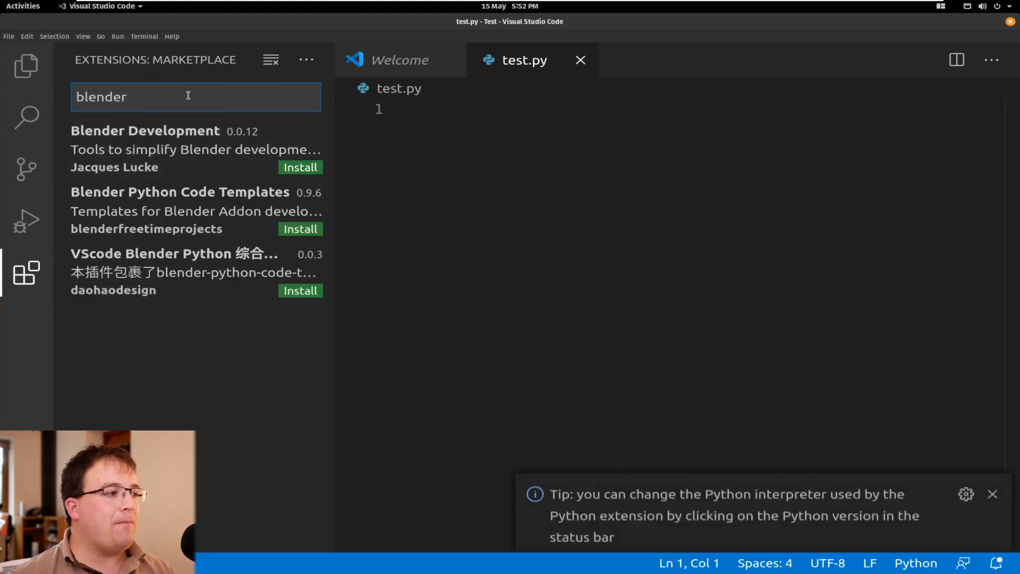
left_click(300, 167)
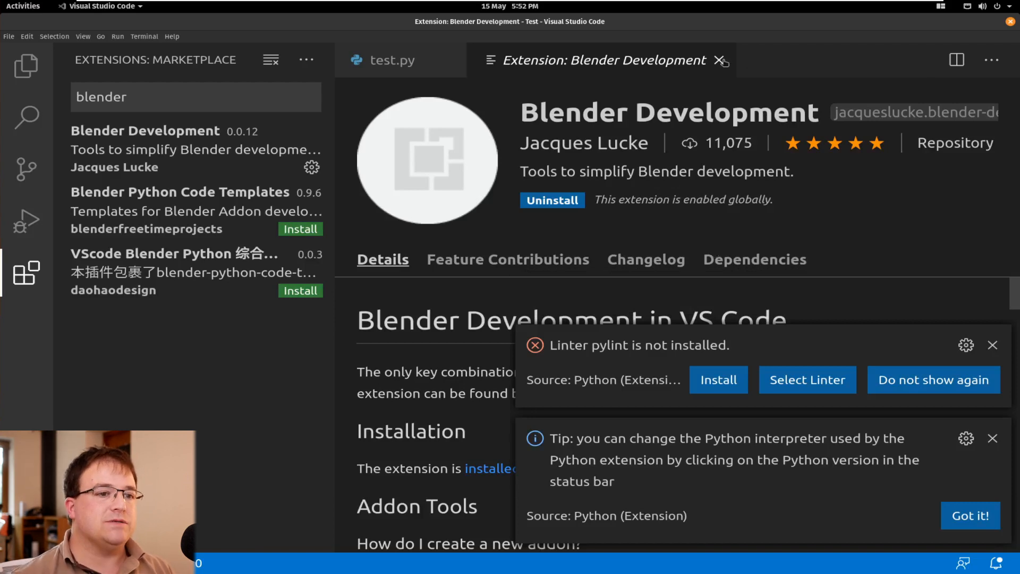
left_click(720, 60)
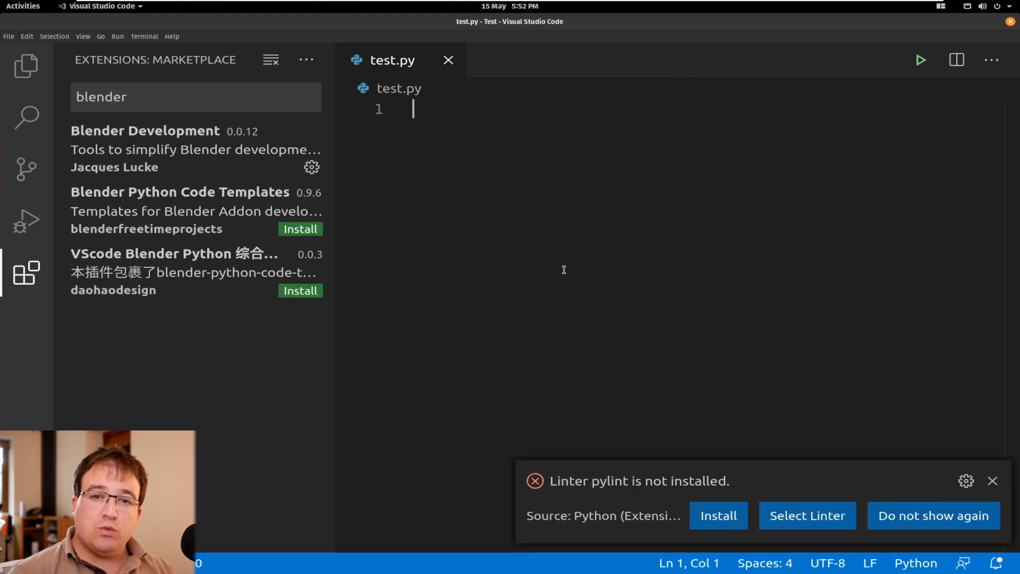
Write 'import math' on line 1 and 'print(math.pi)' on line 2 of test.py.
type("import")
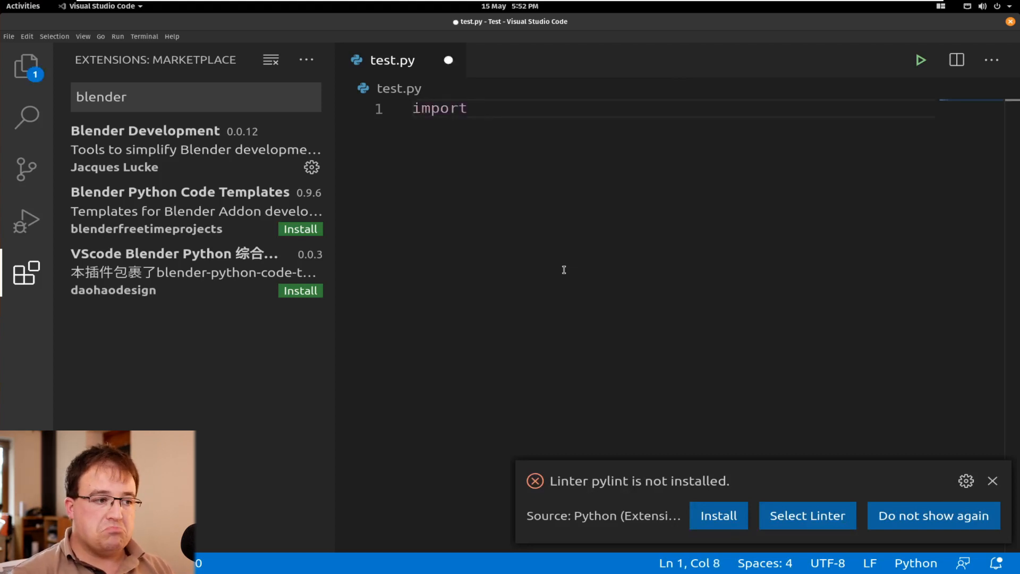
type("math")
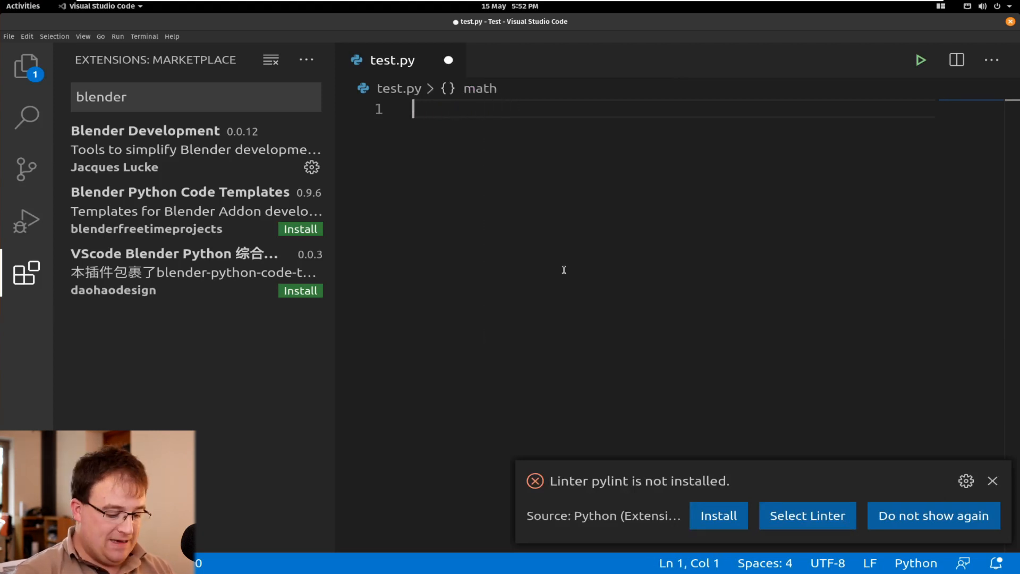
type("import")
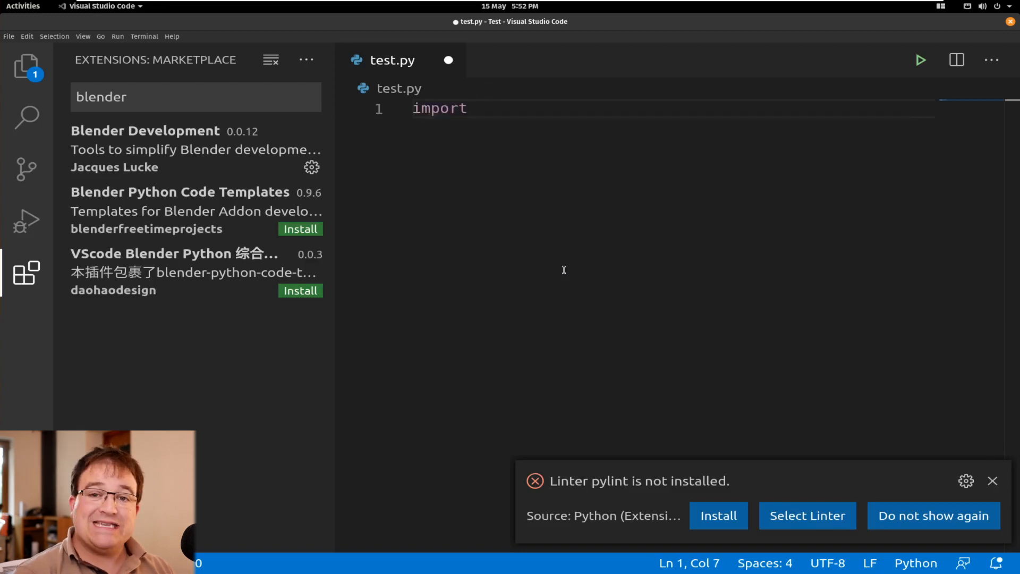
type("math")
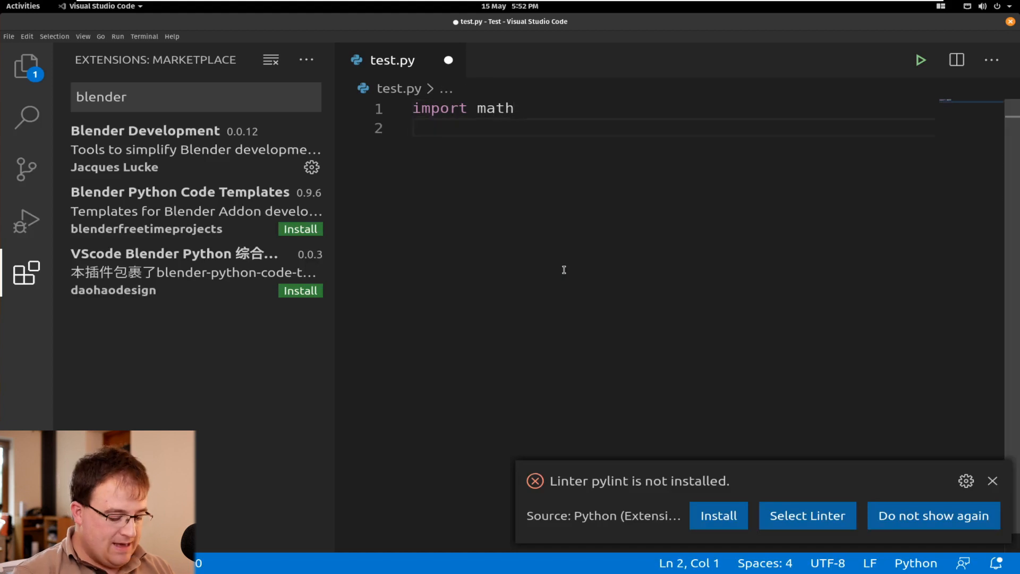
type("math.pi")
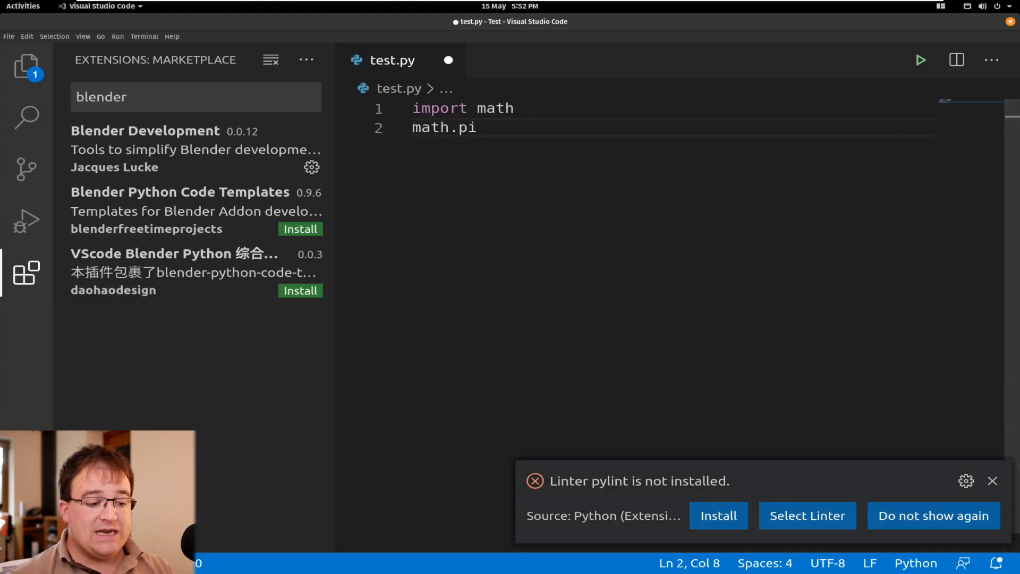
mouse_move(697, 496)
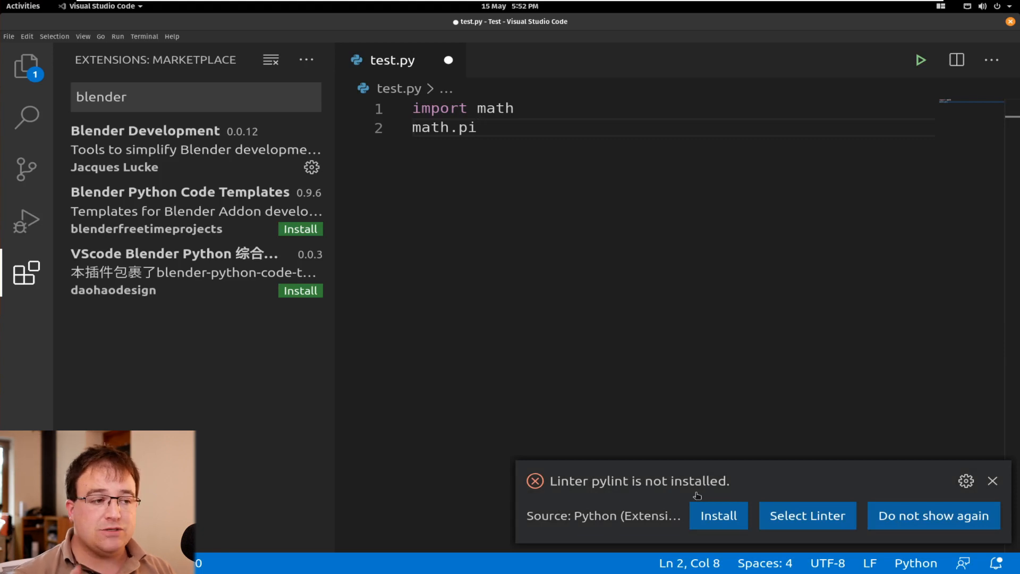
left_click(718, 515)
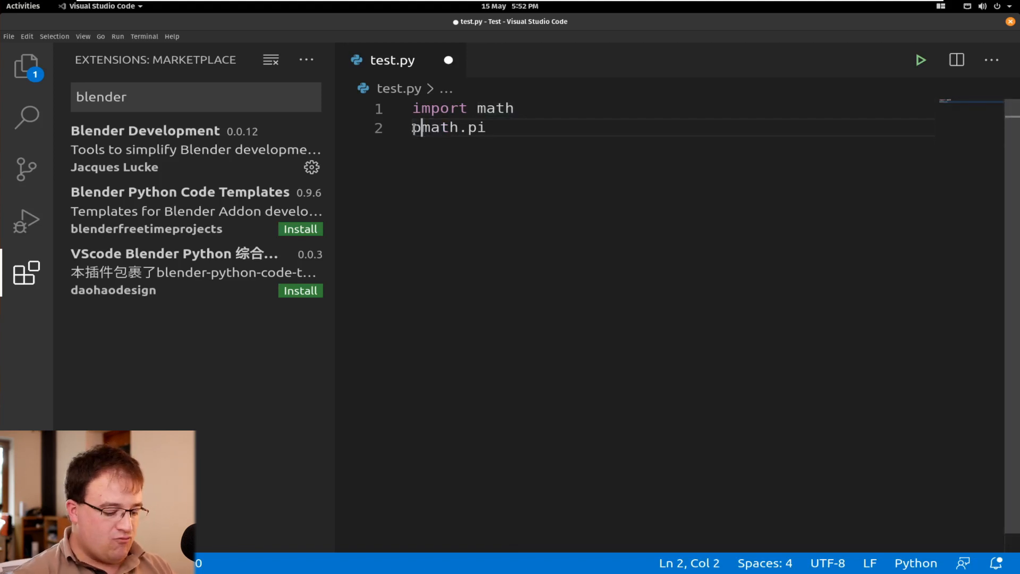
type("rin")
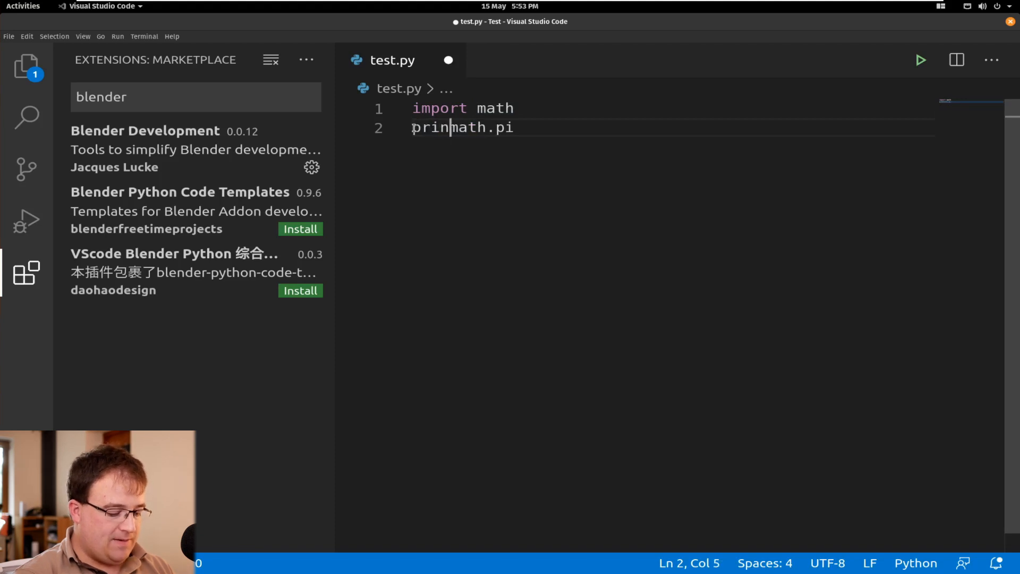
type("t(")
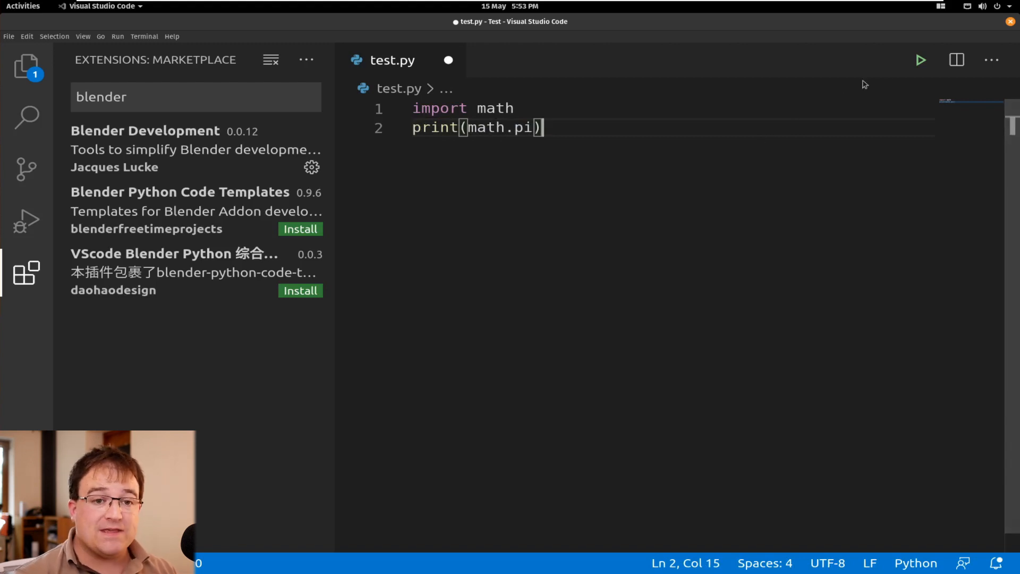
mouse_move(922, 59)
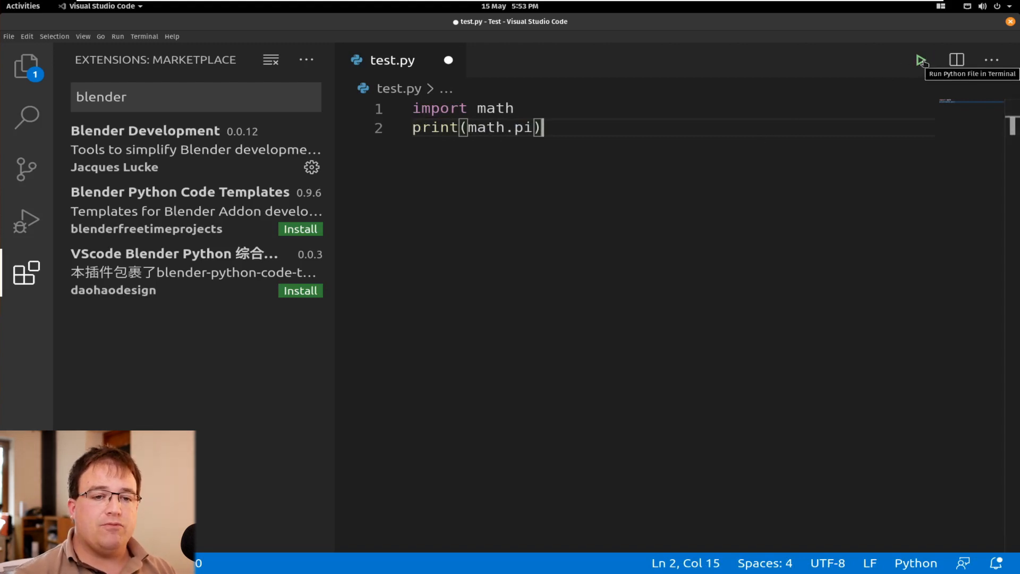
Run test.py in the terminal so it prints 3.141592653589793.
left_click(922, 60)
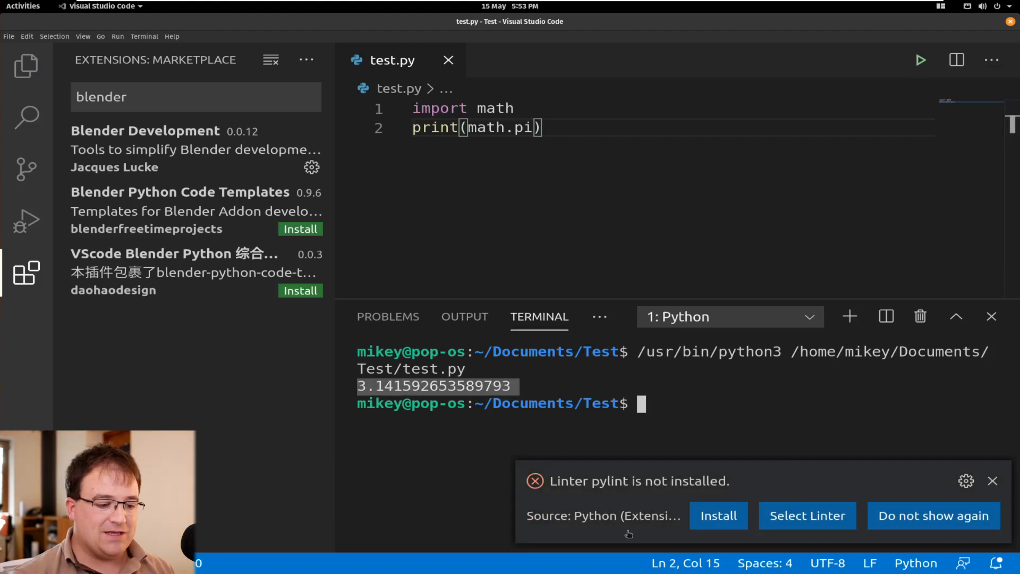
mouse_move(657, 412)
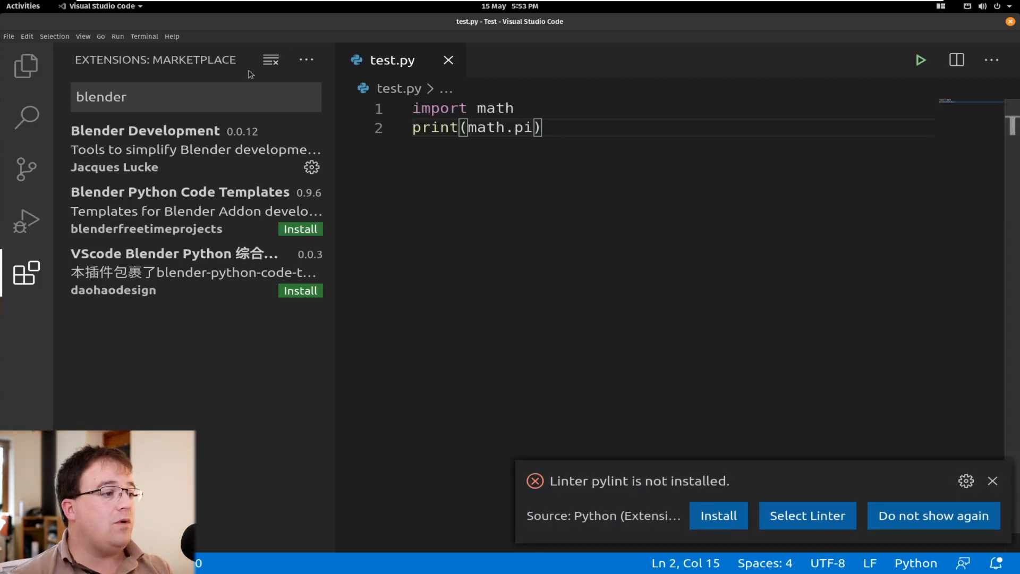
In a new terminal run 'sudo apt install python3-pip' and enter the password to install it.
left_click(144, 37)
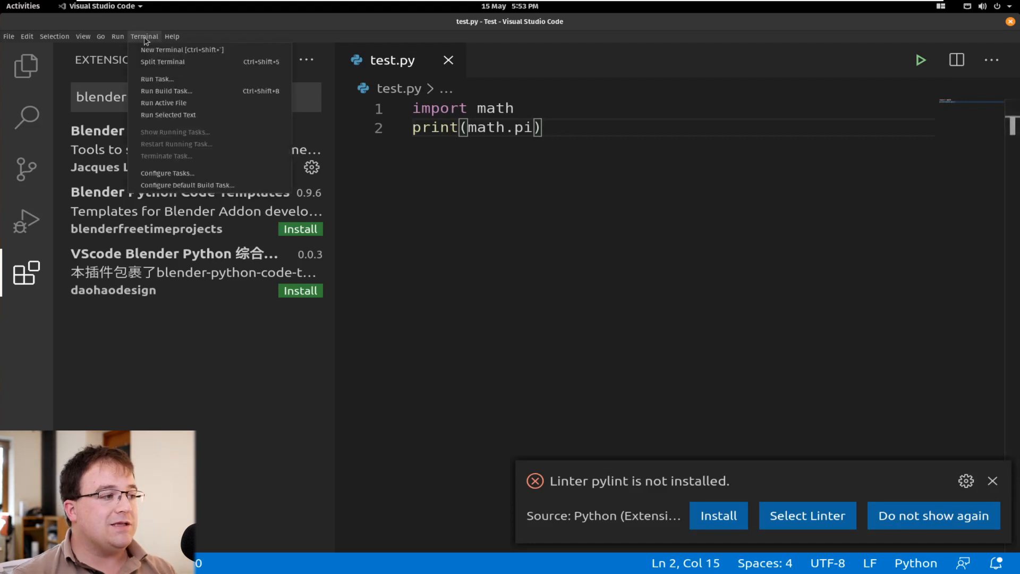
mouse_move(181, 50)
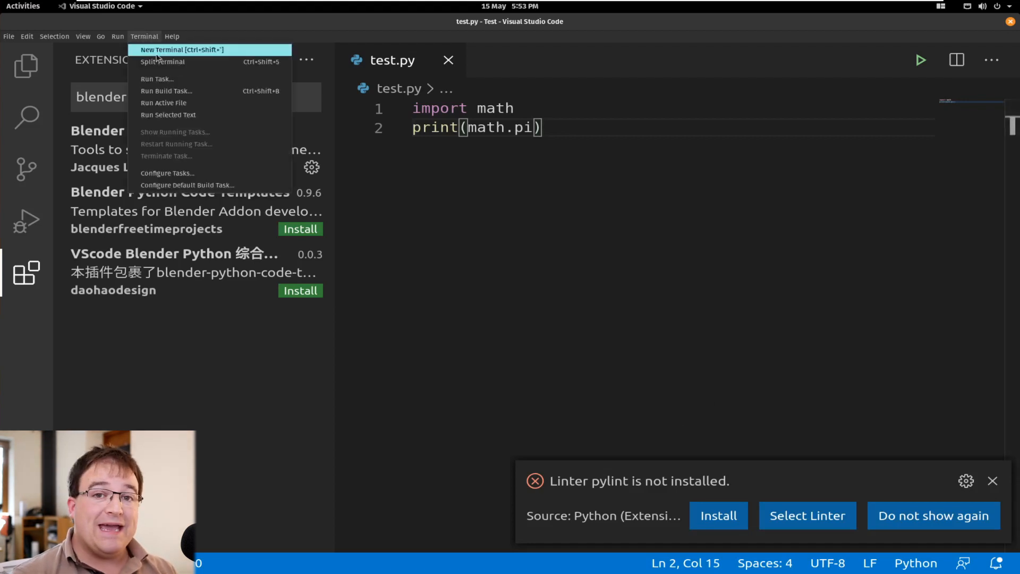
left_click(181, 50)
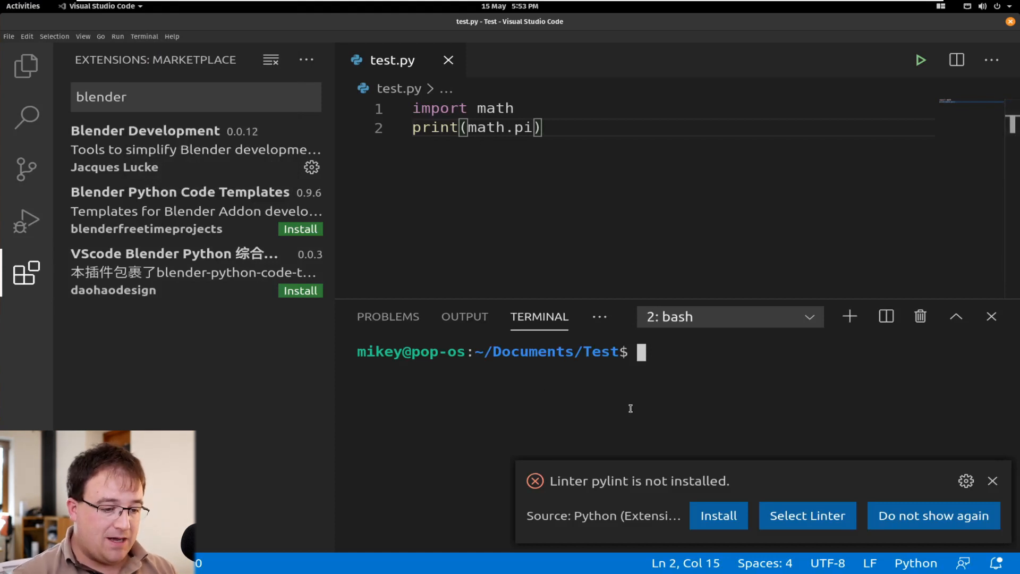
type("pip")
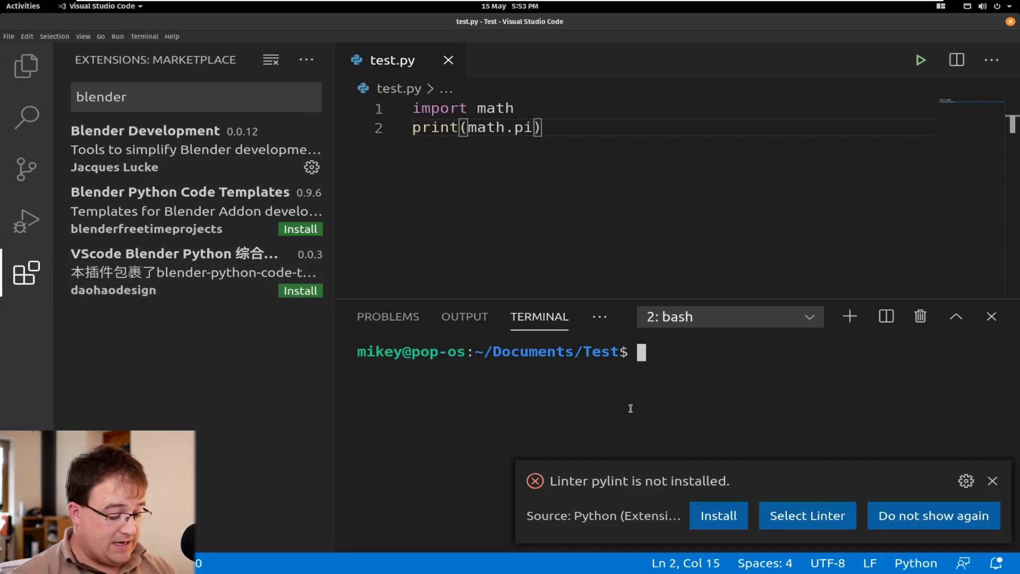
type("sudo apt install")
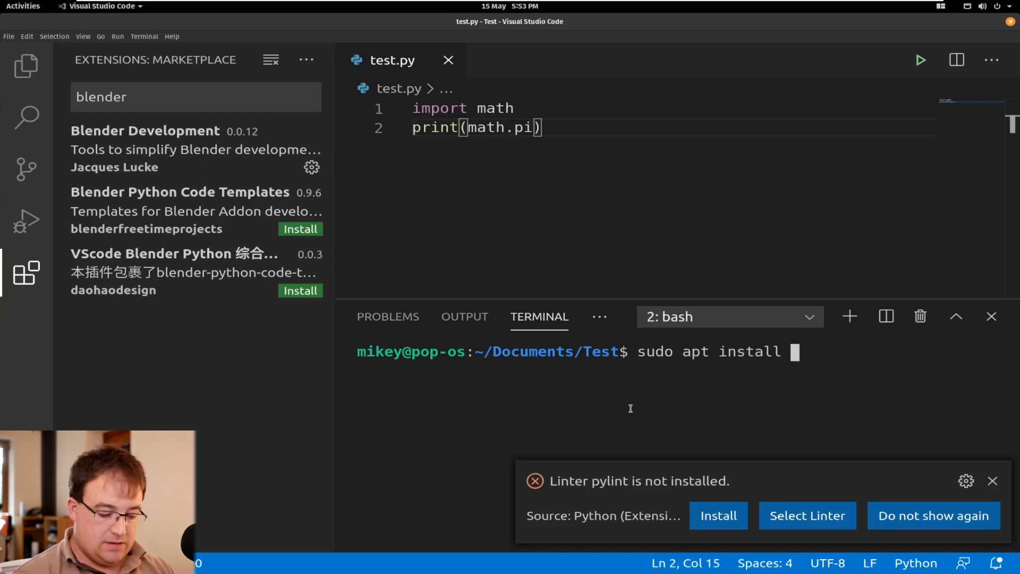
type("pytho")
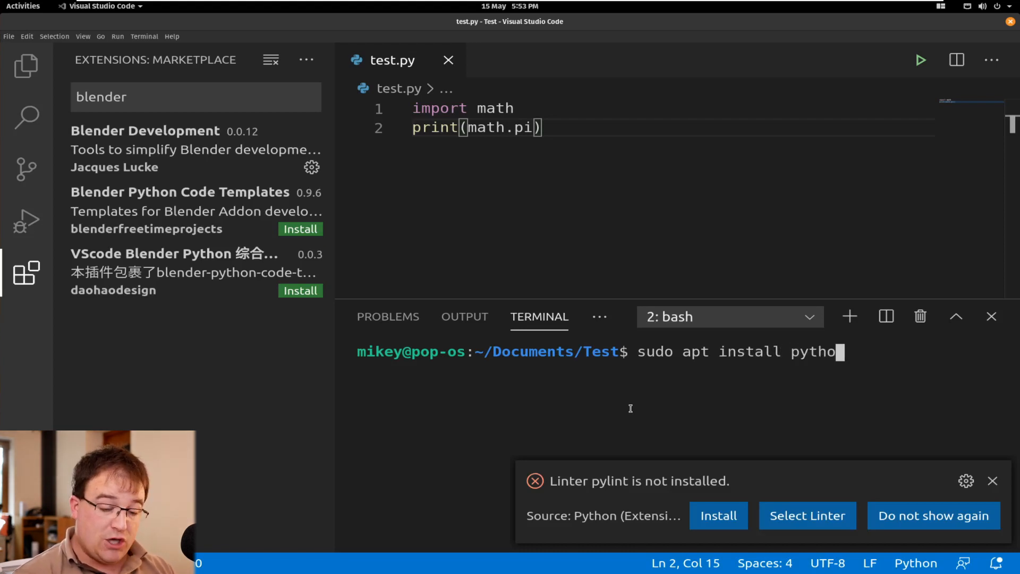
type("n-pip")
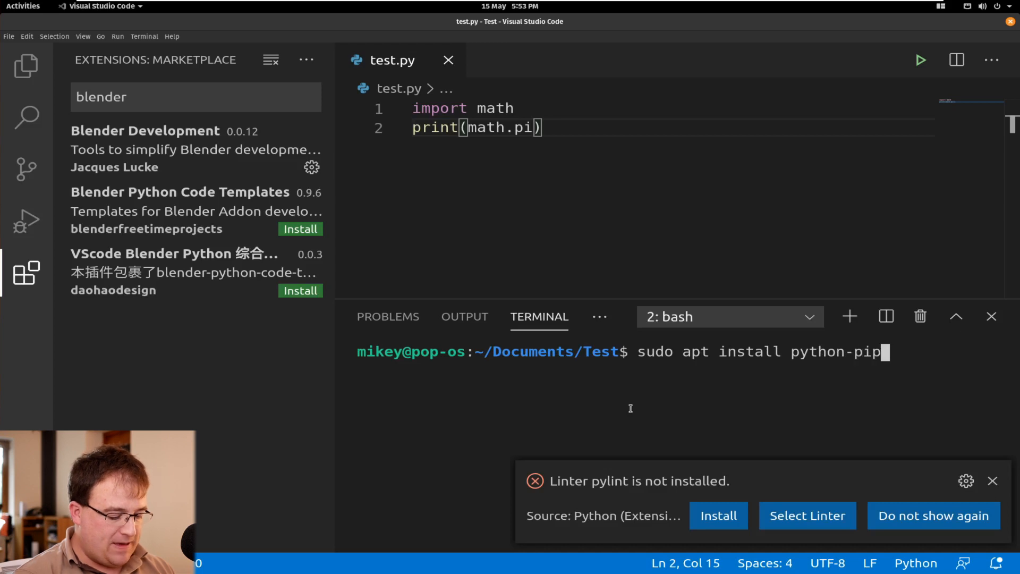
key("Return")
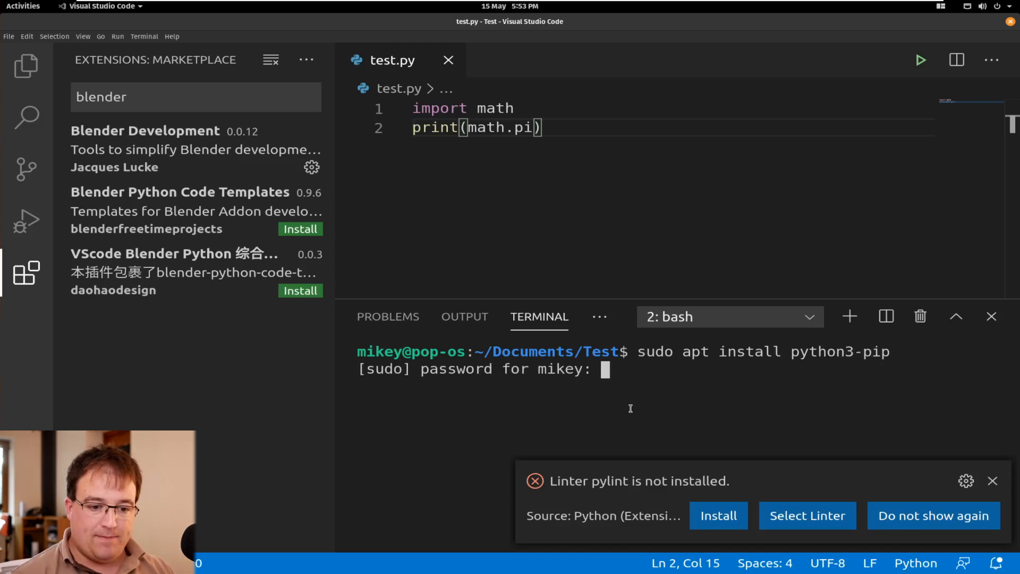
key("Return")
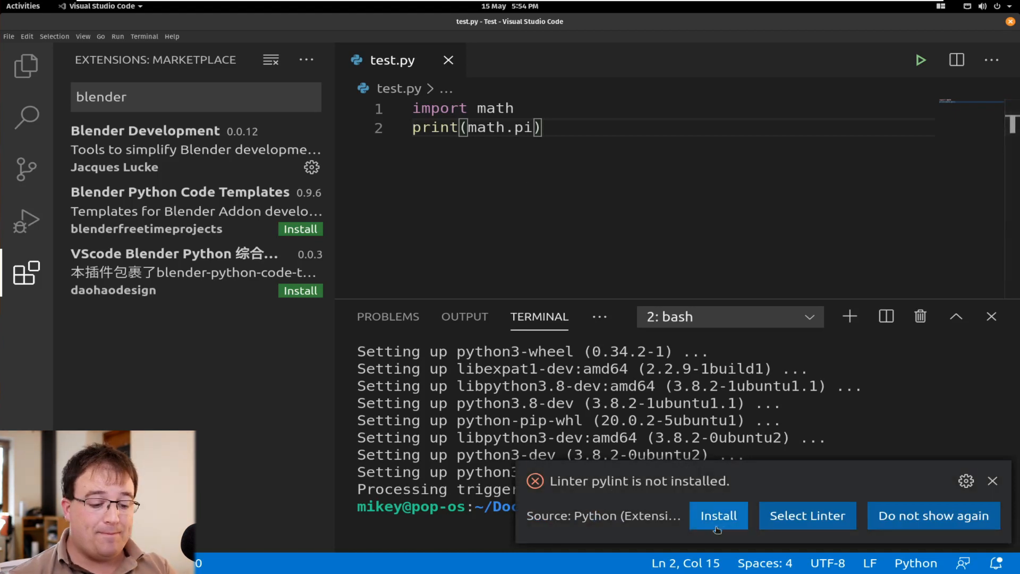
Install the missing pylint linter and close the terminal output panel.
left_click(717, 515)
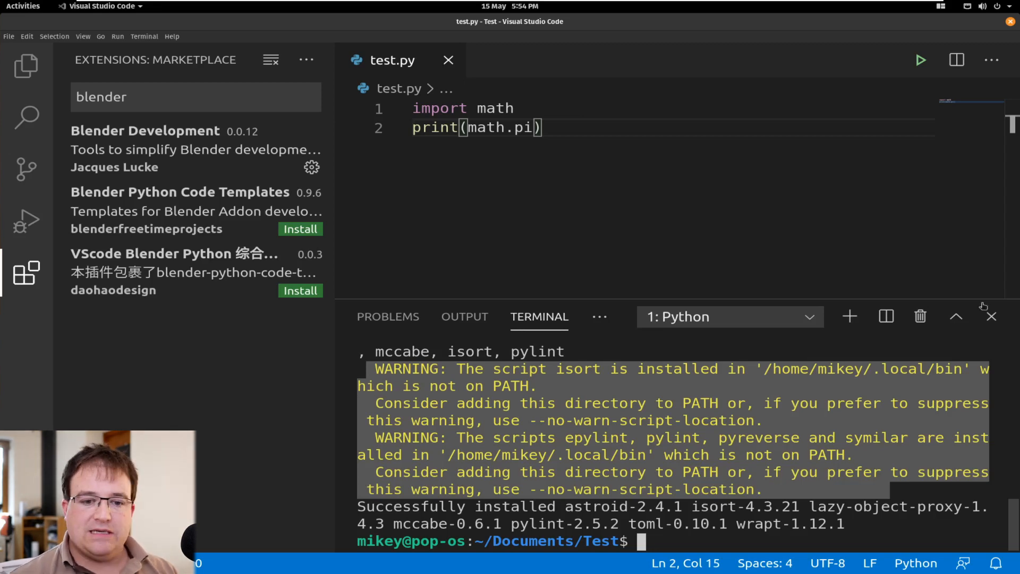
left_click(990, 316)
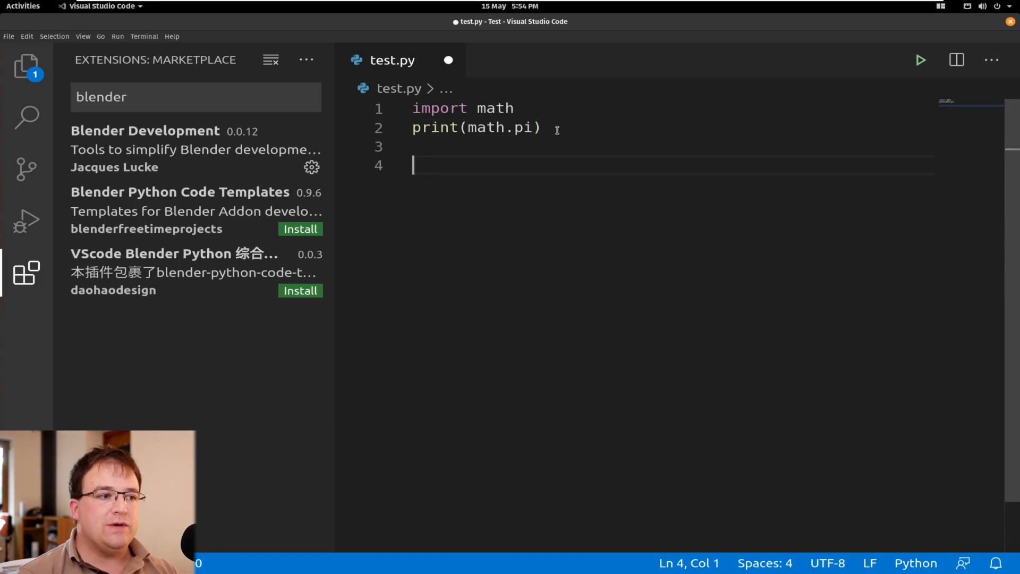
Replace the math lines with 'import bpy' and start a 'bpy.' line below it.
type("math.")
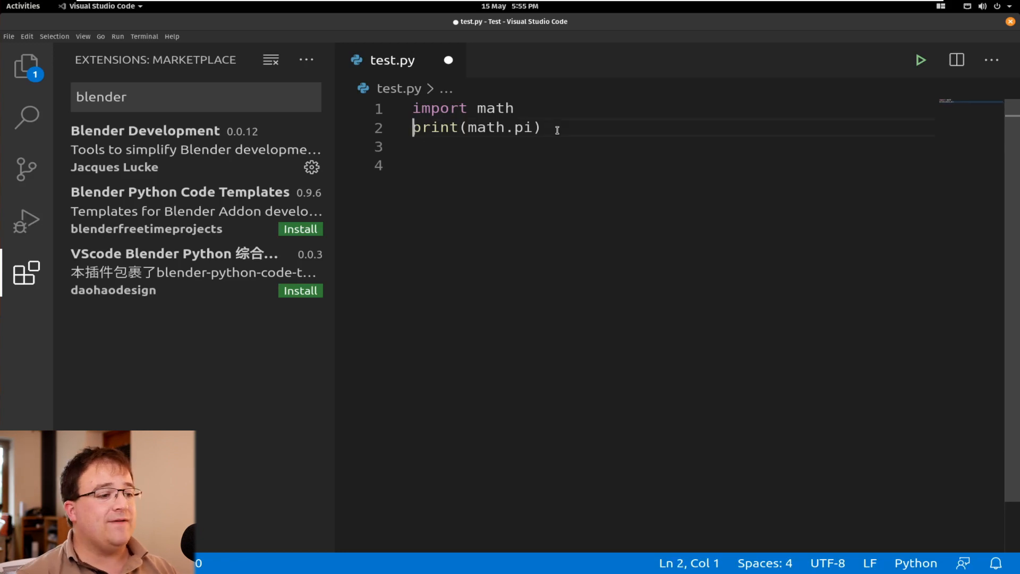
type("i")
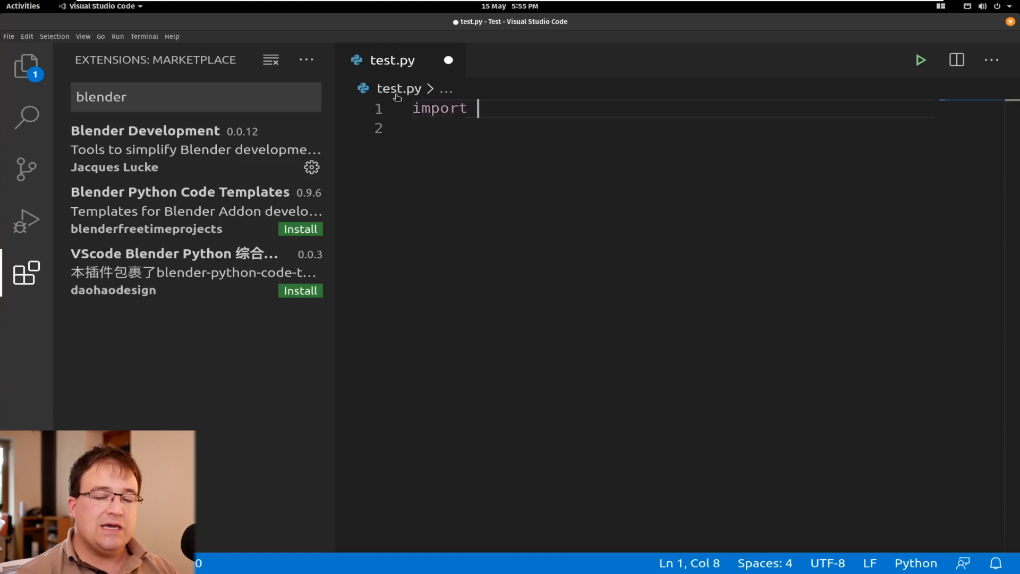
type("b")
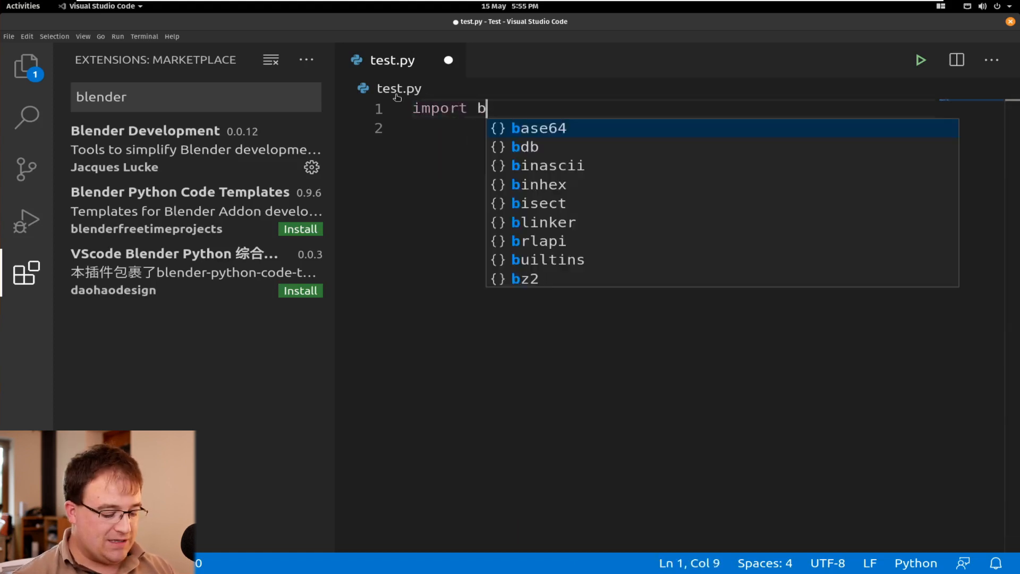
type("py")
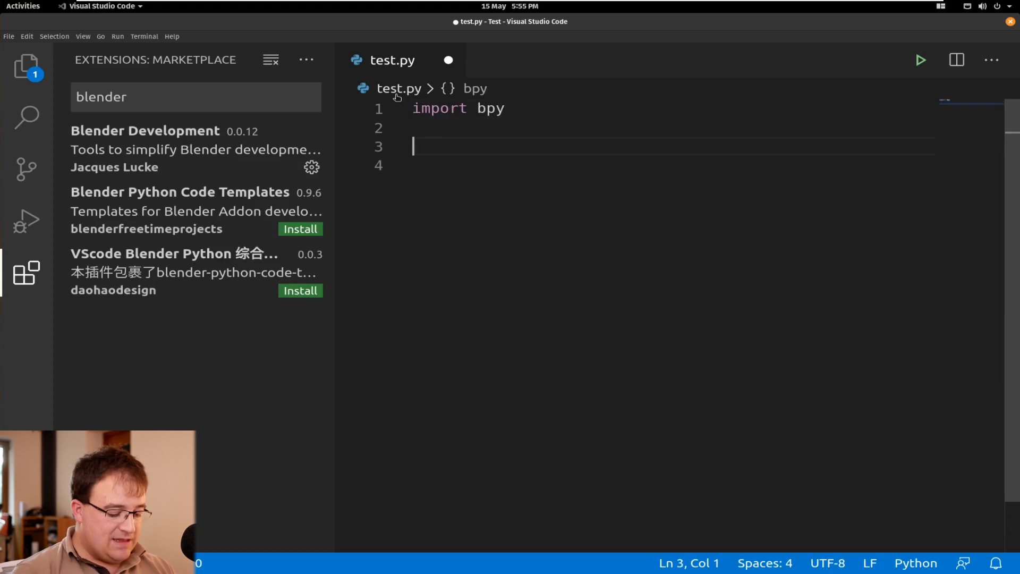
type("bpy")
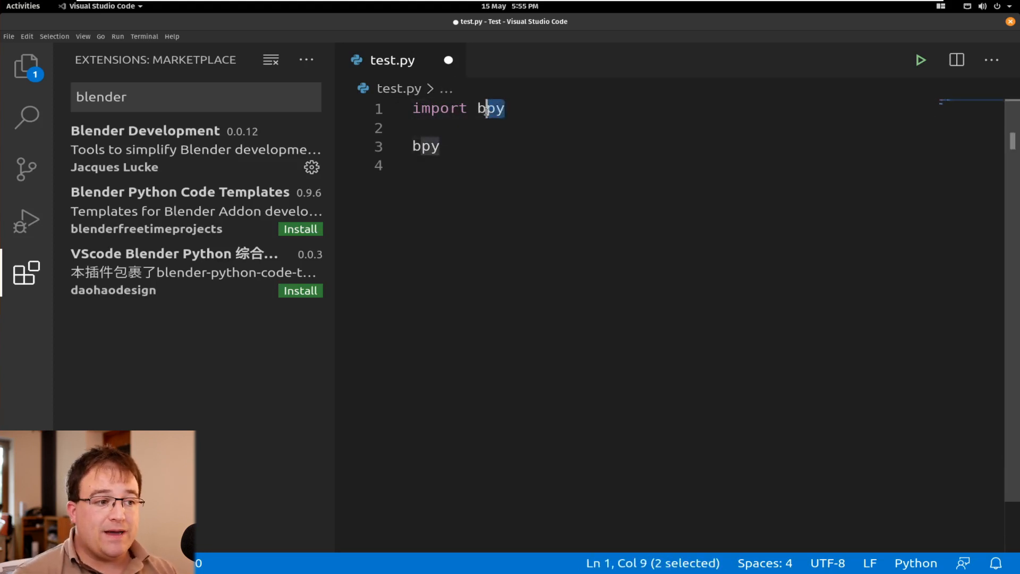
type(".")
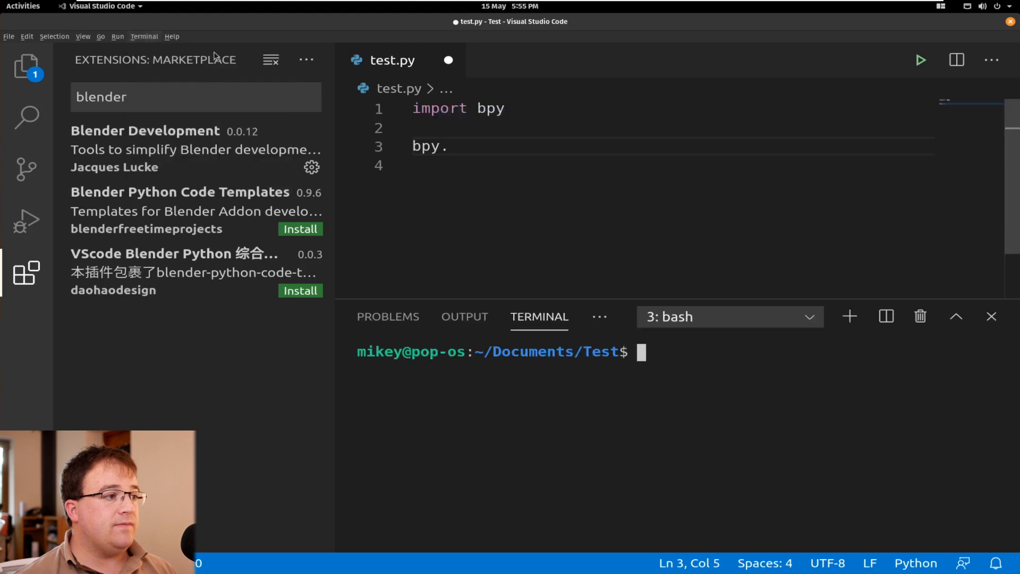
mouse_move(573, 390)
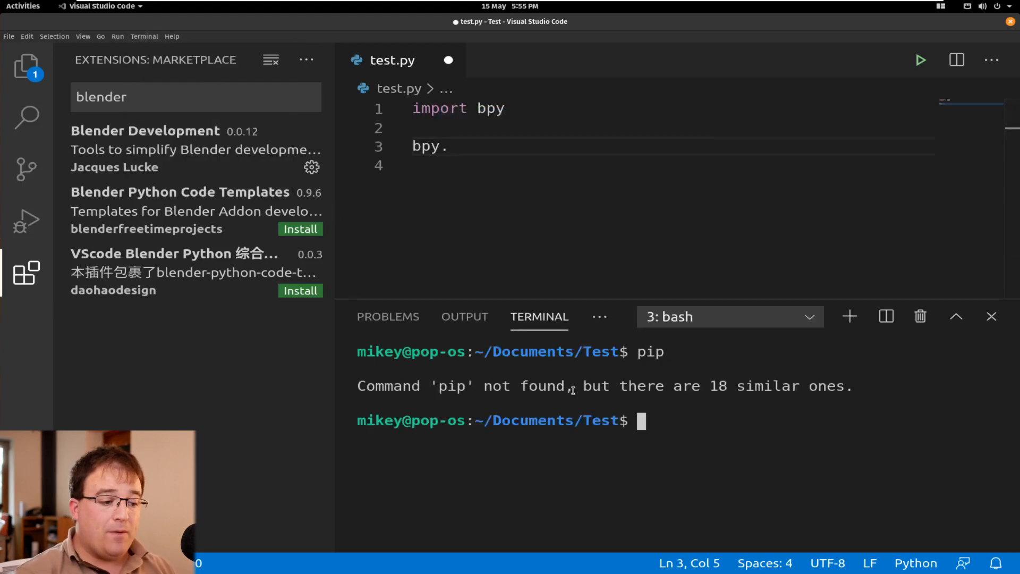
Check pip3 is available, then run 'pip3 install fake-bpy-module-2.82' in the terminal.
type("pip3")
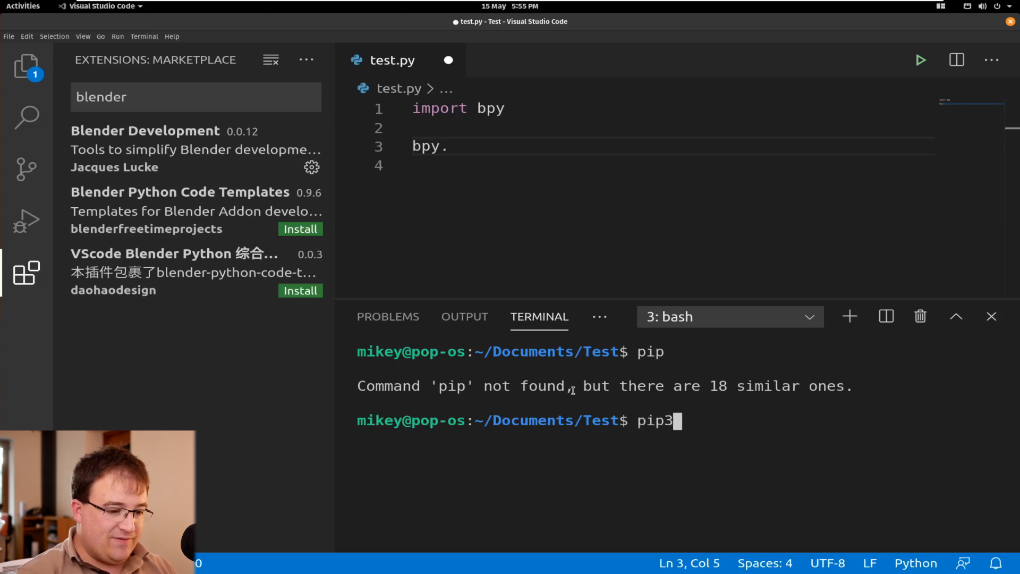
key("Return")
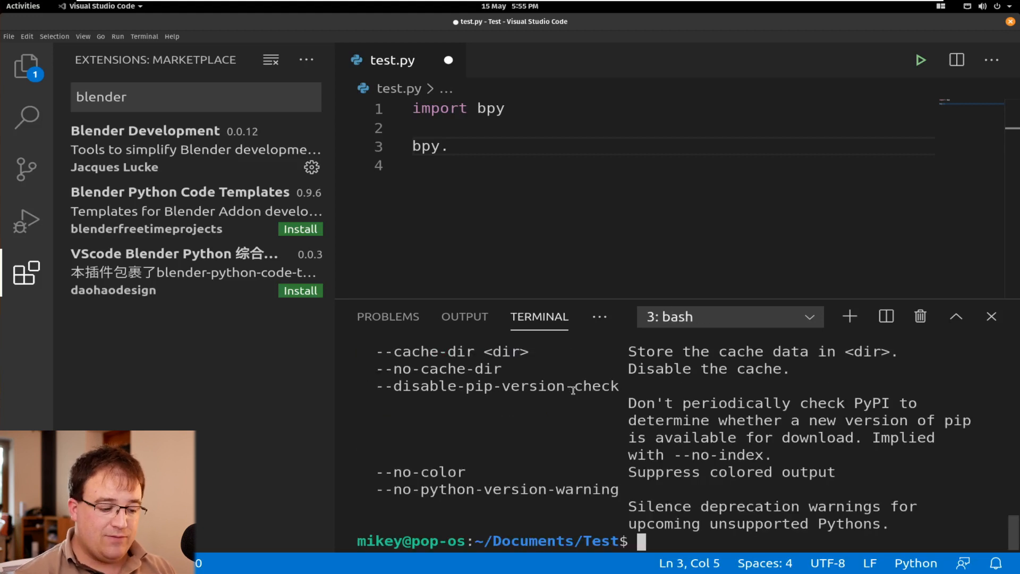
type("pip3 in")
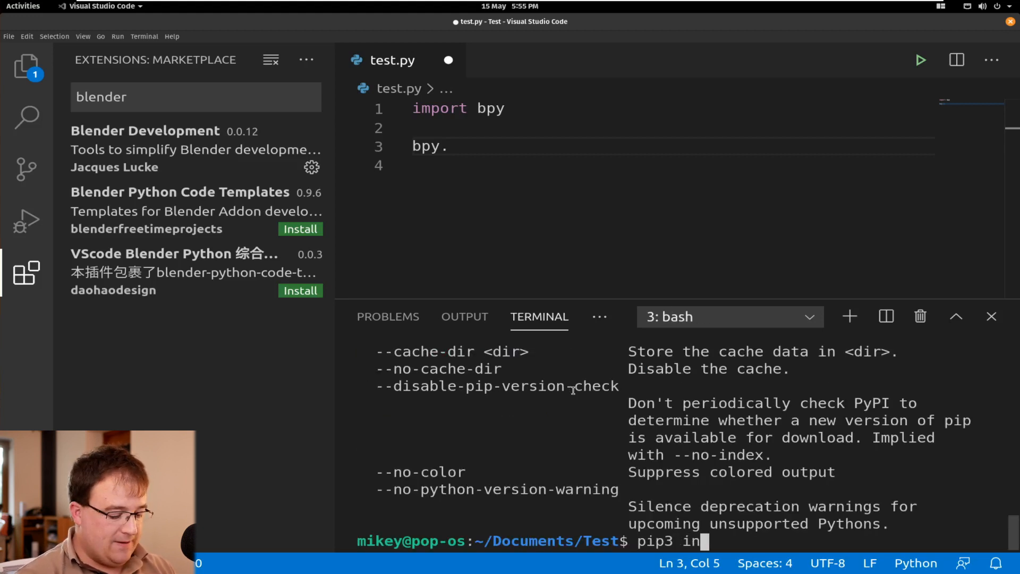
type("stall")
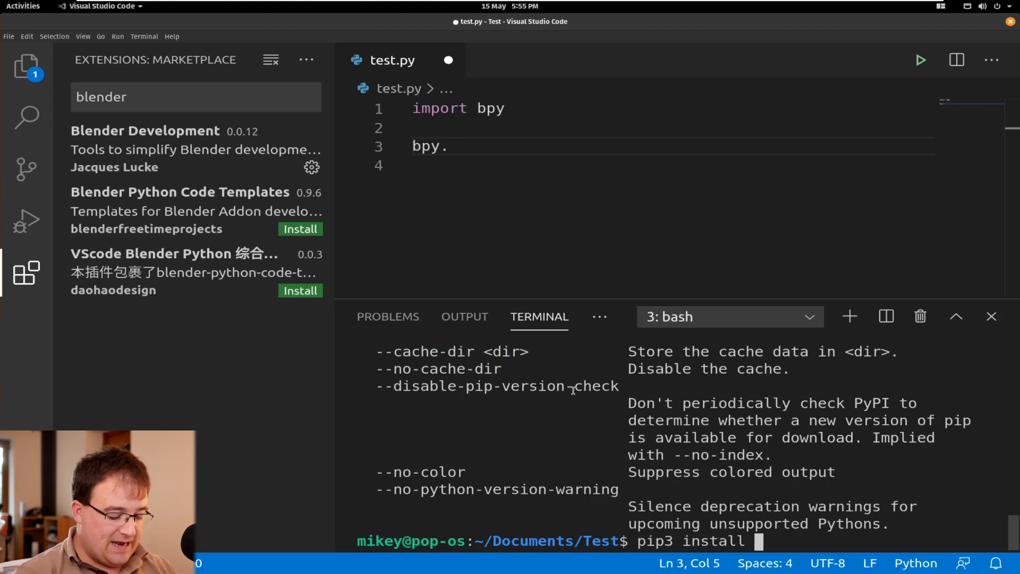
type("fake-")
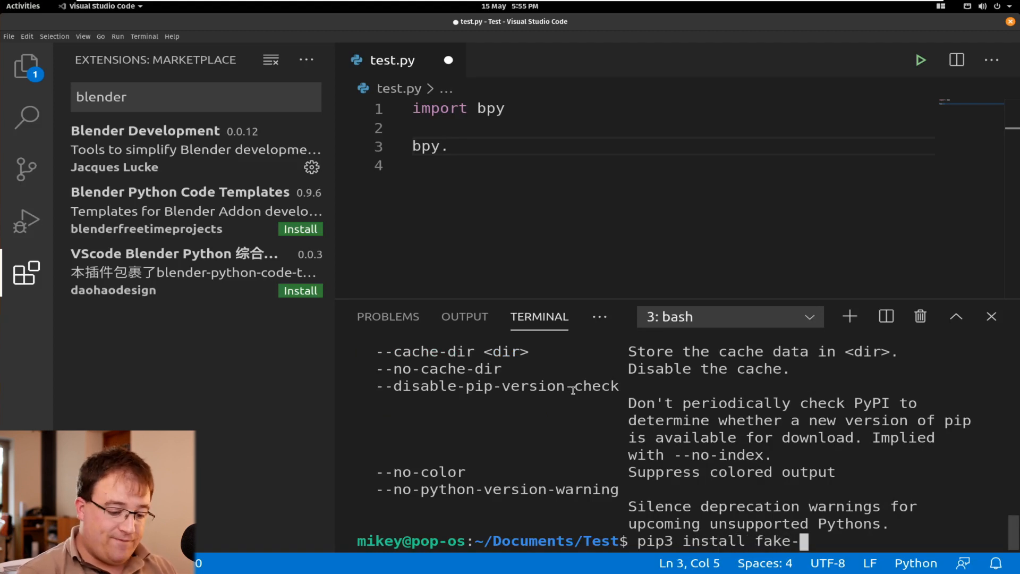
type("bpy")
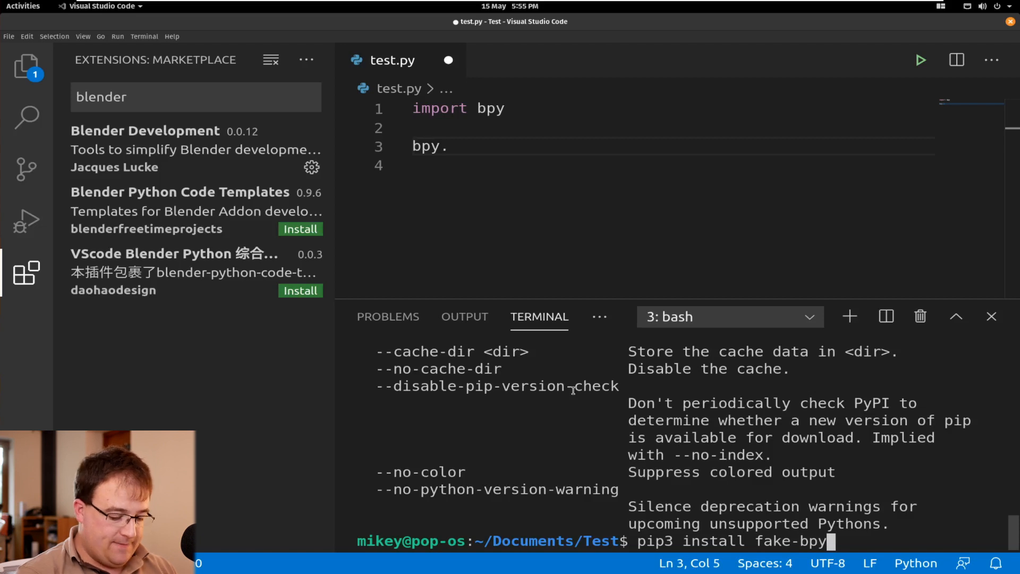
type("-mod")
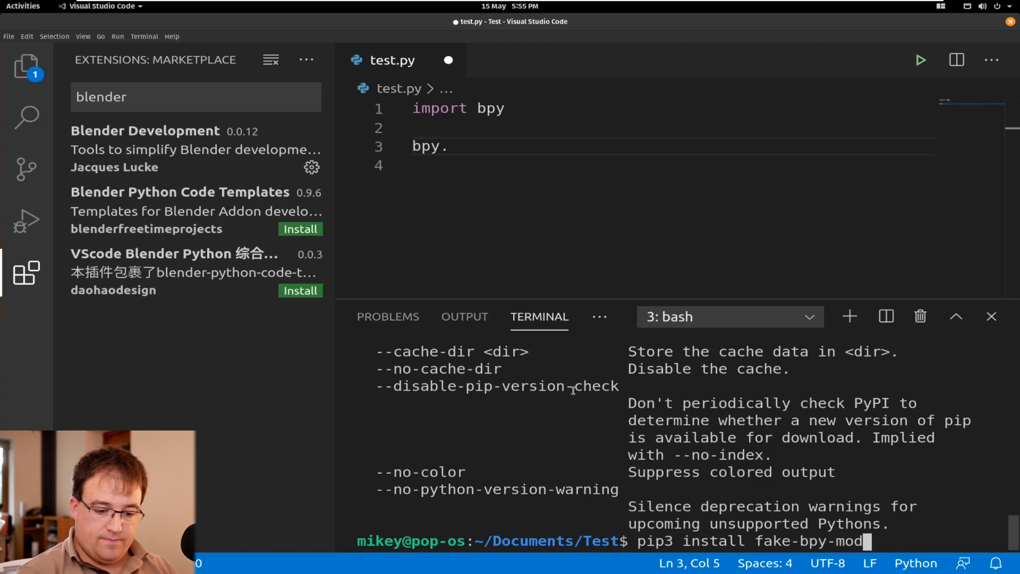
type("ule")
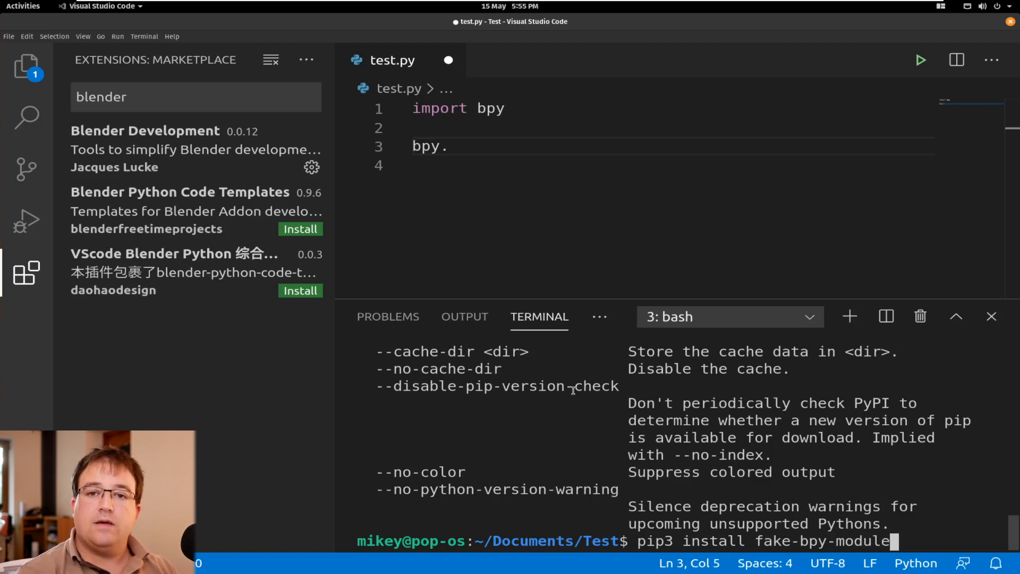
type("2")
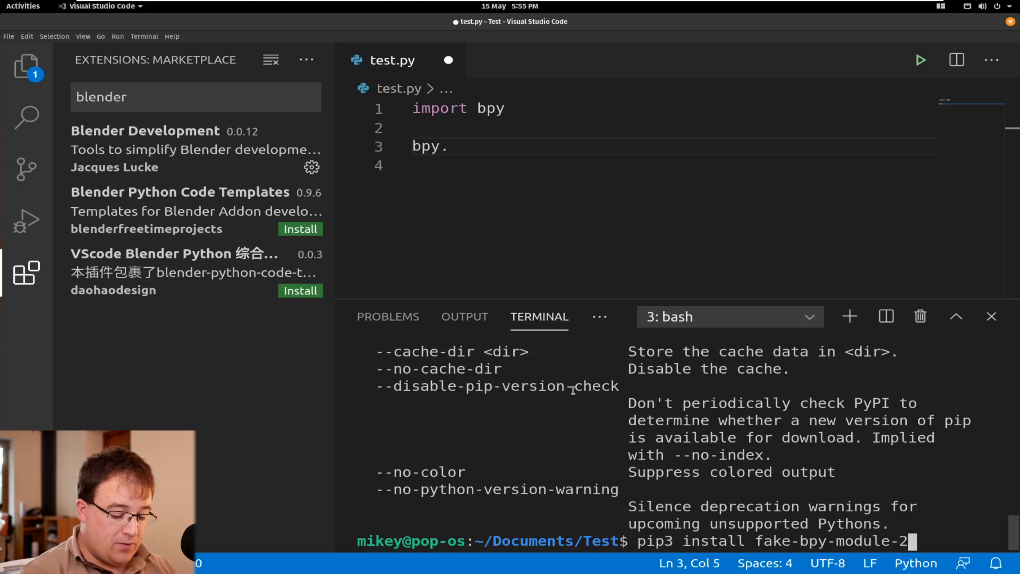
type(".82")
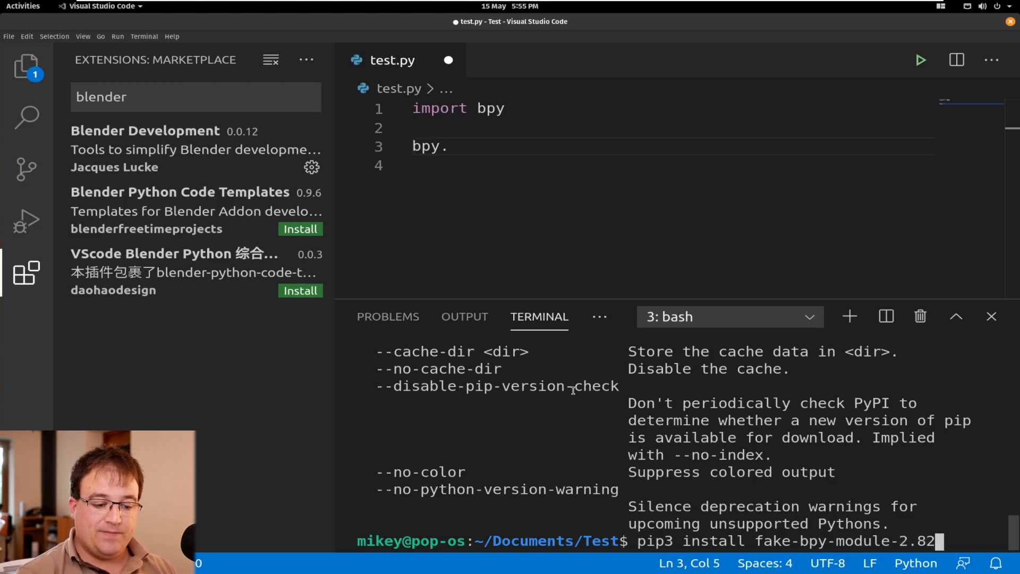
key("Return")
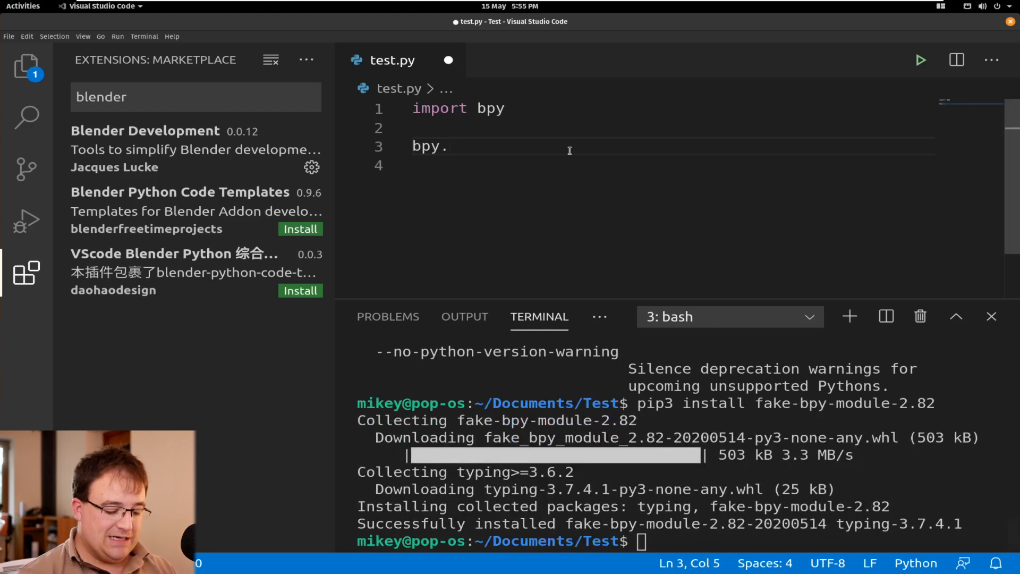
Complete line 3 as bpy.ops.mesh.primitive_monkey_add() with IntelliSense and save test.py.
key("BackSpace")
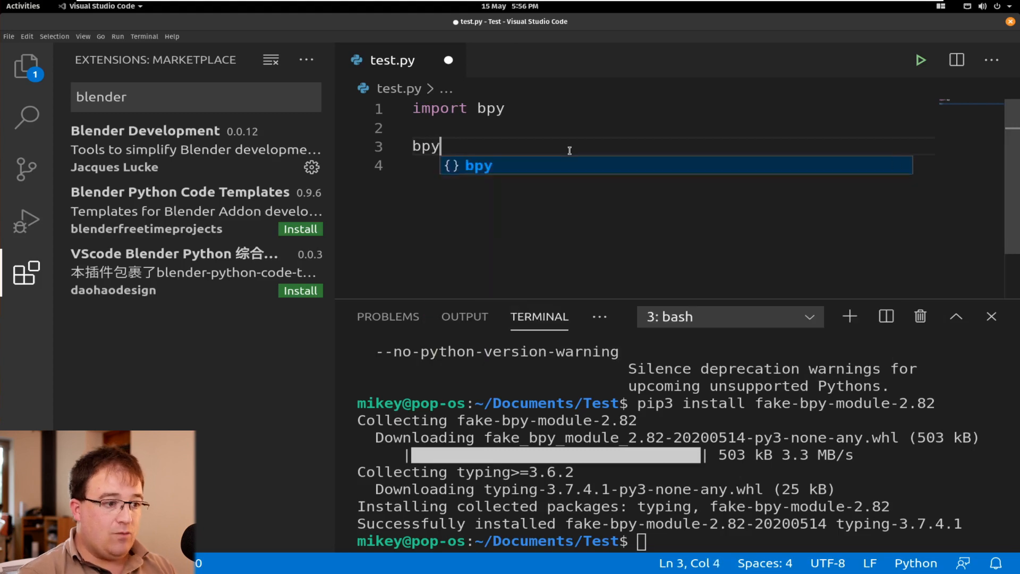
type(".")
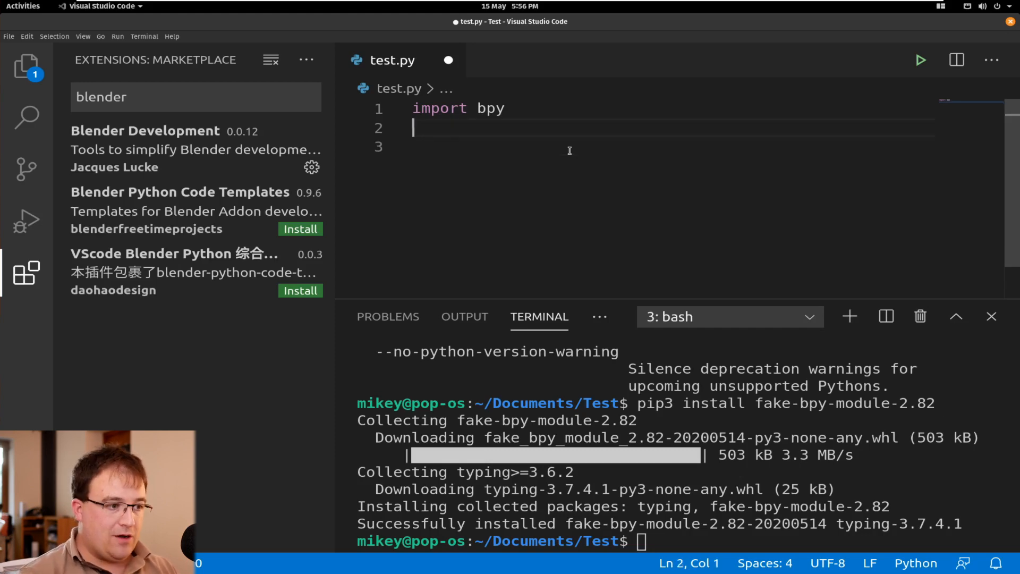
type("bpy.")
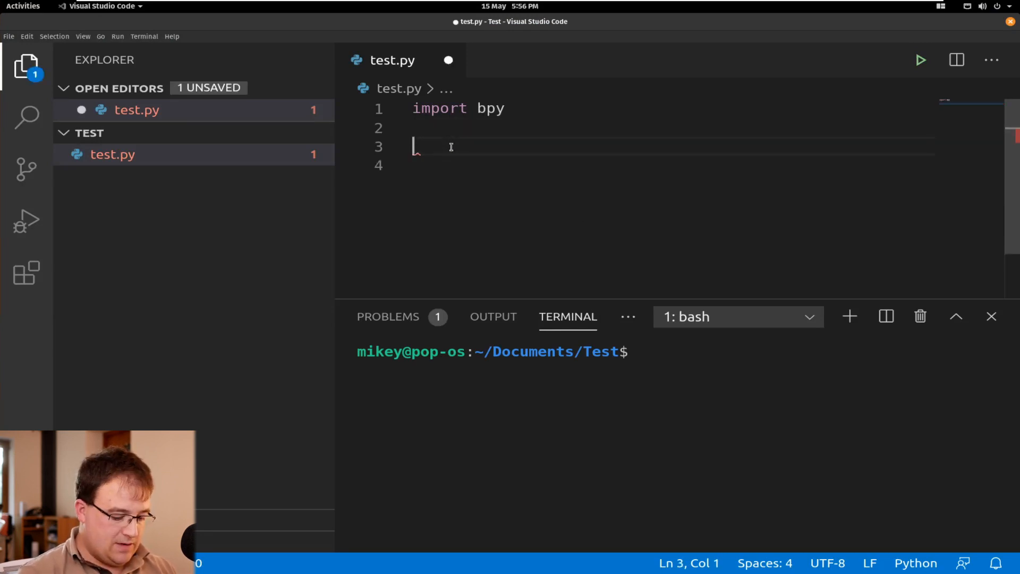
type("bpy.")
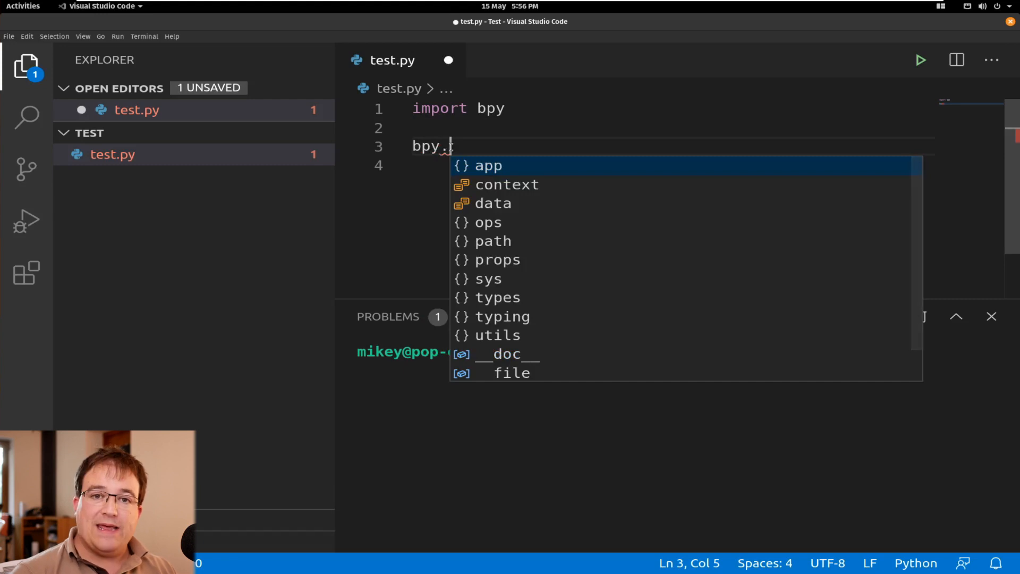
type("ops")
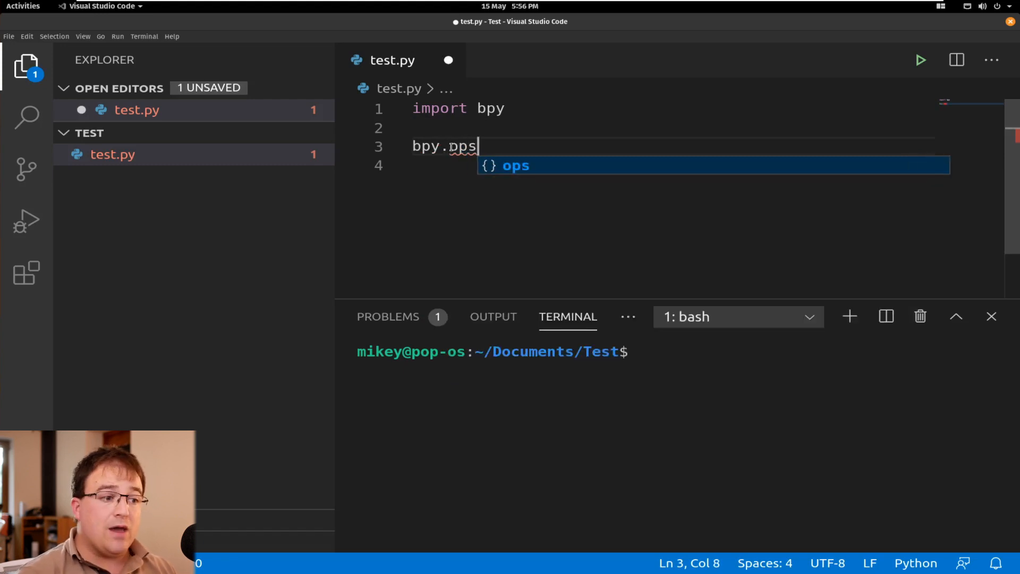
type(".mesh")
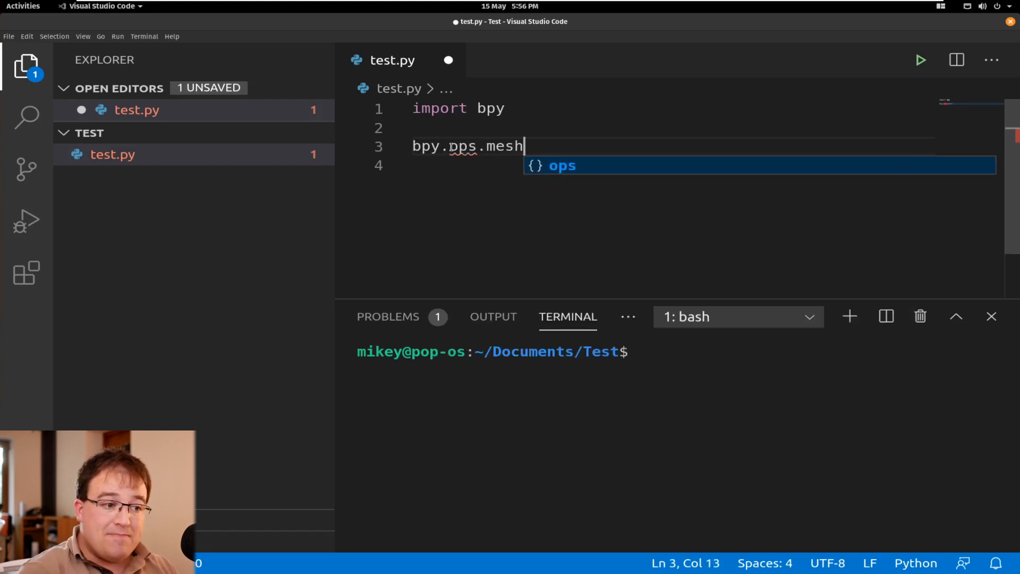
type(".p")
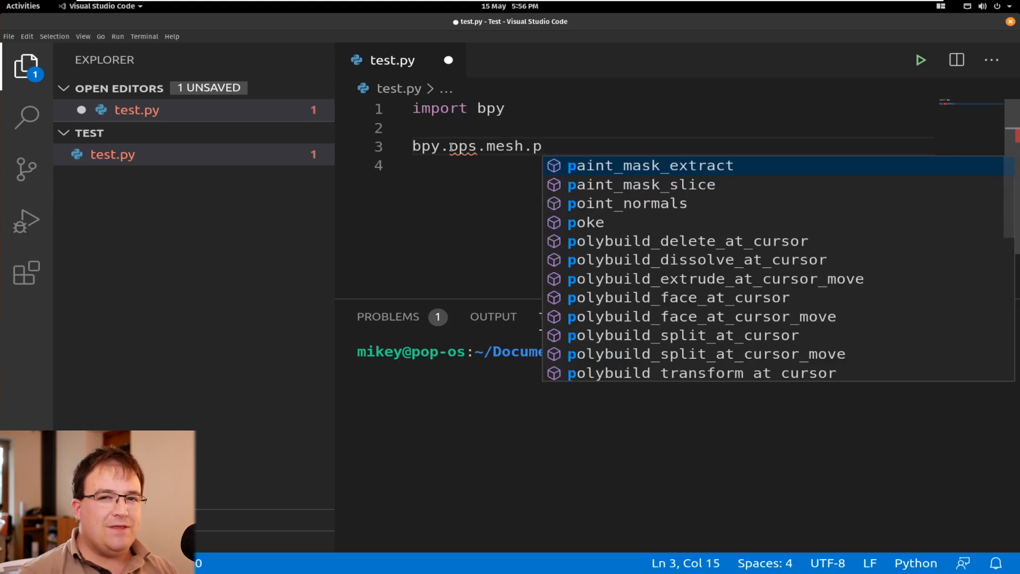
type("rimitive_monkey_add")
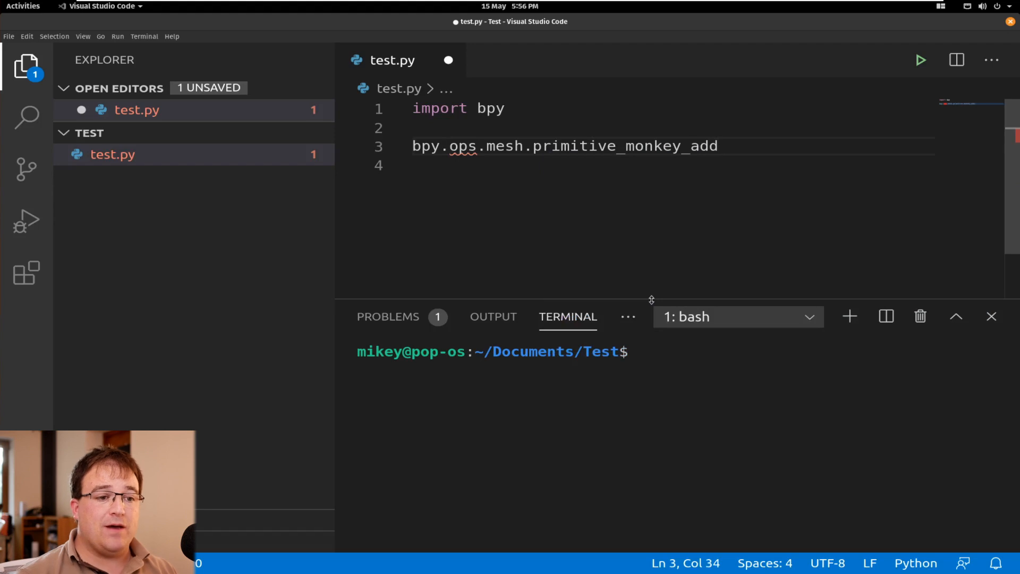
type("()")
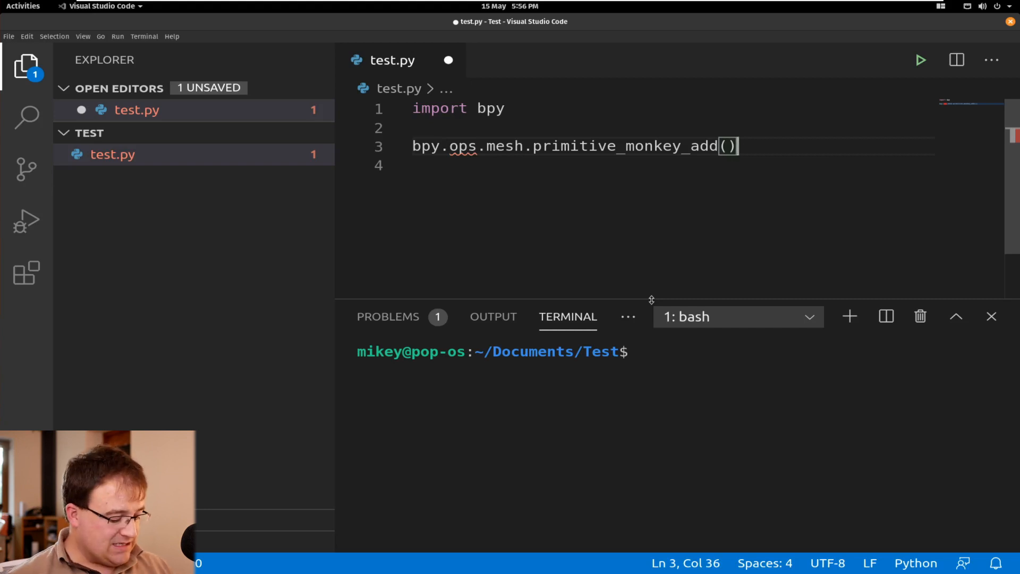
key("ctrl+s")
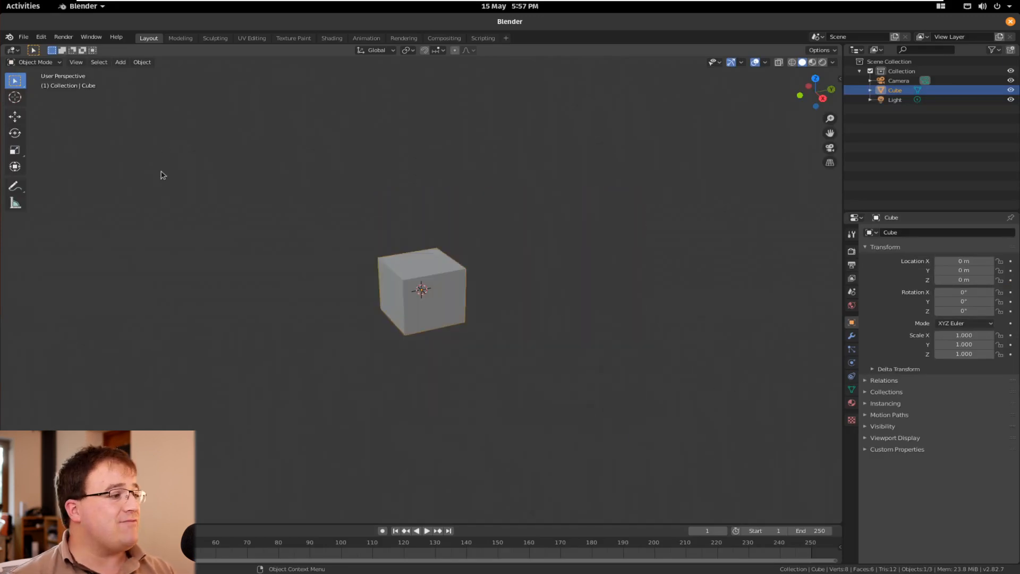
Set Interface Resolution Scale to 1.3 in Blender's Preferences.
left_click(40, 36)
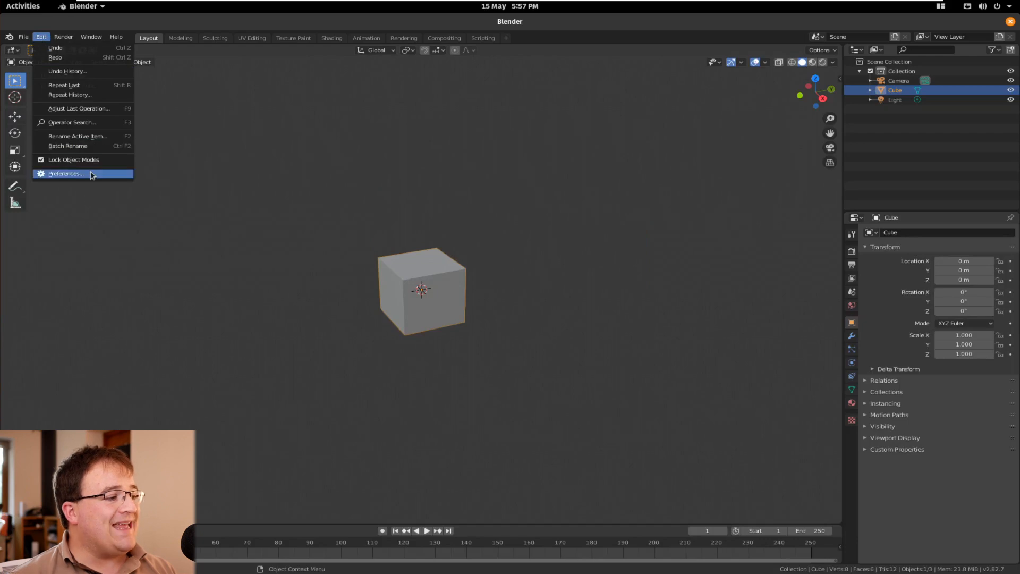
left_click(65, 174)
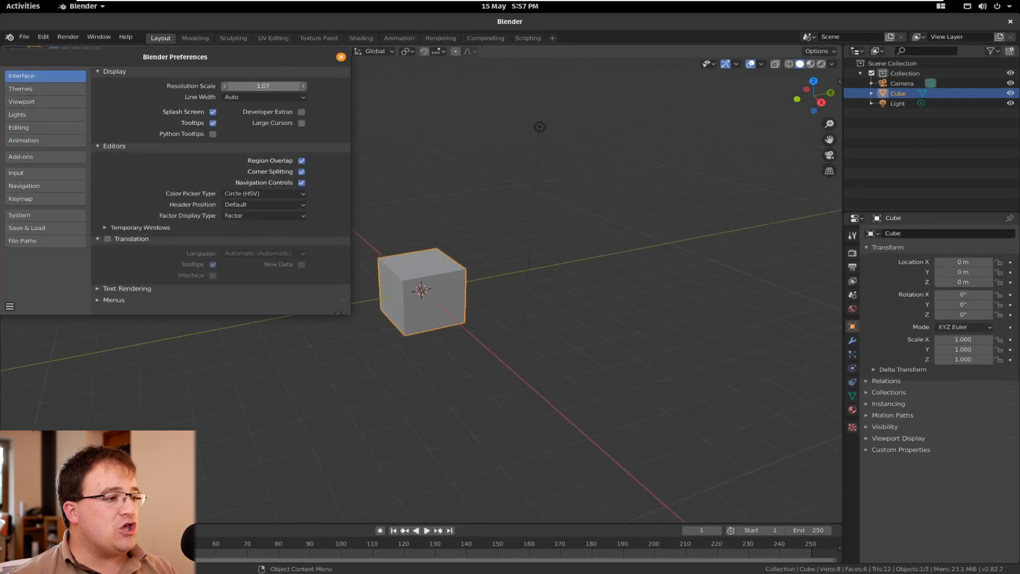
left_click_drag(263, 85, 300, 85)
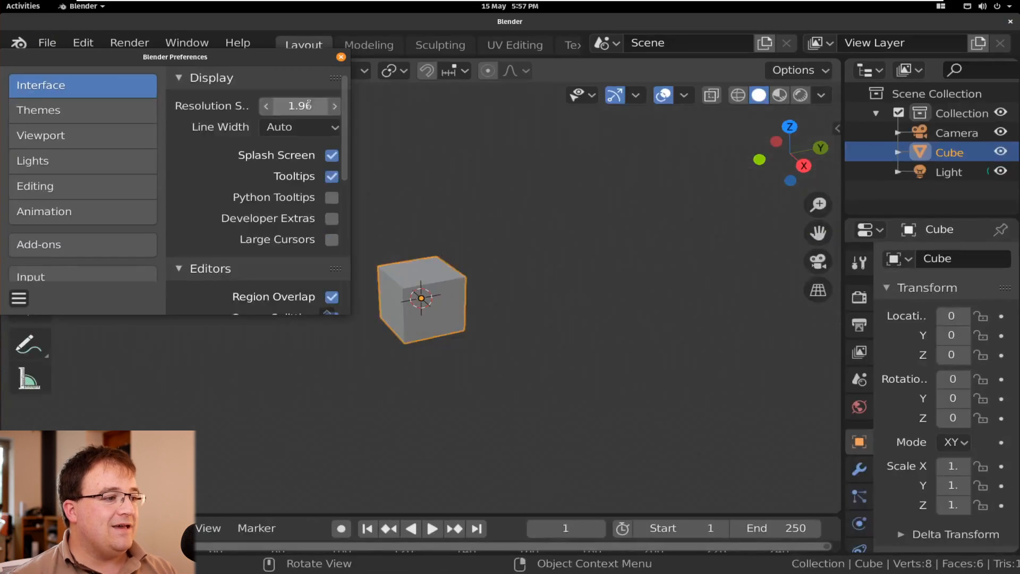
left_click(300, 105)
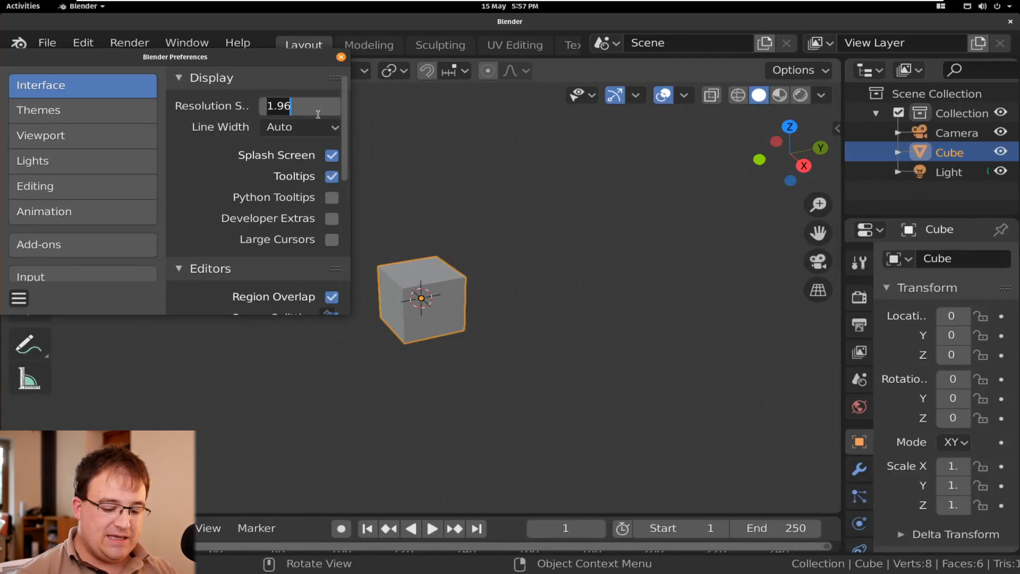
type("13")
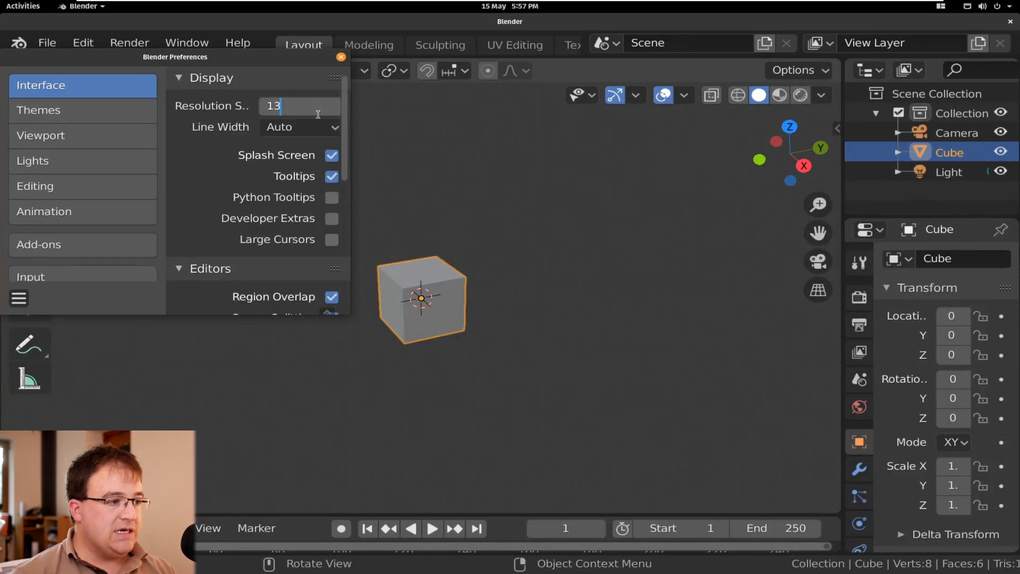
left_click(340, 56)
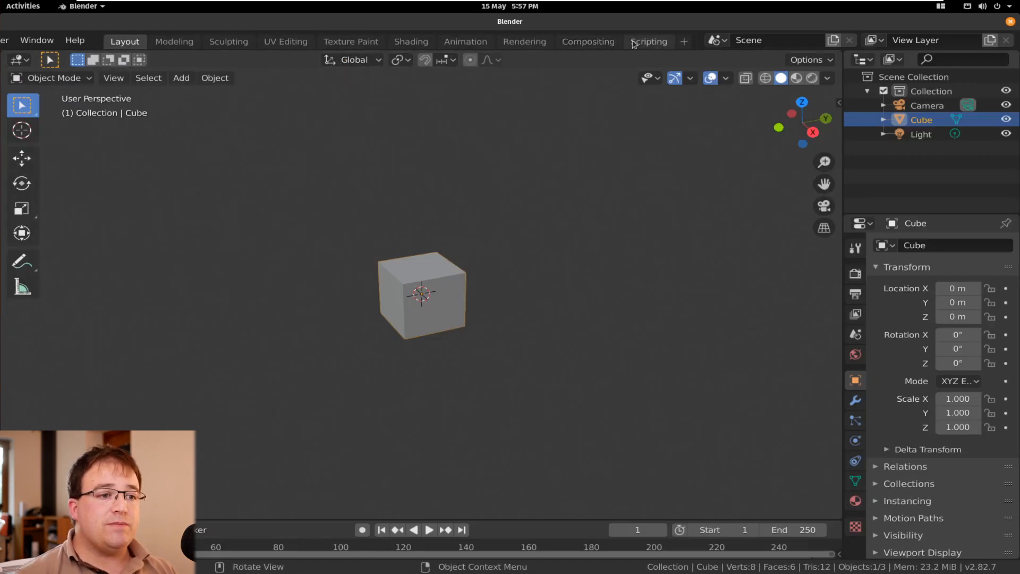
In the Scripting workspace, browse to Documents/Test and load test.py into the Text Editor.
left_click(648, 40)
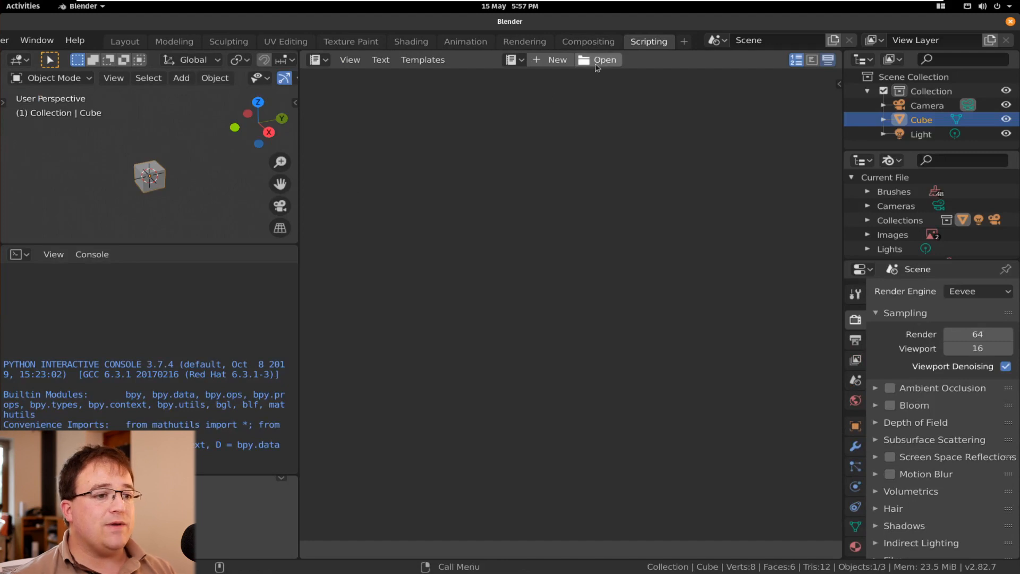
left_click(604, 60)
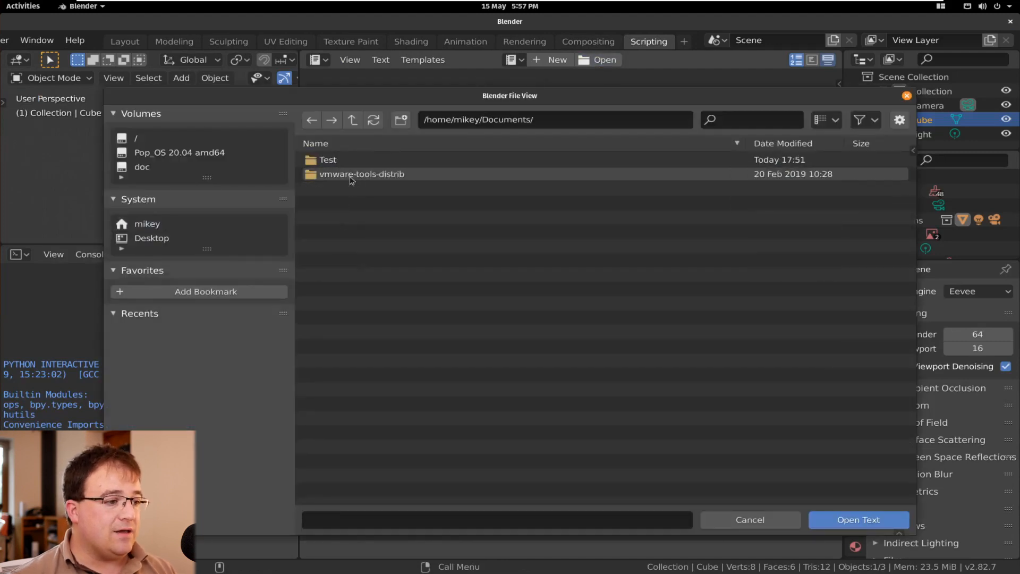
left_click(858, 519)
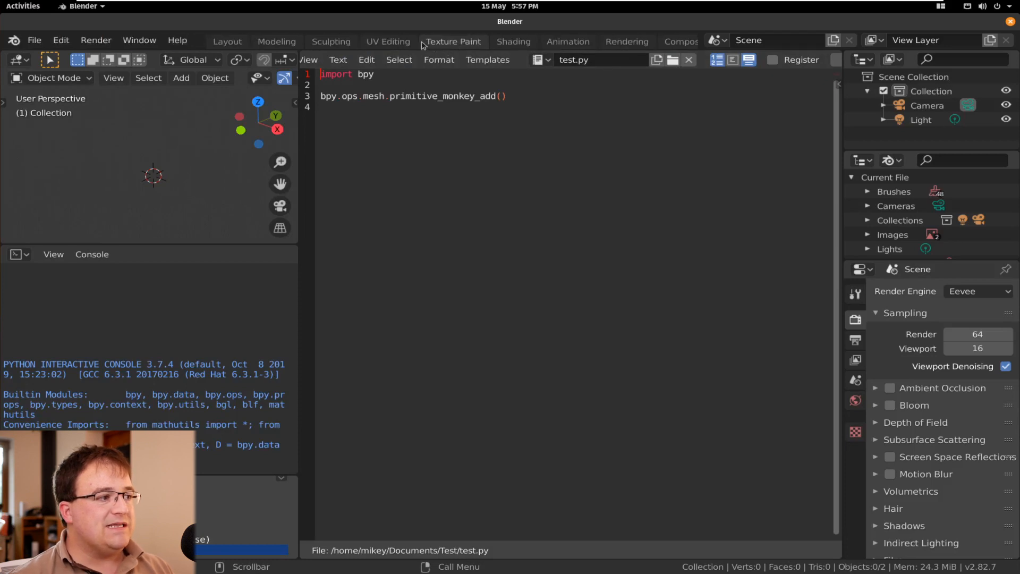
Run the loaded test.py script to add a Suzanne monkey mesh to the scene.
left_click(648, 41)
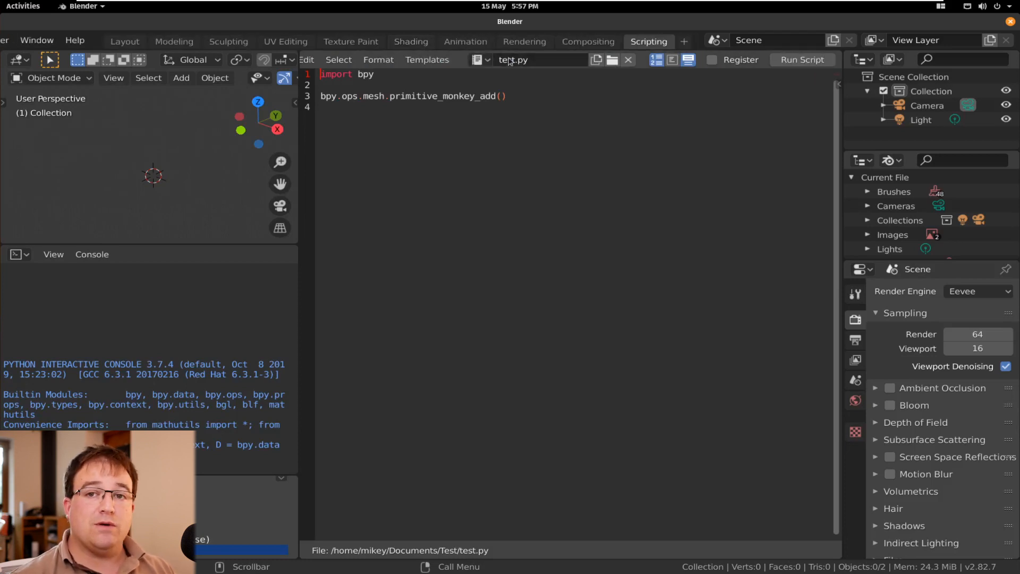
mouse_move(801, 59)
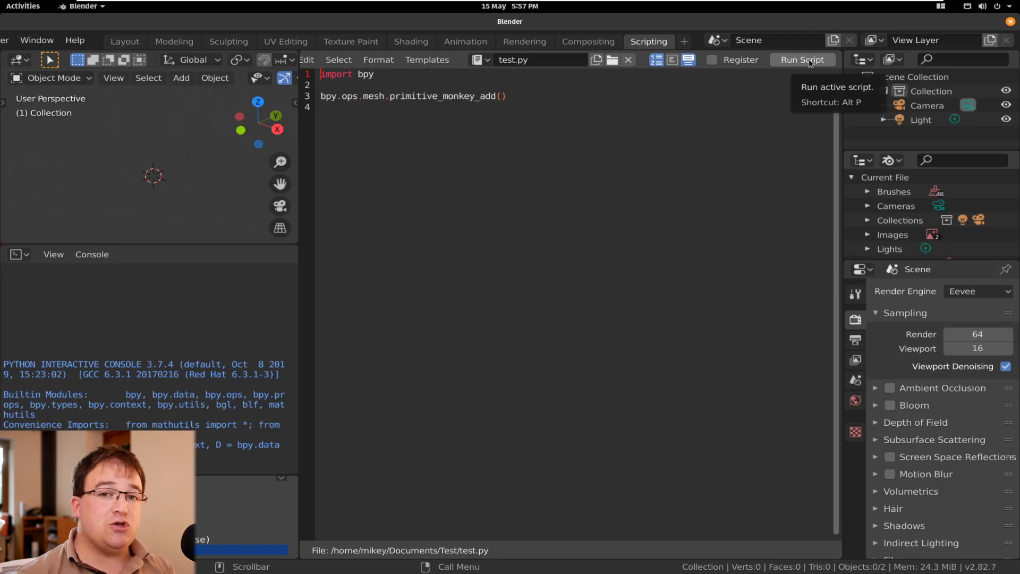
left_click(802, 59)
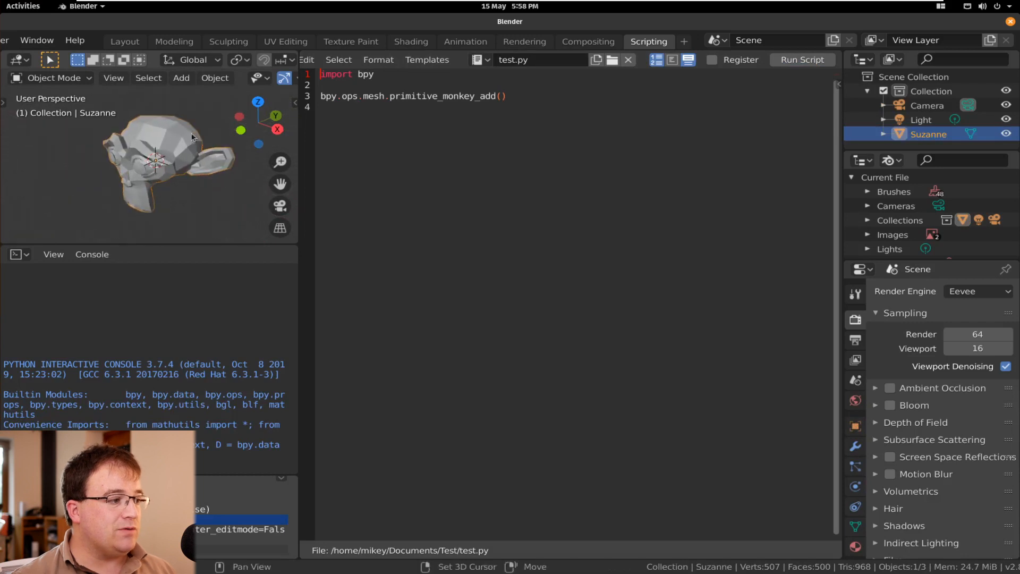
mouse_move(279, 184)
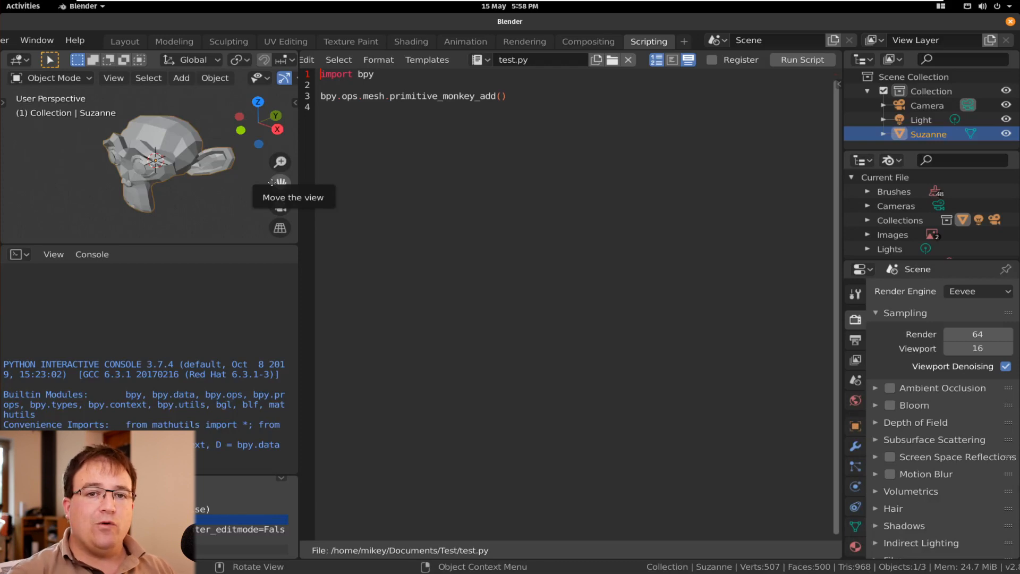
mouse_move(533, 120)
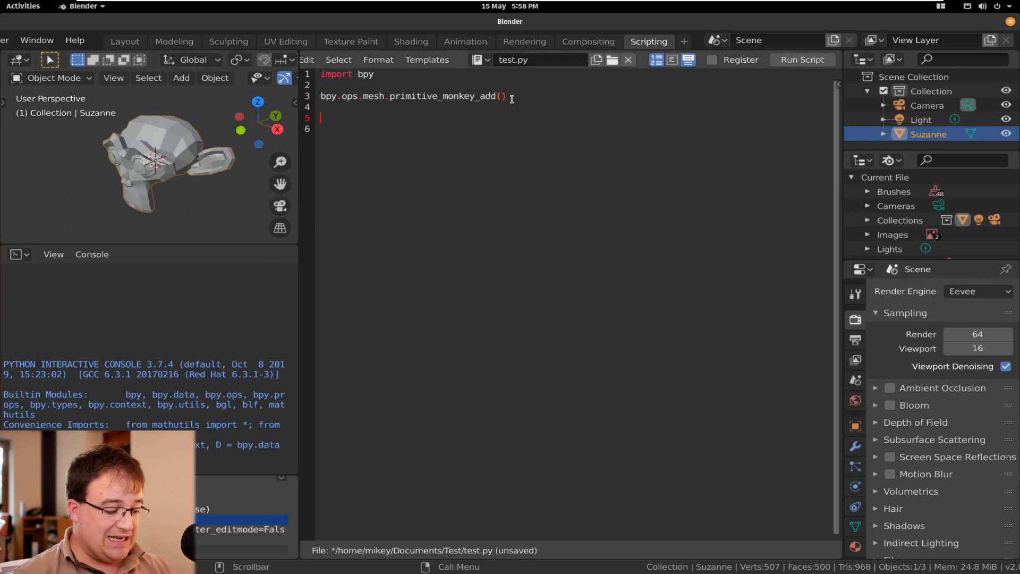
Write '#My first Blender script!' on line 5 and save the script with Ctrl+S.
type("#")
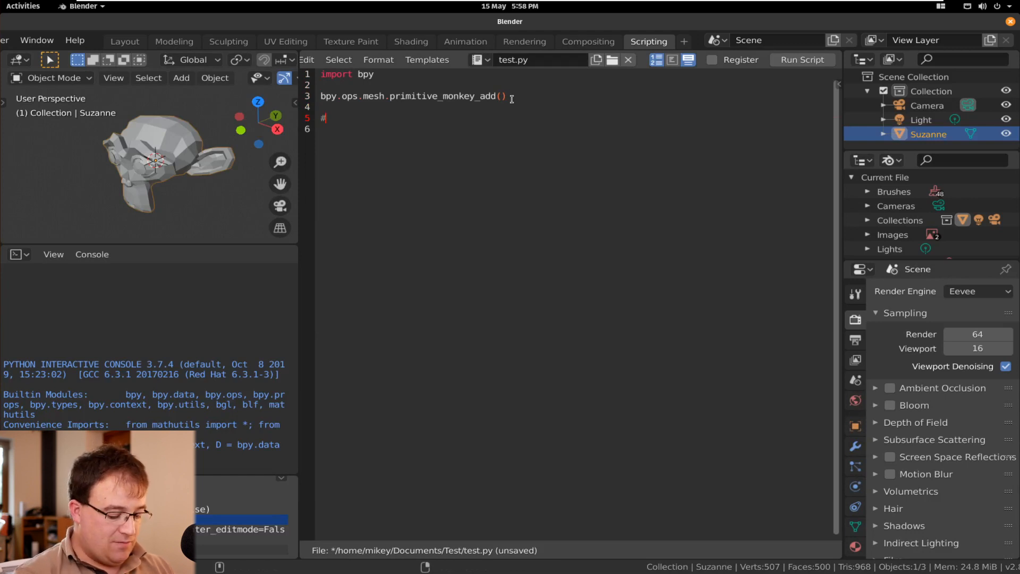
type("My first")
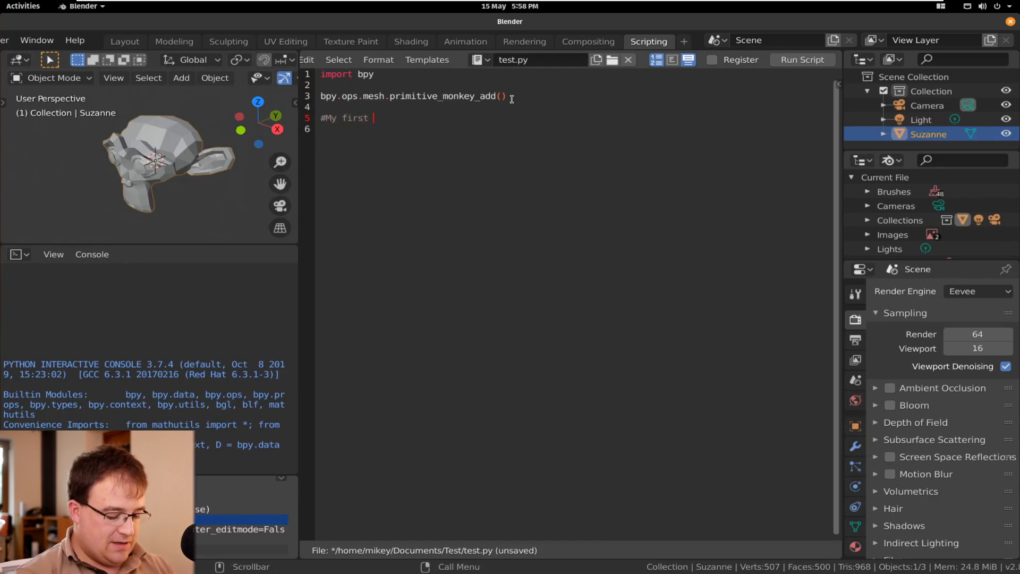
type("Blender scrip")
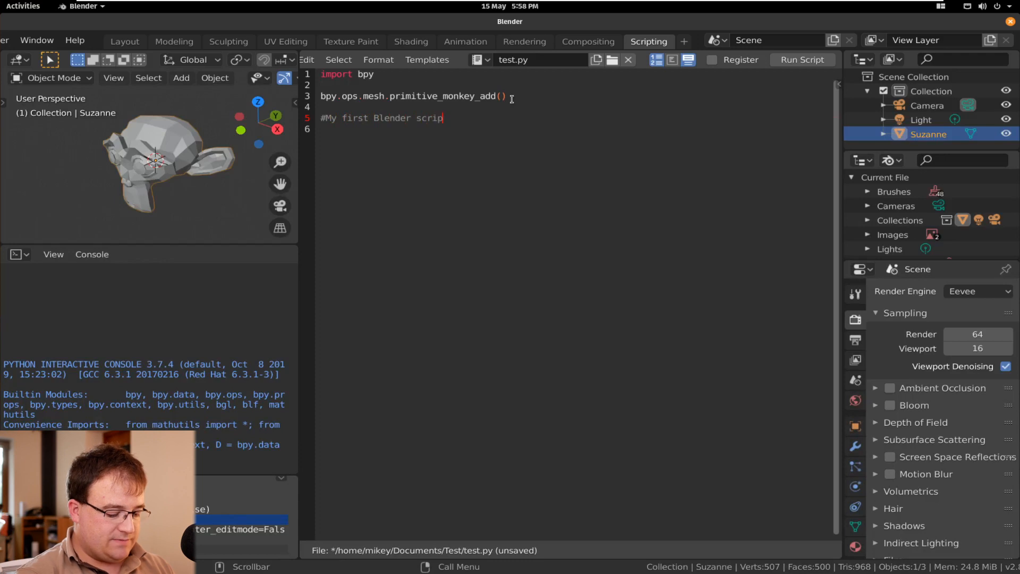
type("!")
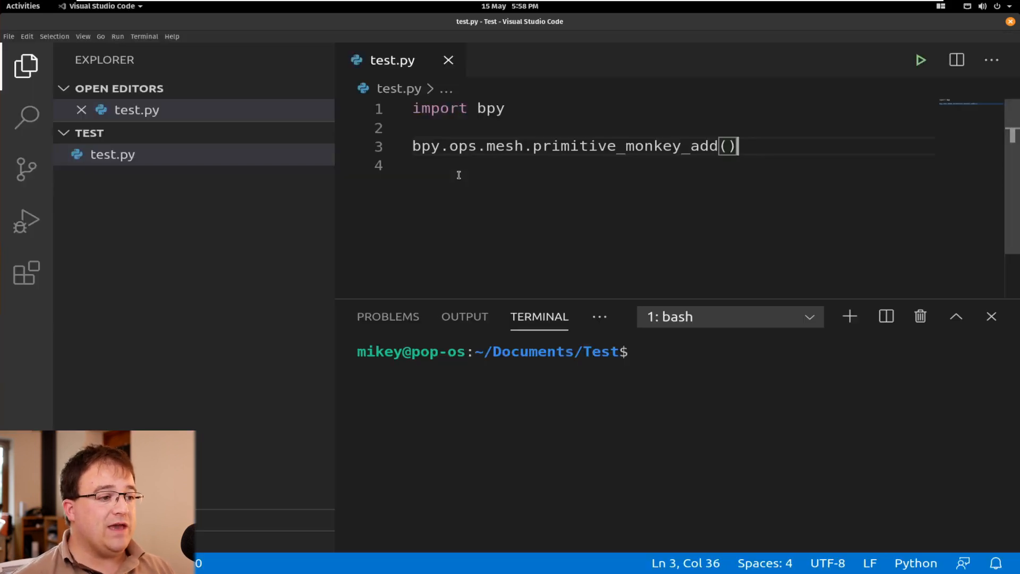
mouse_move(591, 229)
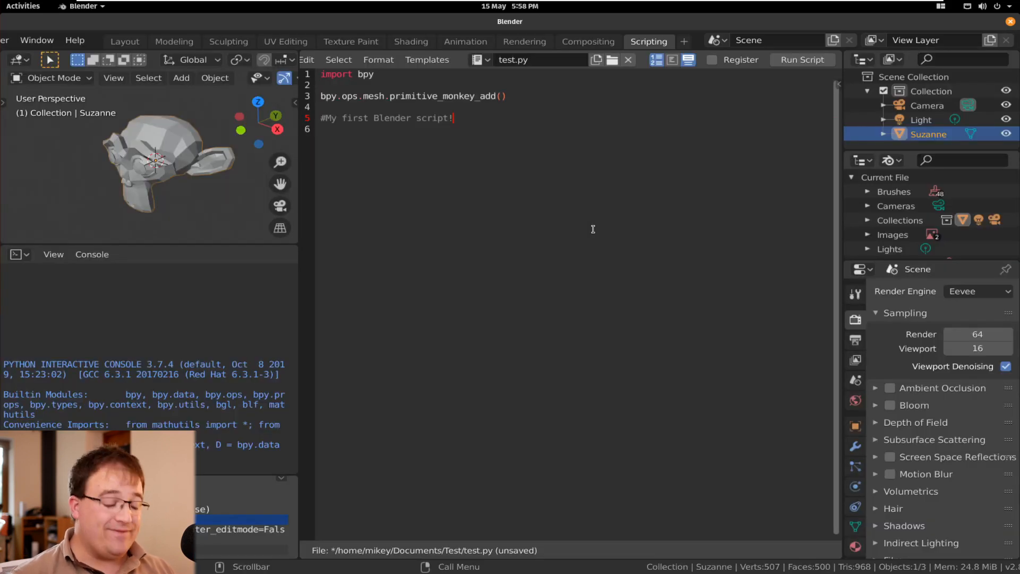
key("ctrl+s")
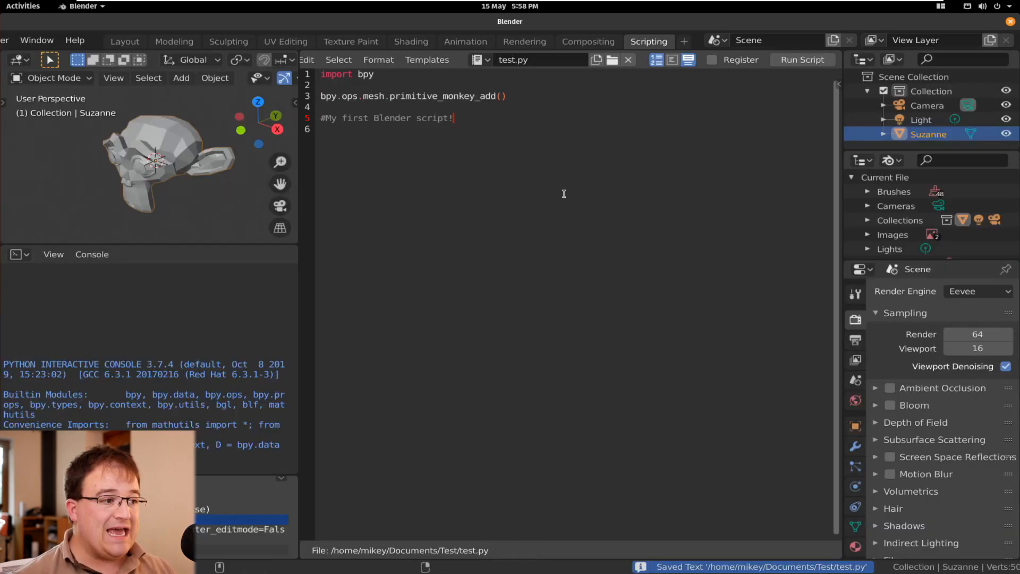
mouse_move(482, 223)
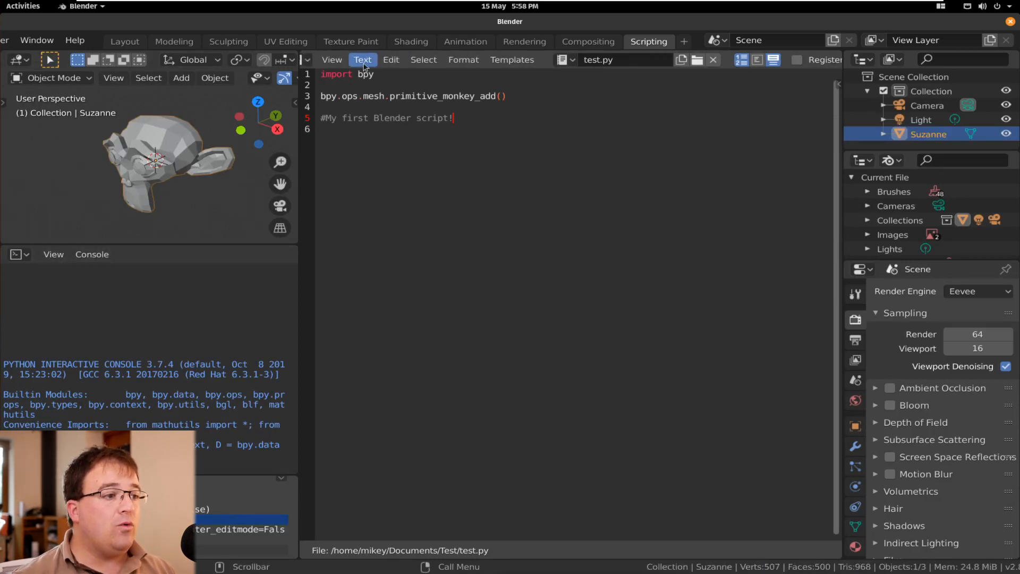
left_click(381, 60)
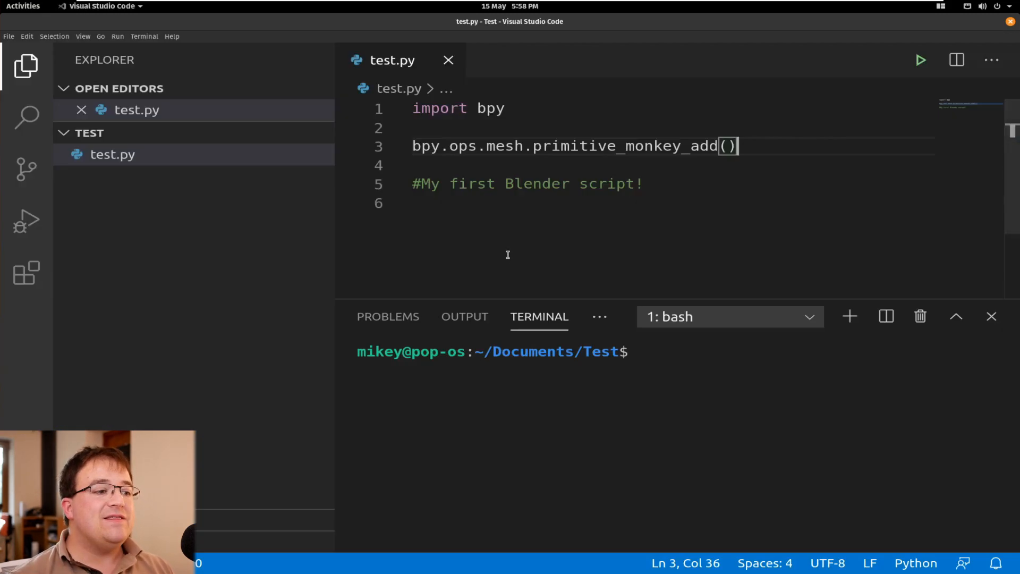
Select the line-5 comment in VS Code and append ' YAY!' to it.
double_click(527, 184)
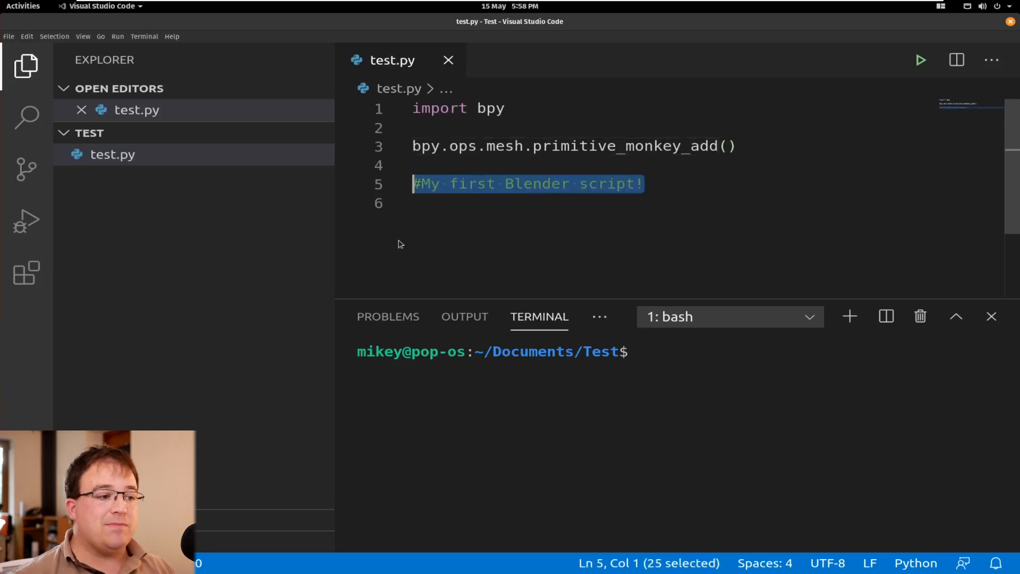
type("Y")
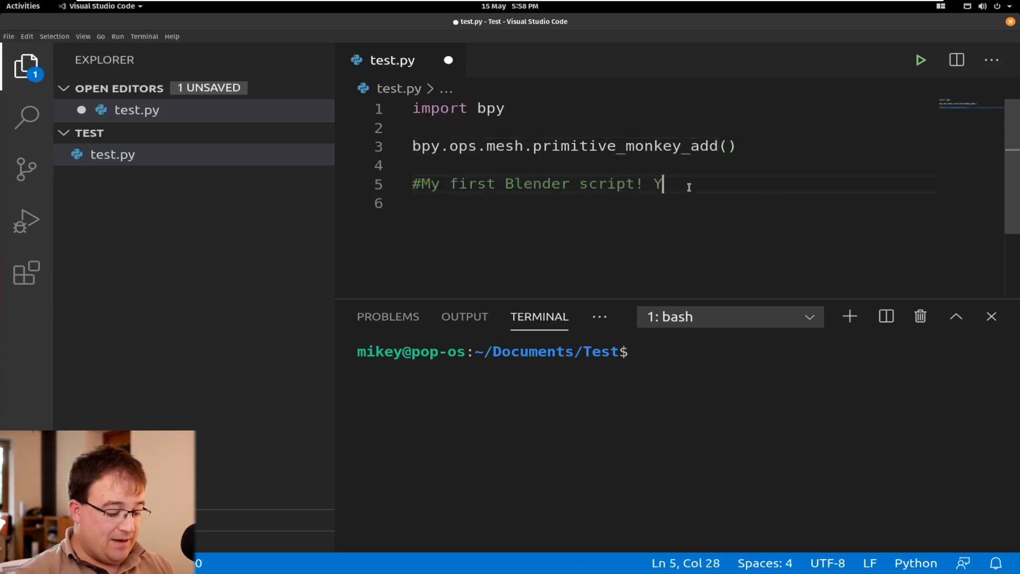
type("AY!")
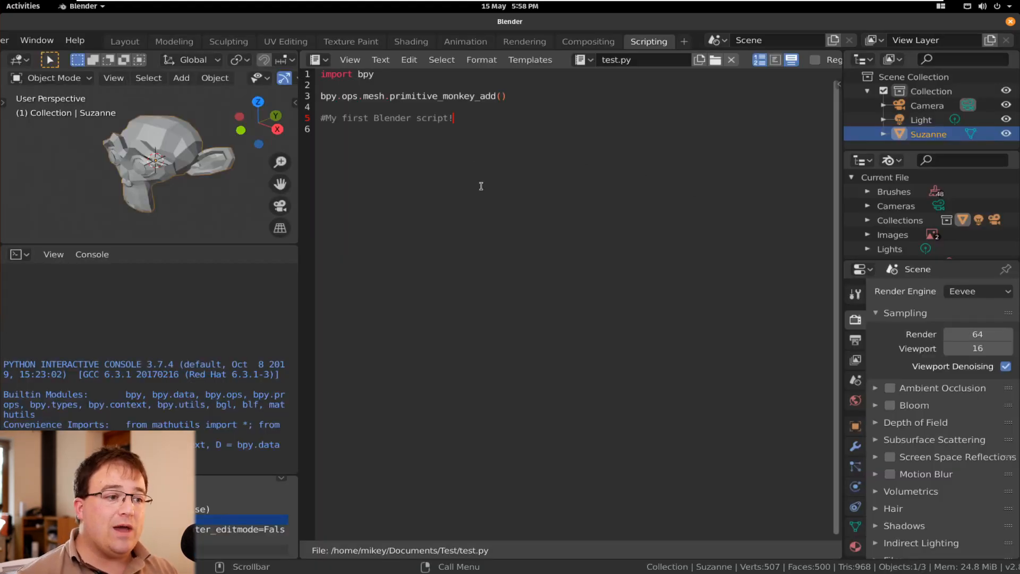
Reload the externally changed test.py from disk so the comment ends with 'YAY!'.
key("Return")
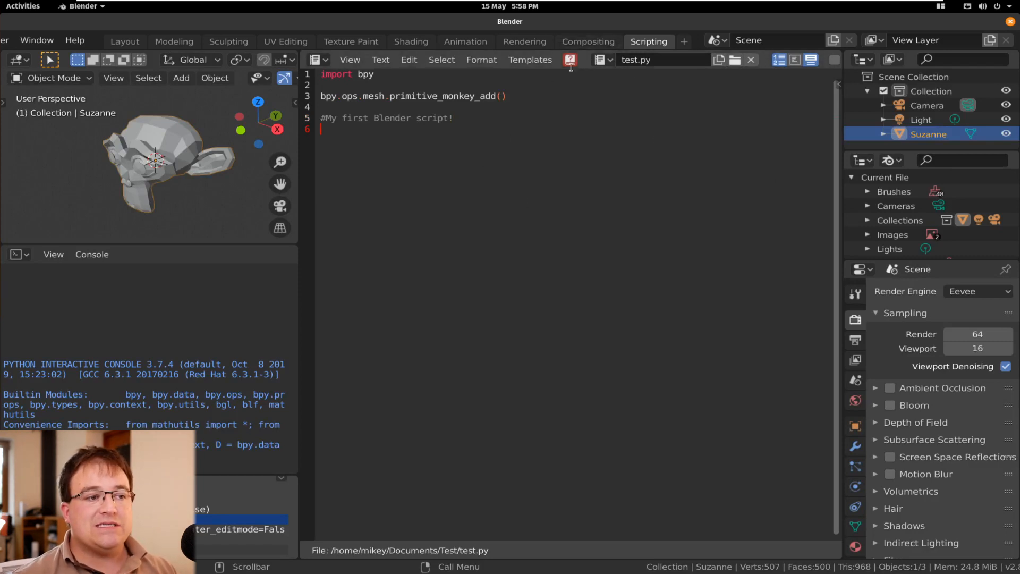
mouse_move(570, 60)
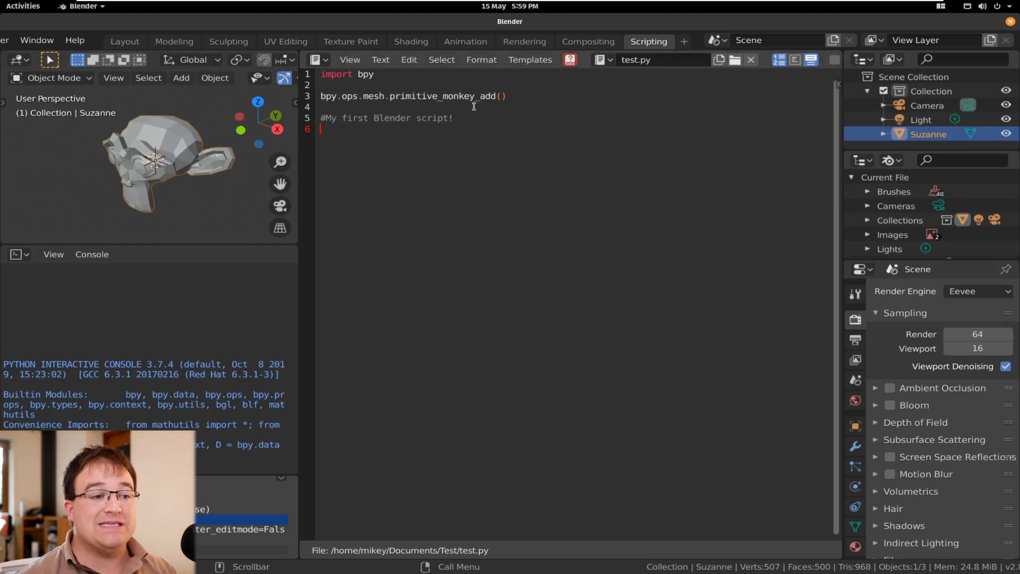
left_click(570, 60)
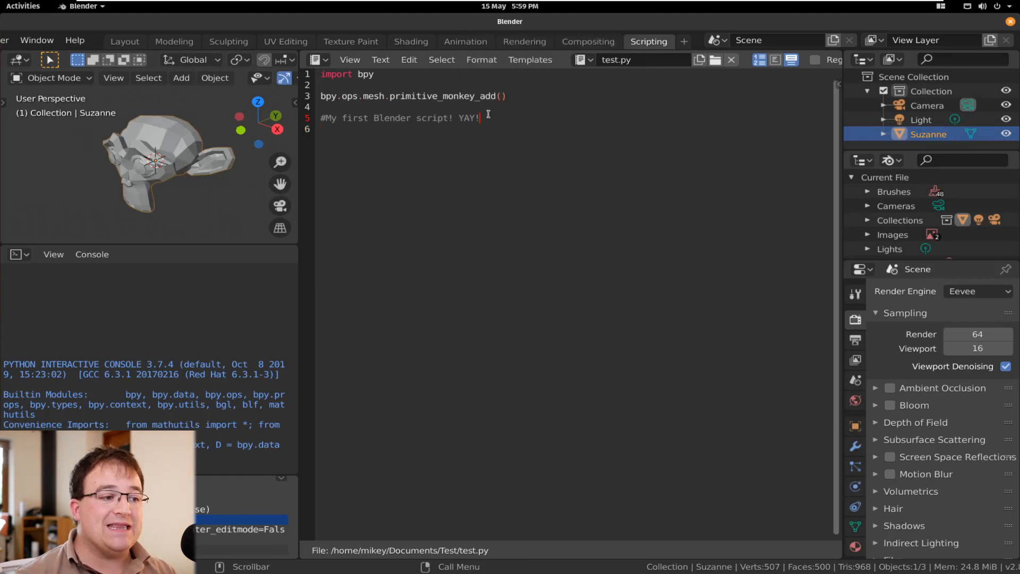
double_click(467, 118)
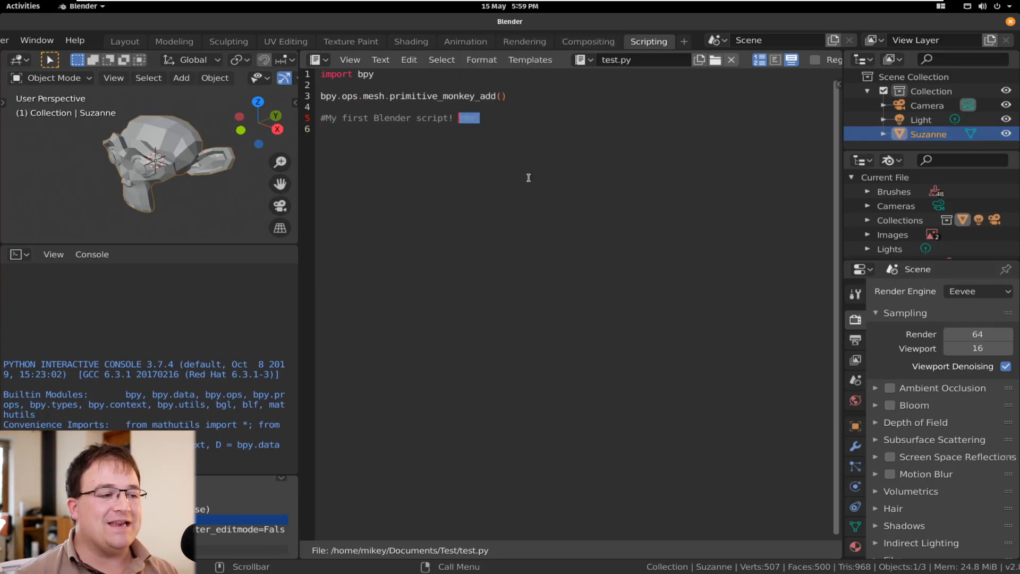